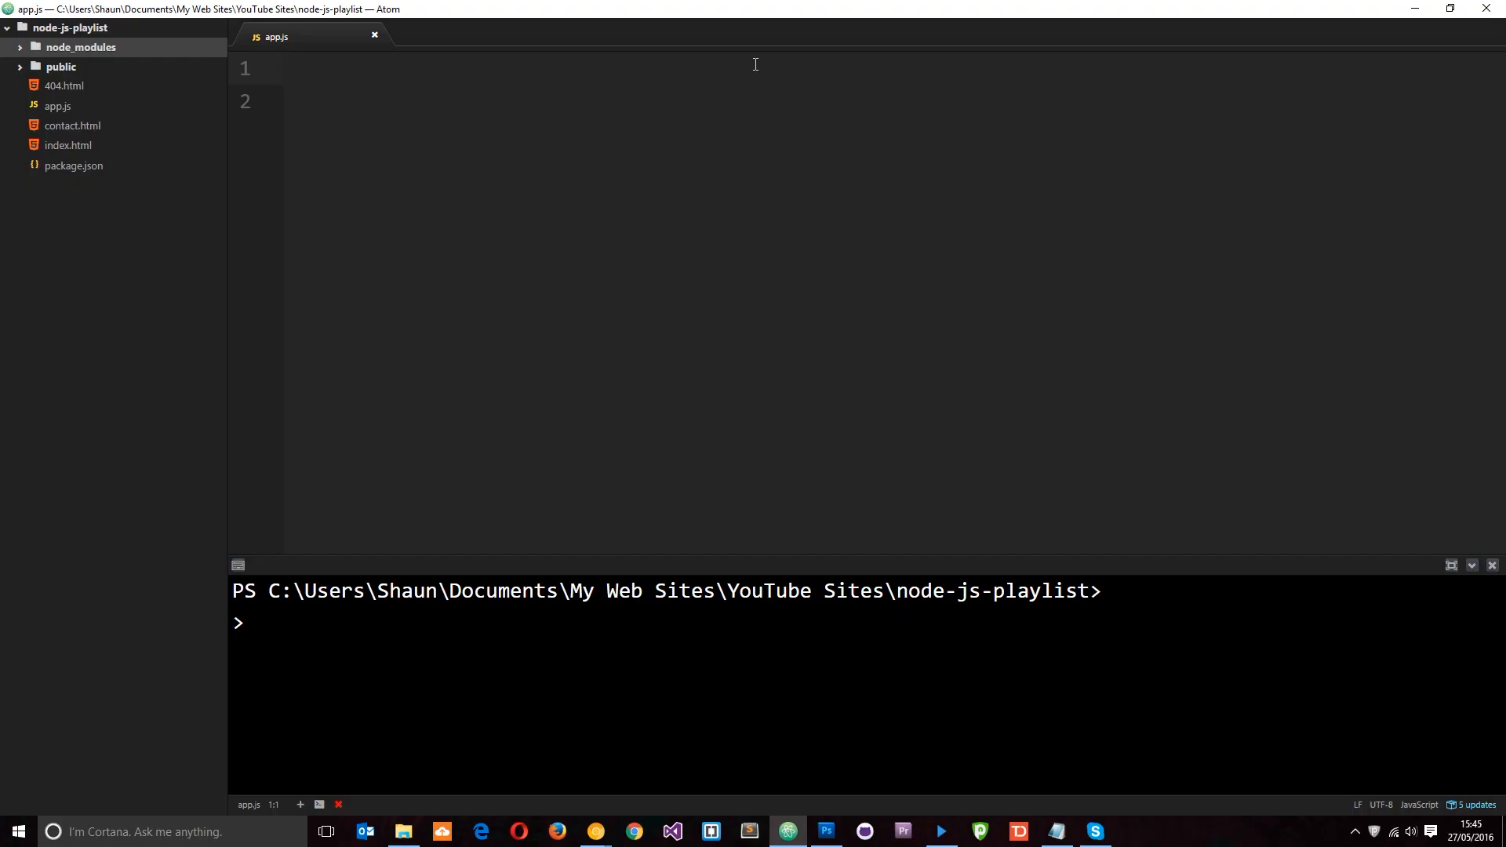
Run npm install express --save in the project terminal.
{"action": "left_click", "coordinate": [298, 68]}
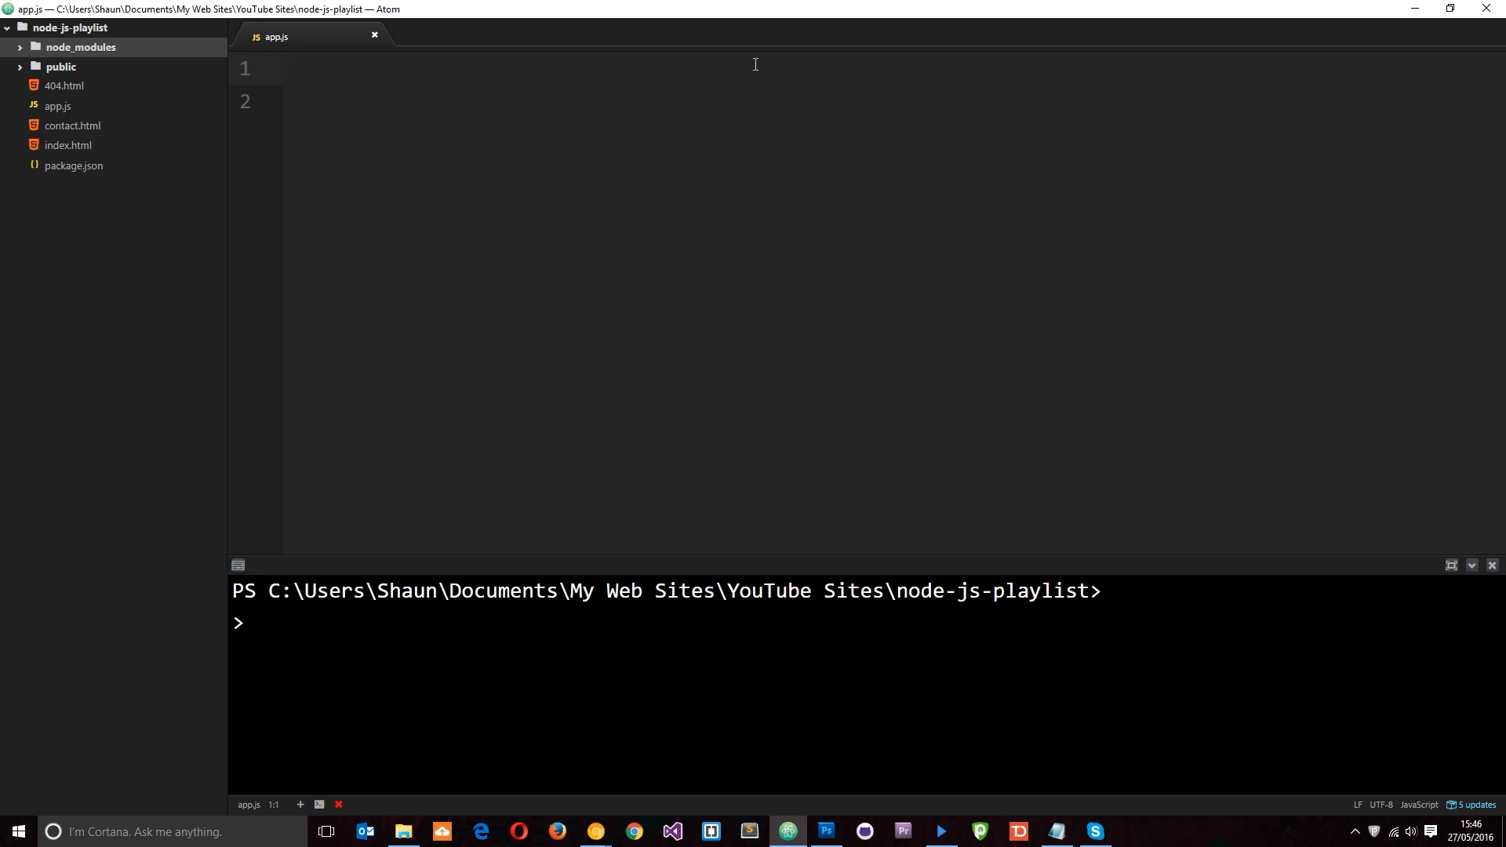
{"action": "left_click", "coordinate": [283, 68]}
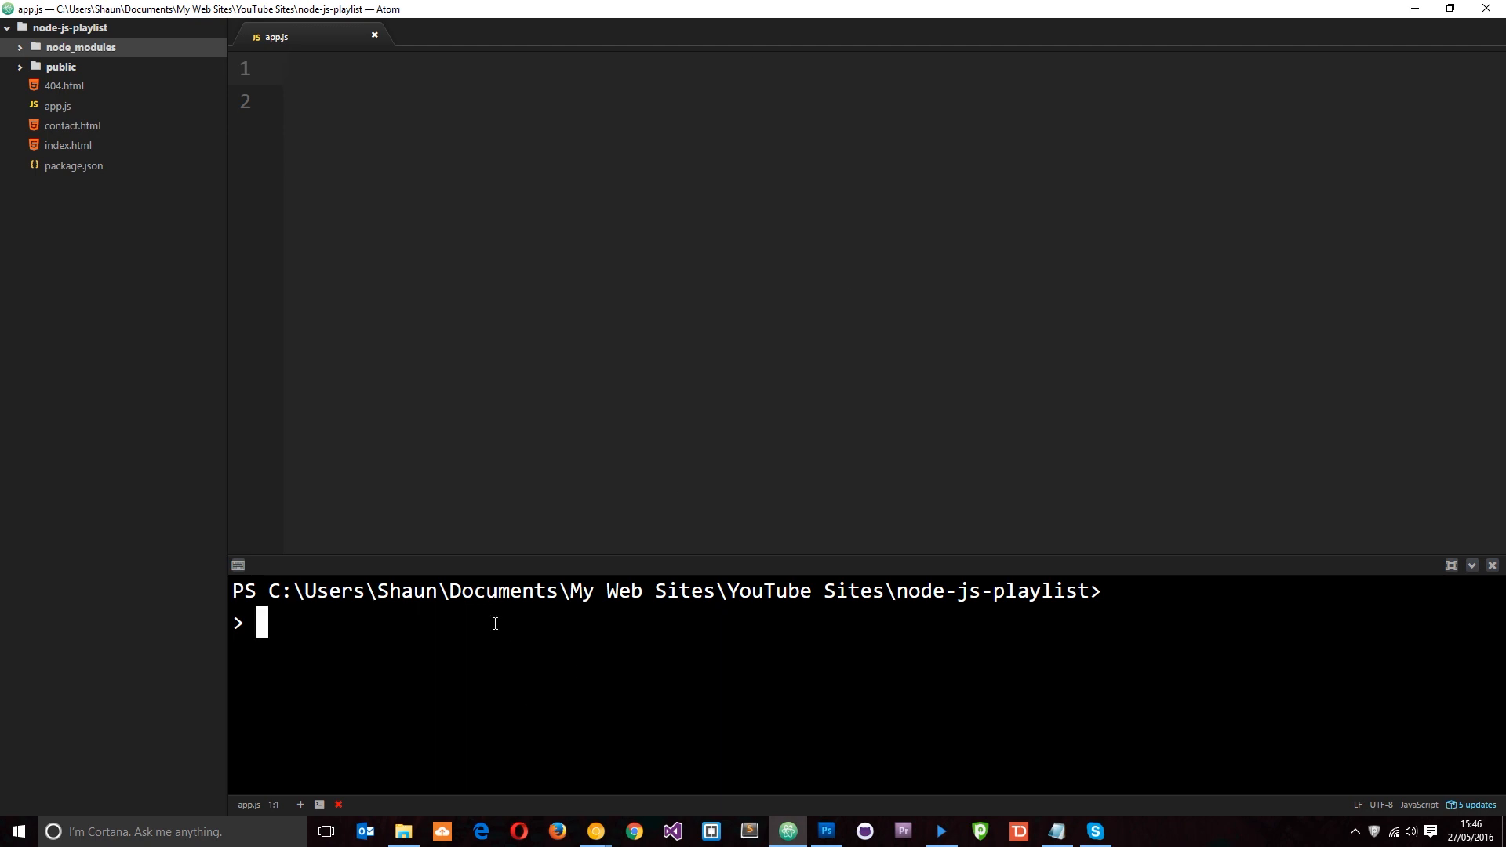
{"action": "type", "text": "npm"}
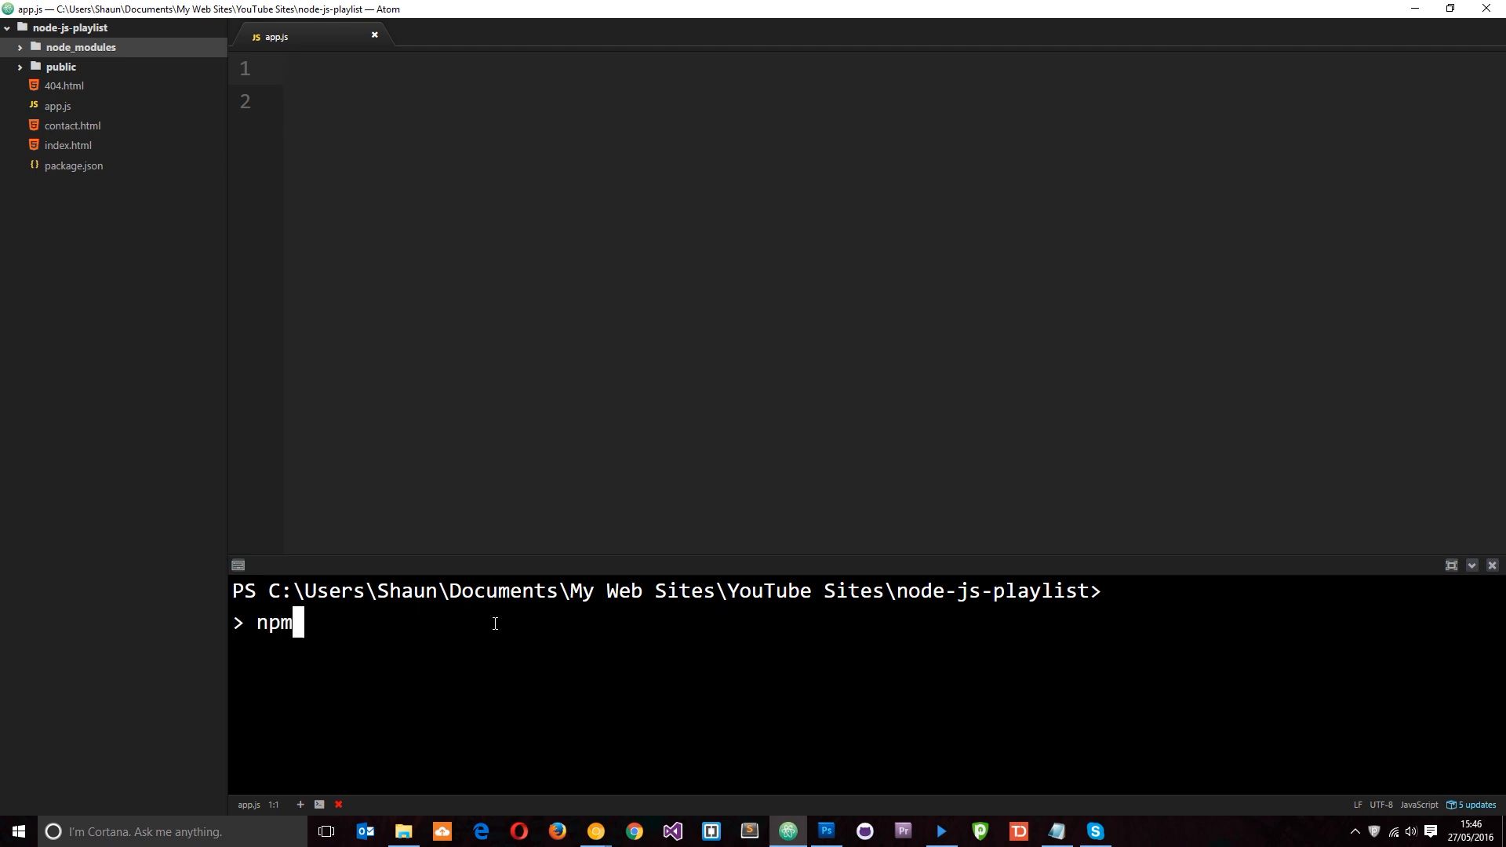
{"action": "type", "text": "install express"}
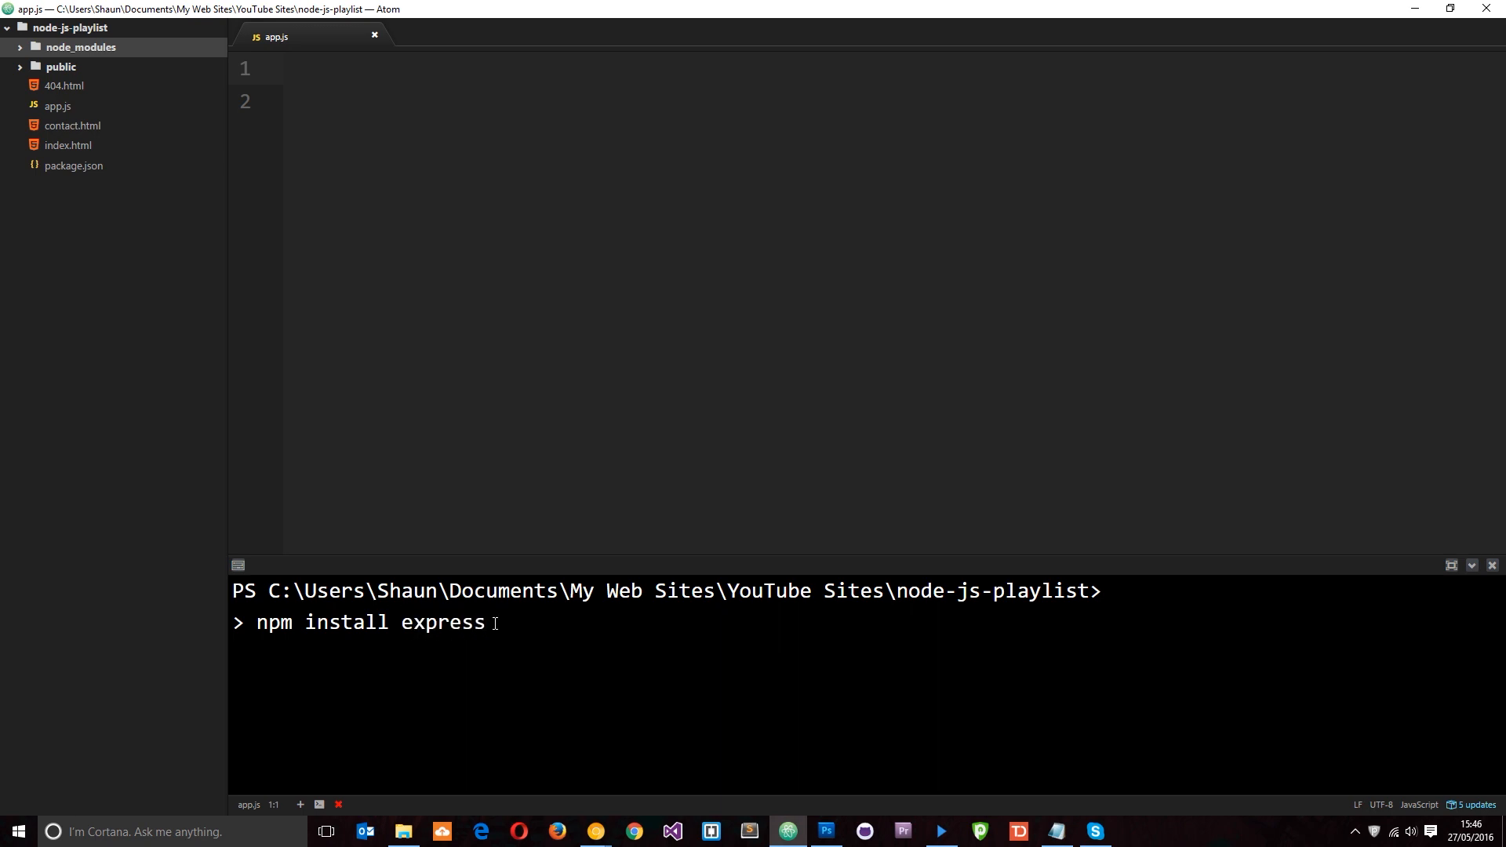
{"action": "type", "text": "-sa"}
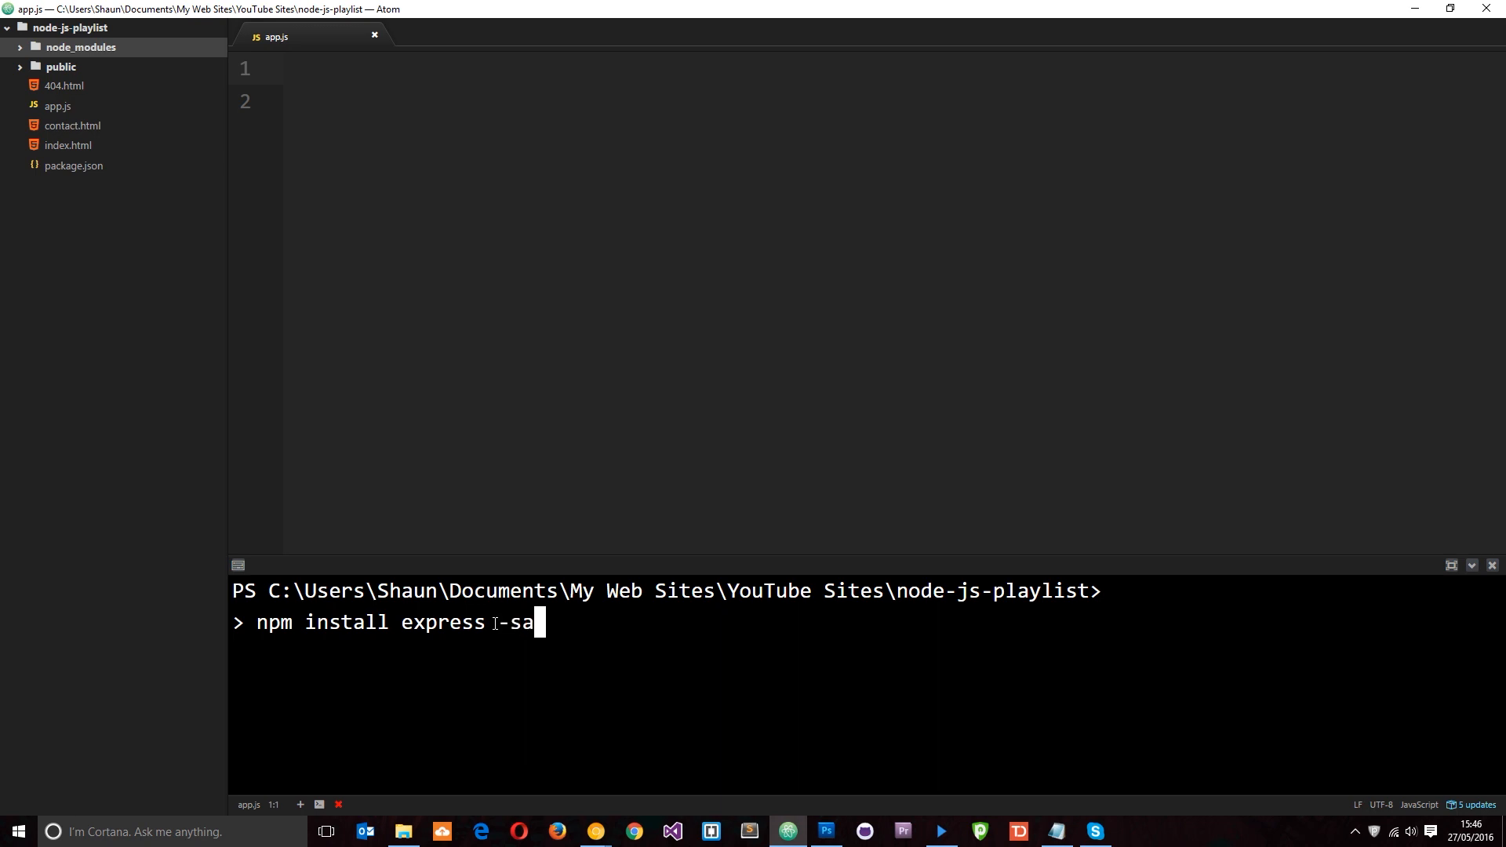
{"action": "type", "text": "ve"}
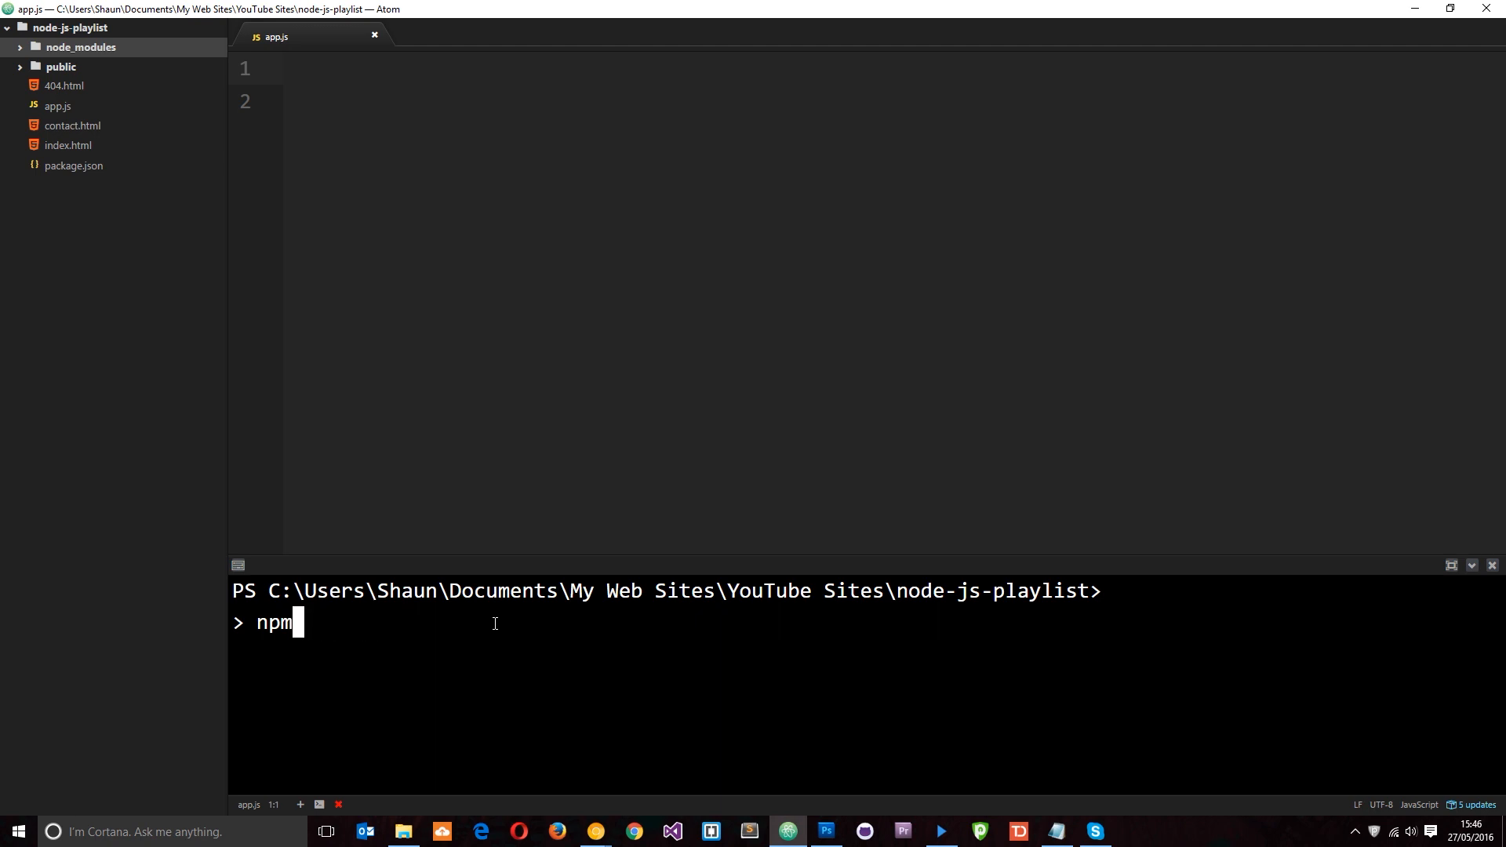
{"action": "key", "text": "ctrl+c"}
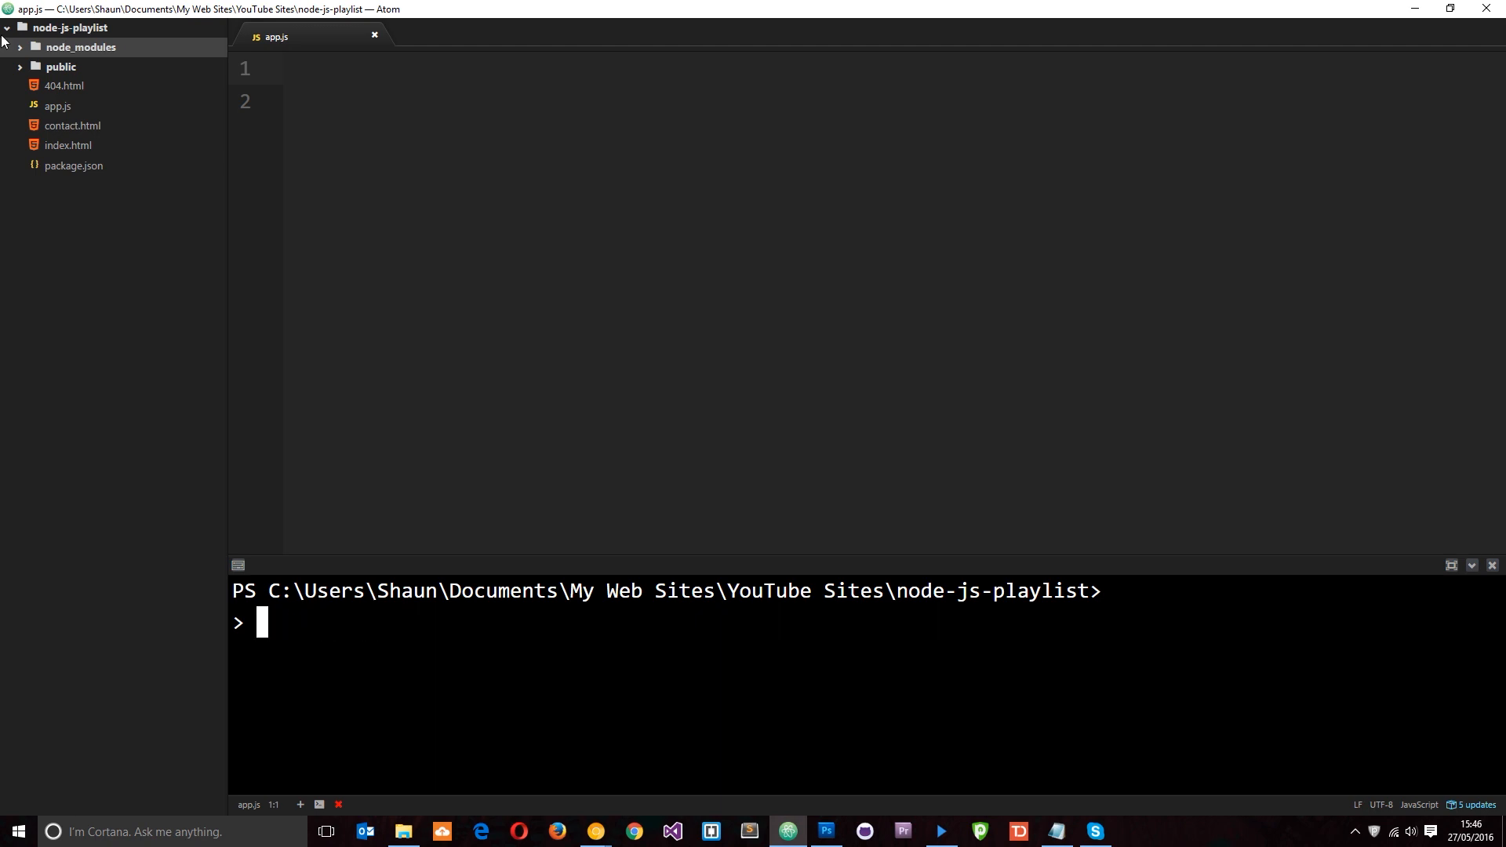
{"action": "left_click", "coordinate": [82, 47]}
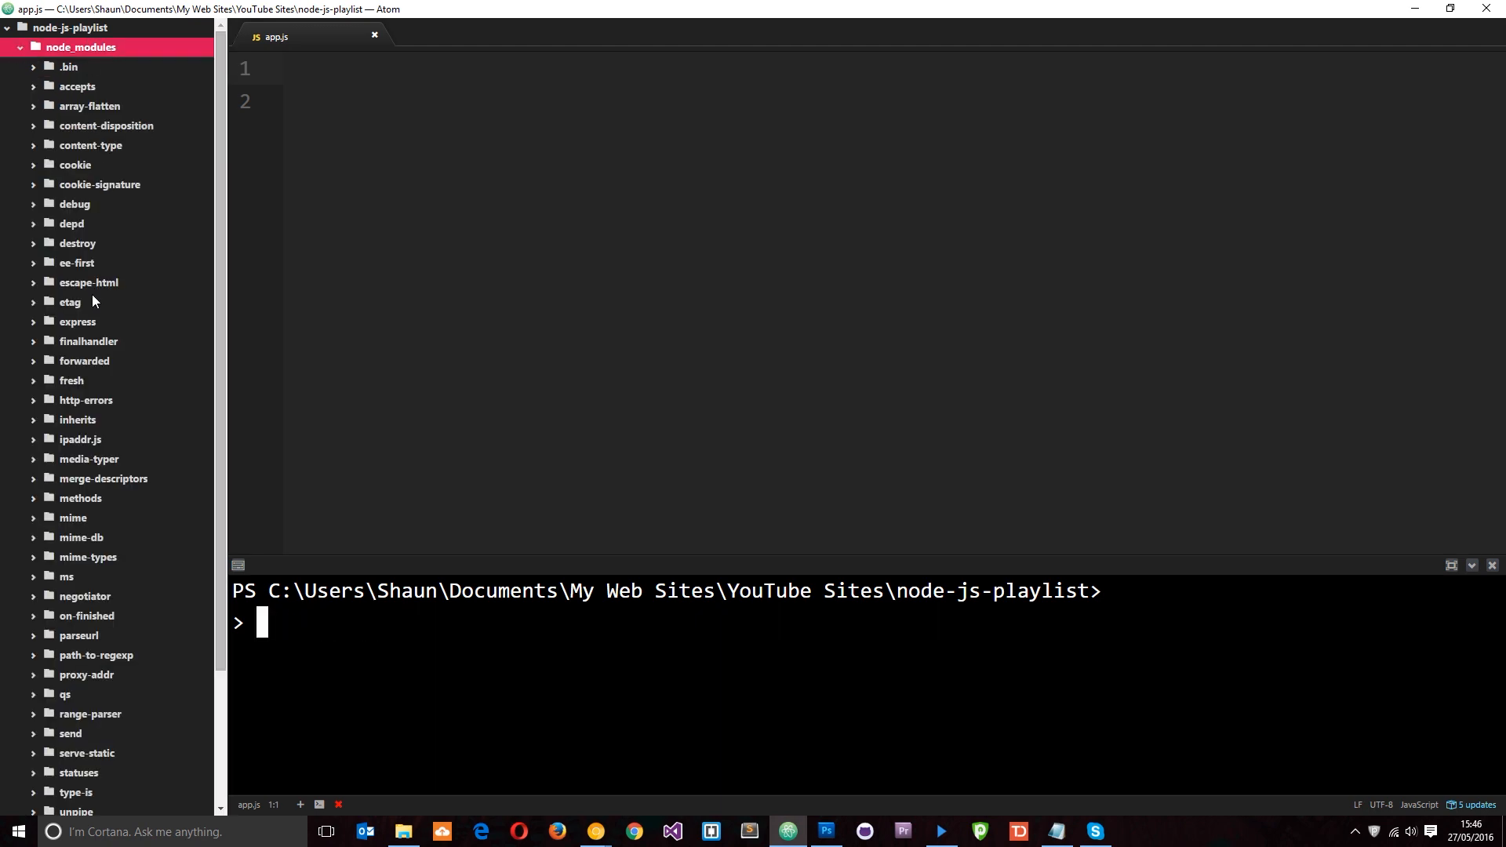
{"action": "mouse_move", "coordinate": [69, 326]}
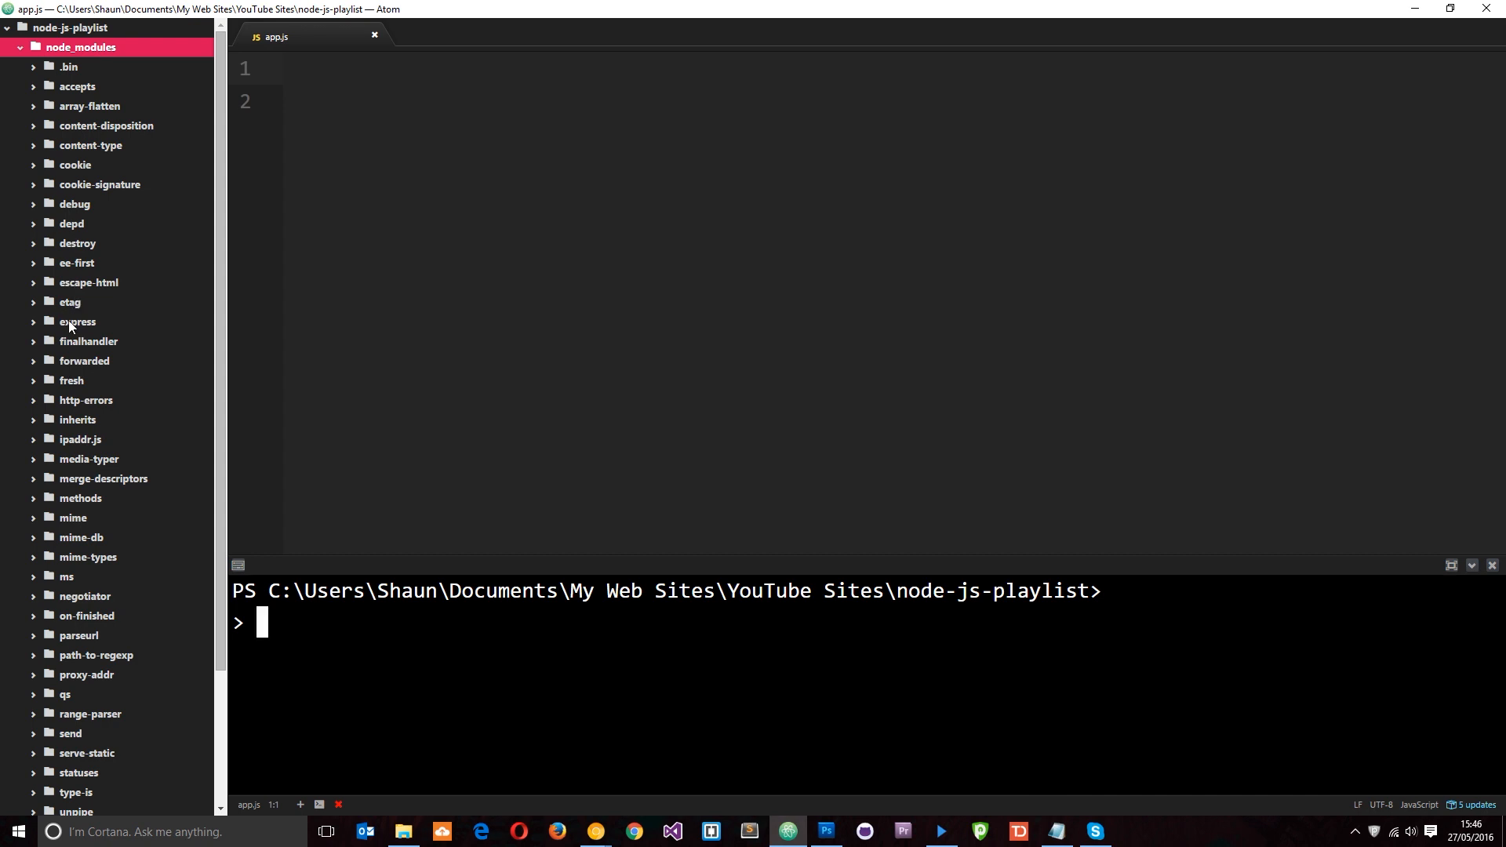
{"action": "left_click", "coordinate": [18, 47]}
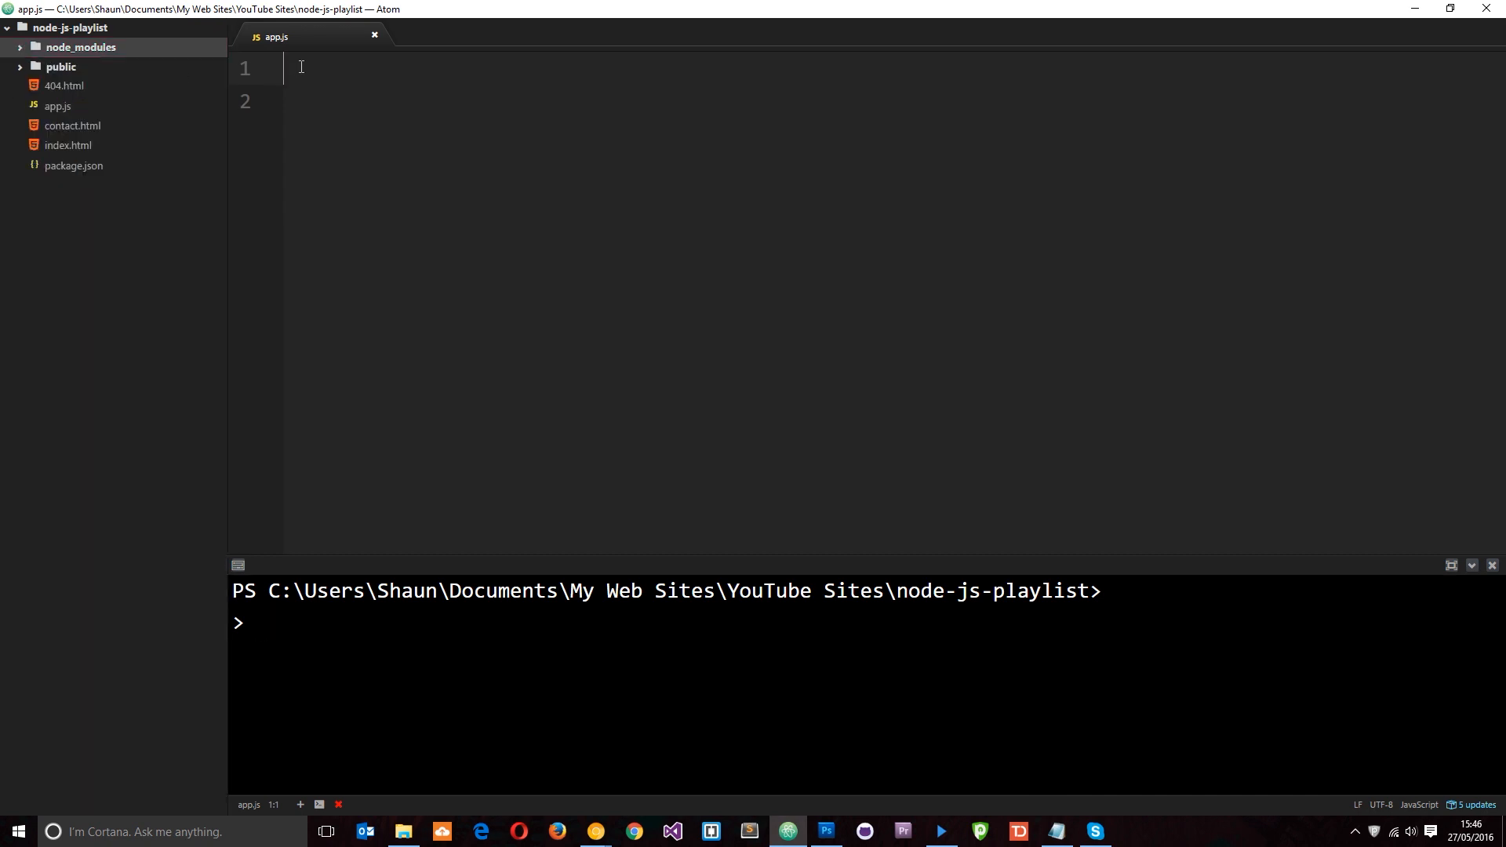
{"action": "mouse_move", "coordinate": [308, 37]}
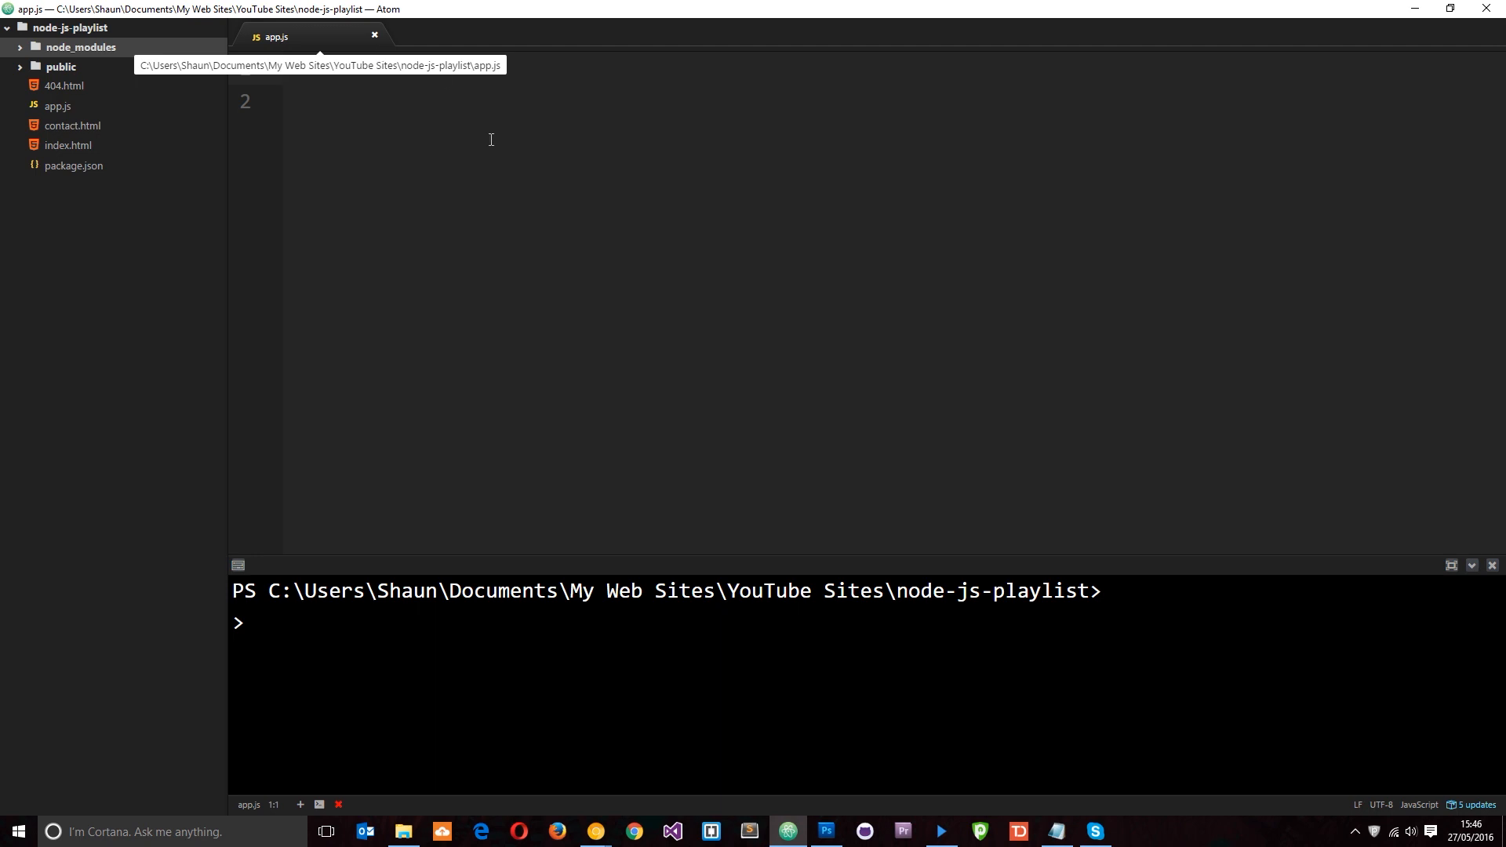
Write var express = require('express') as the first line of app.js.
{"action": "type", "text": "var"}
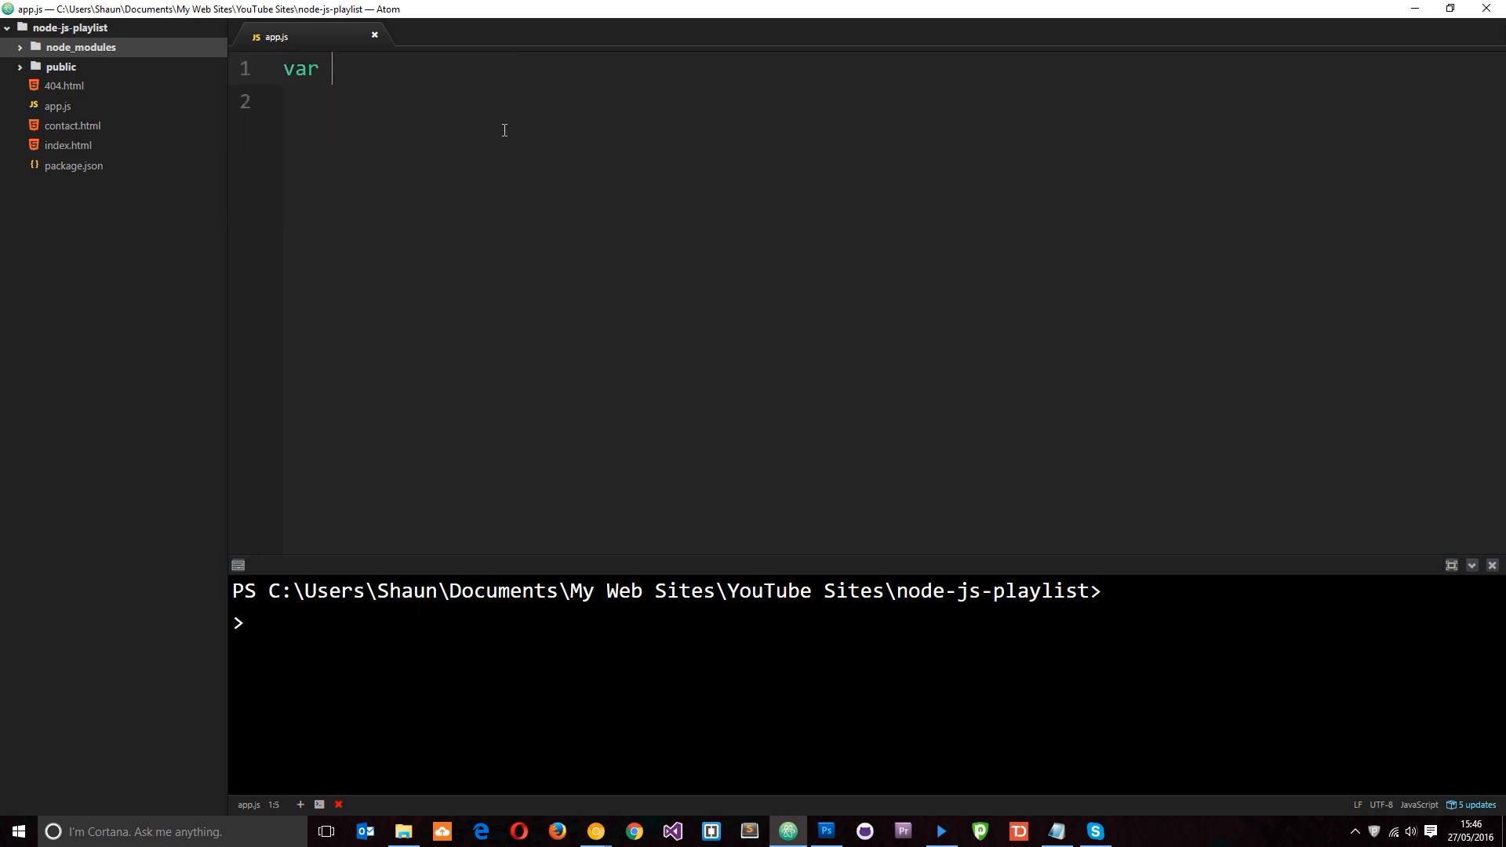
{"action": "type", "text": "express ="}
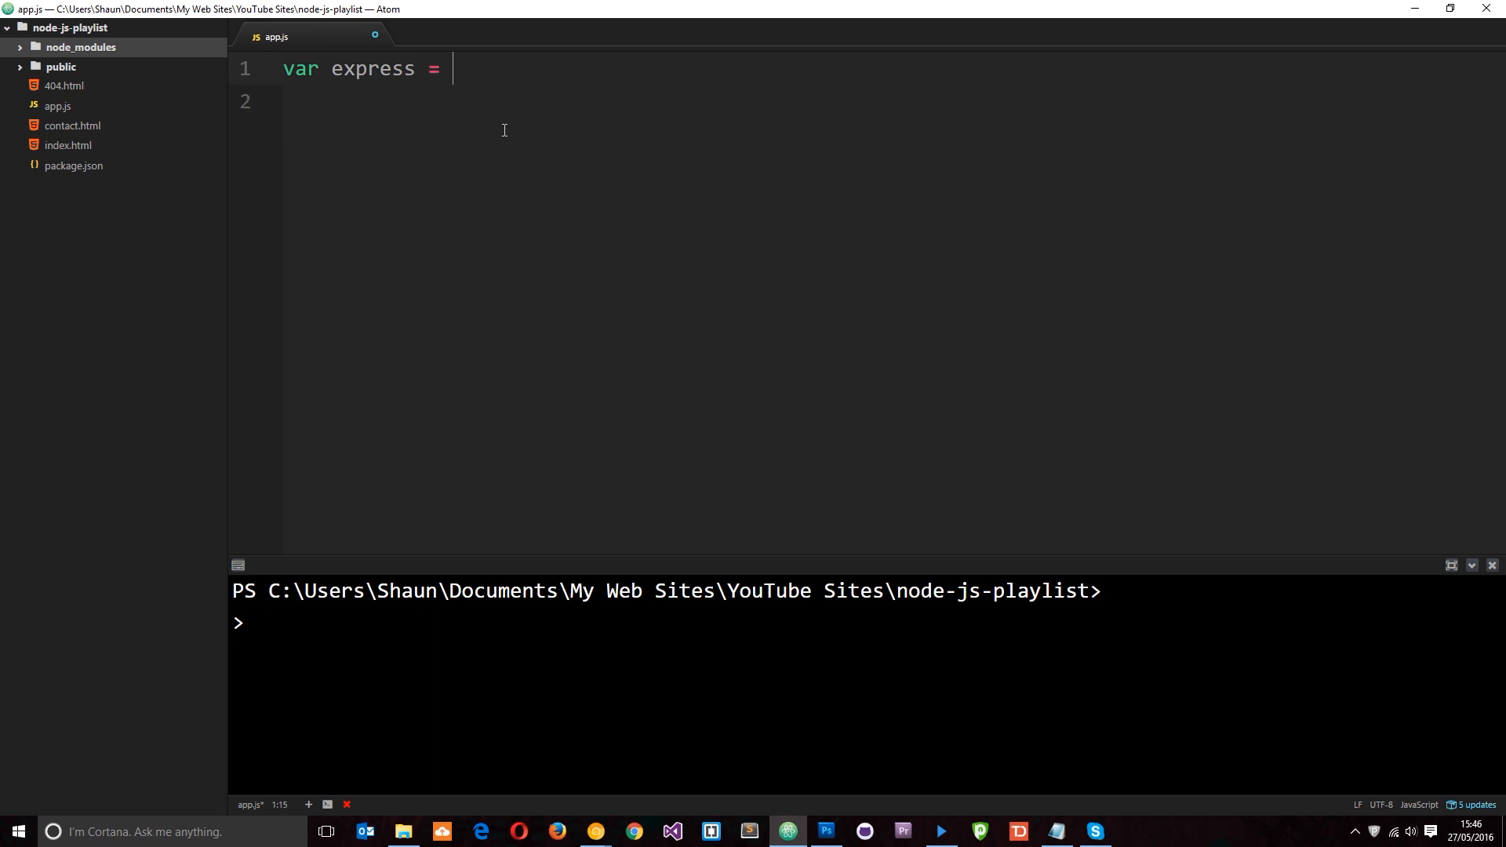
{"action": "type", "text": "require"}
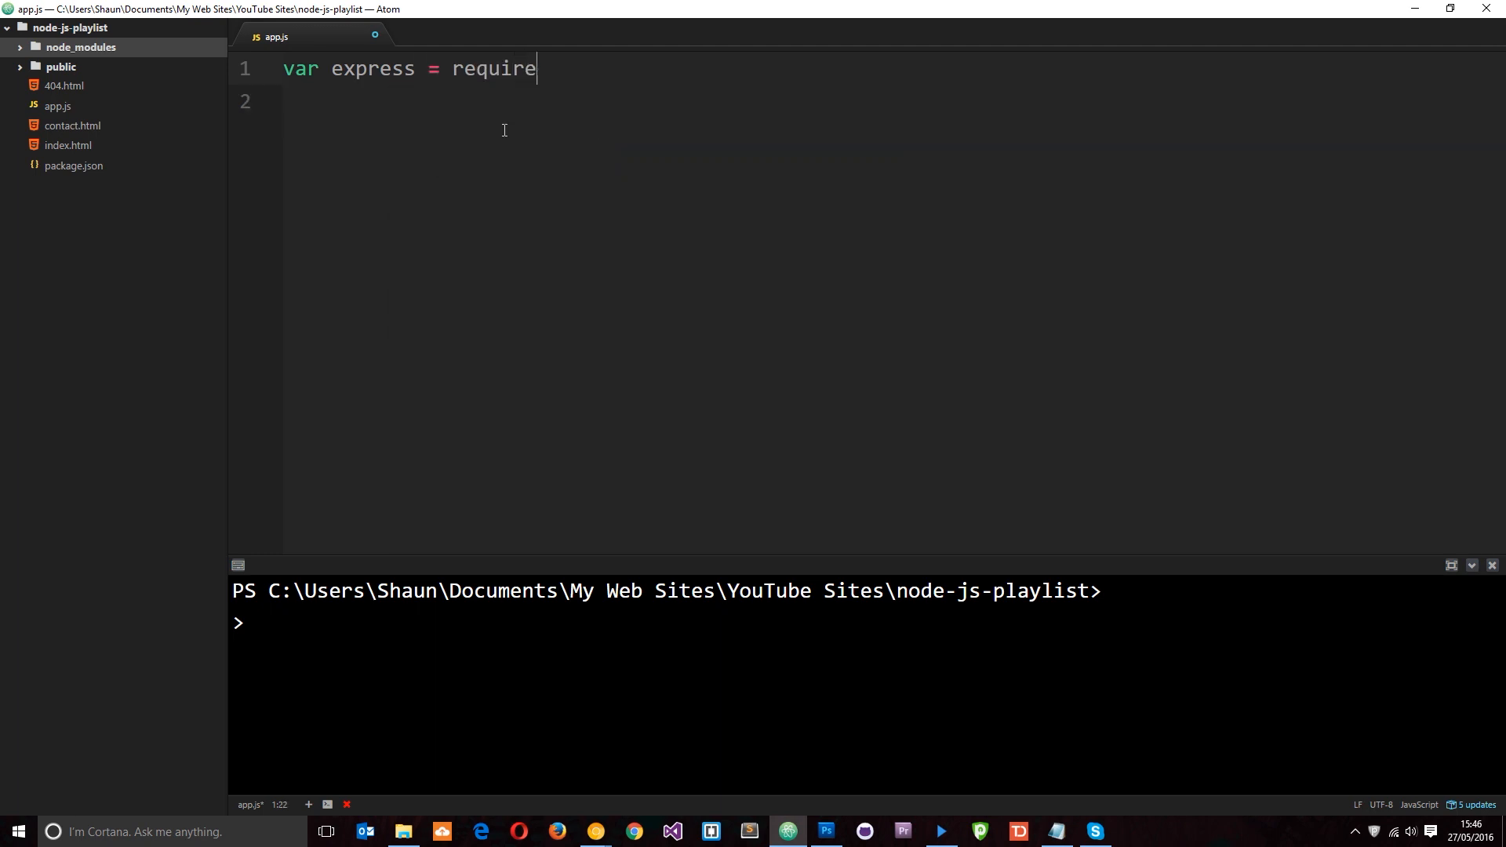
{"action": "type", "text": "('')"}
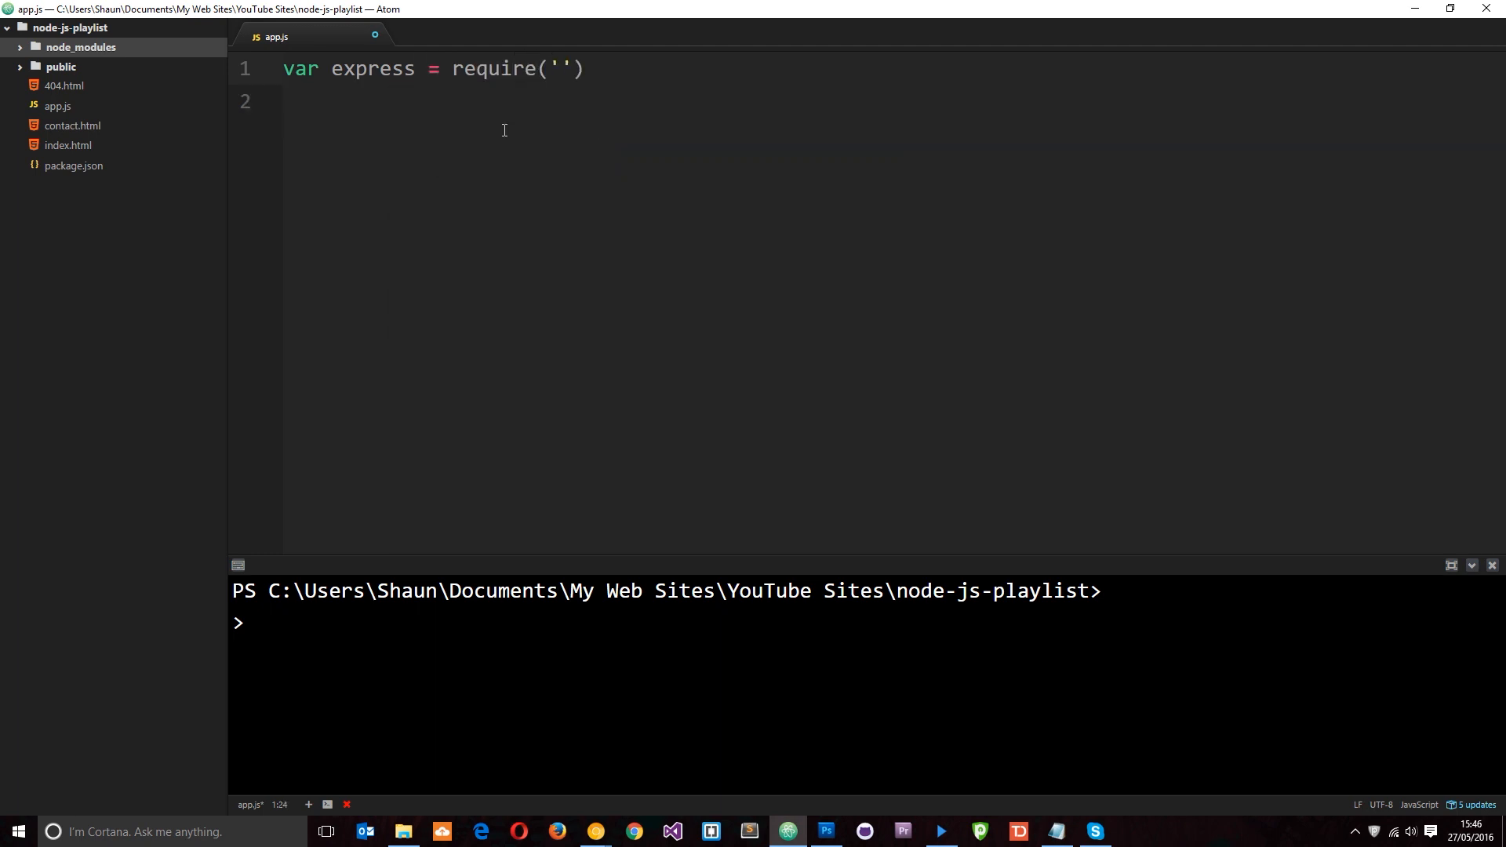
{"action": "type", "text": "express"}
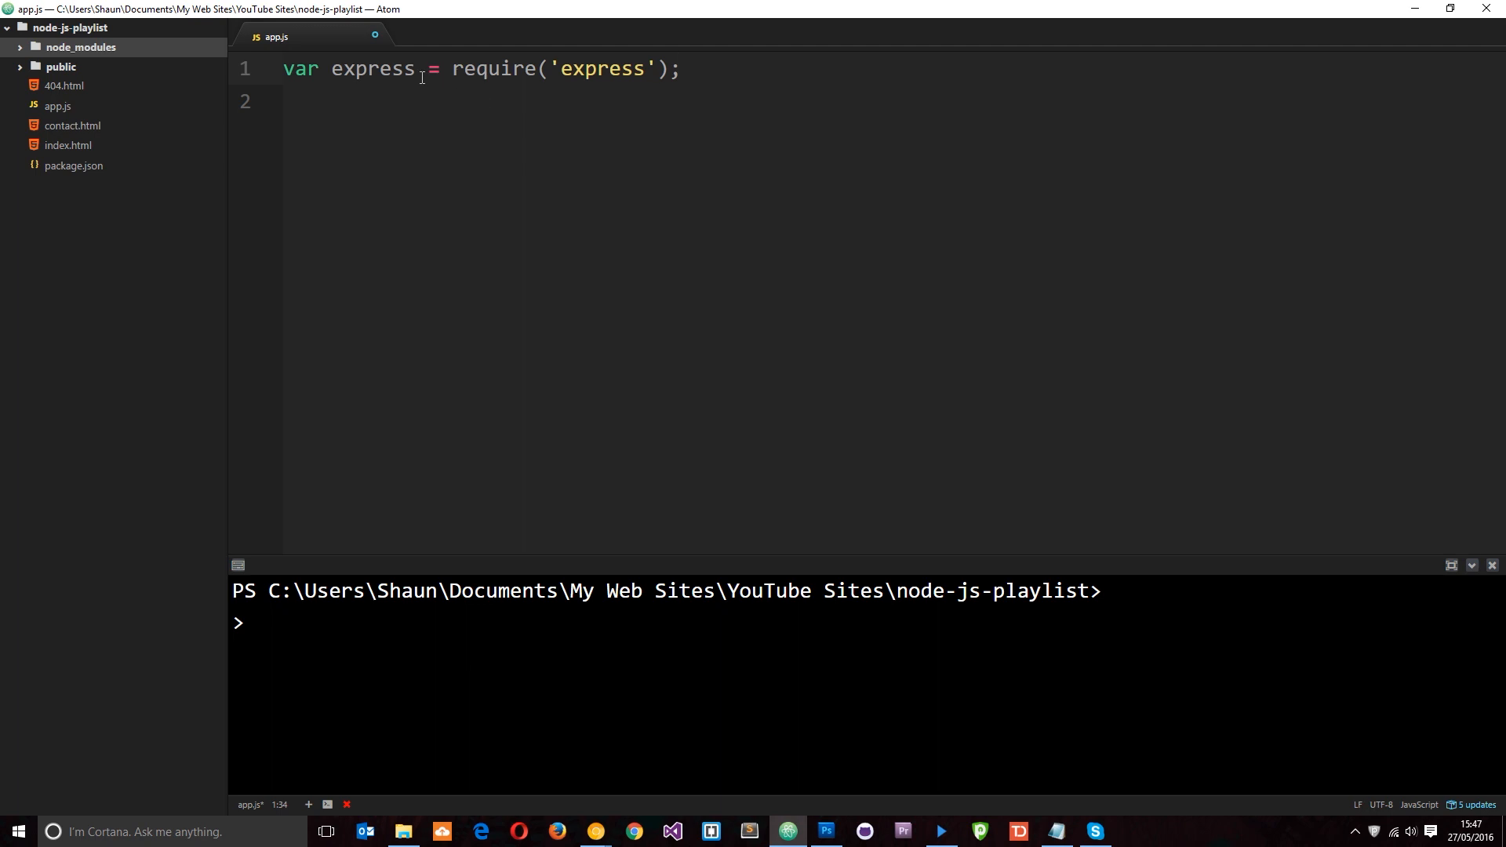
{"action": "double_click", "coordinate": [372, 68]}
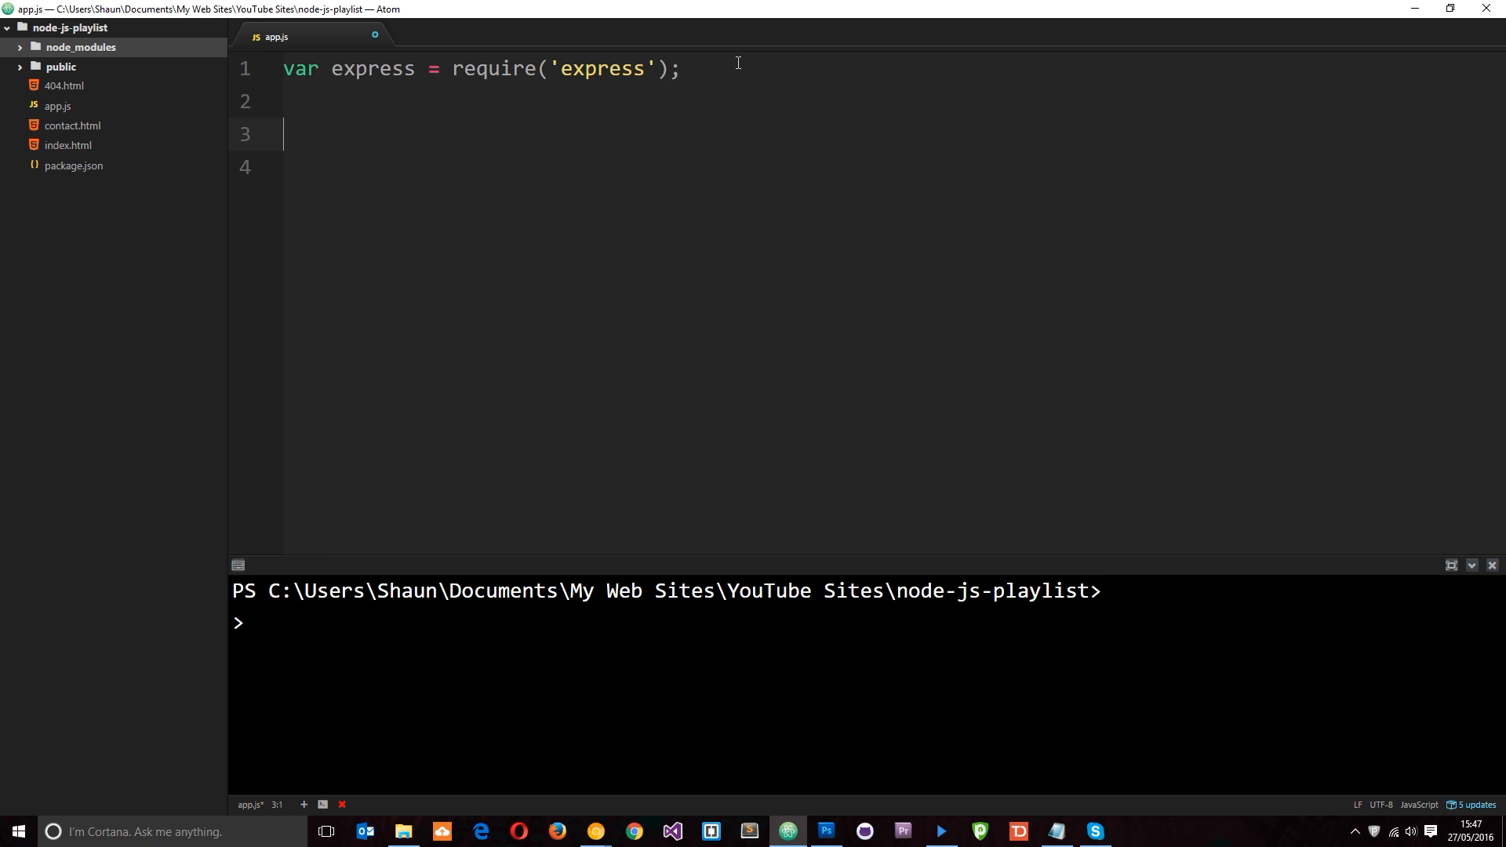
Add the line var app = express(); below the import.
{"action": "type", "text": "var app"}
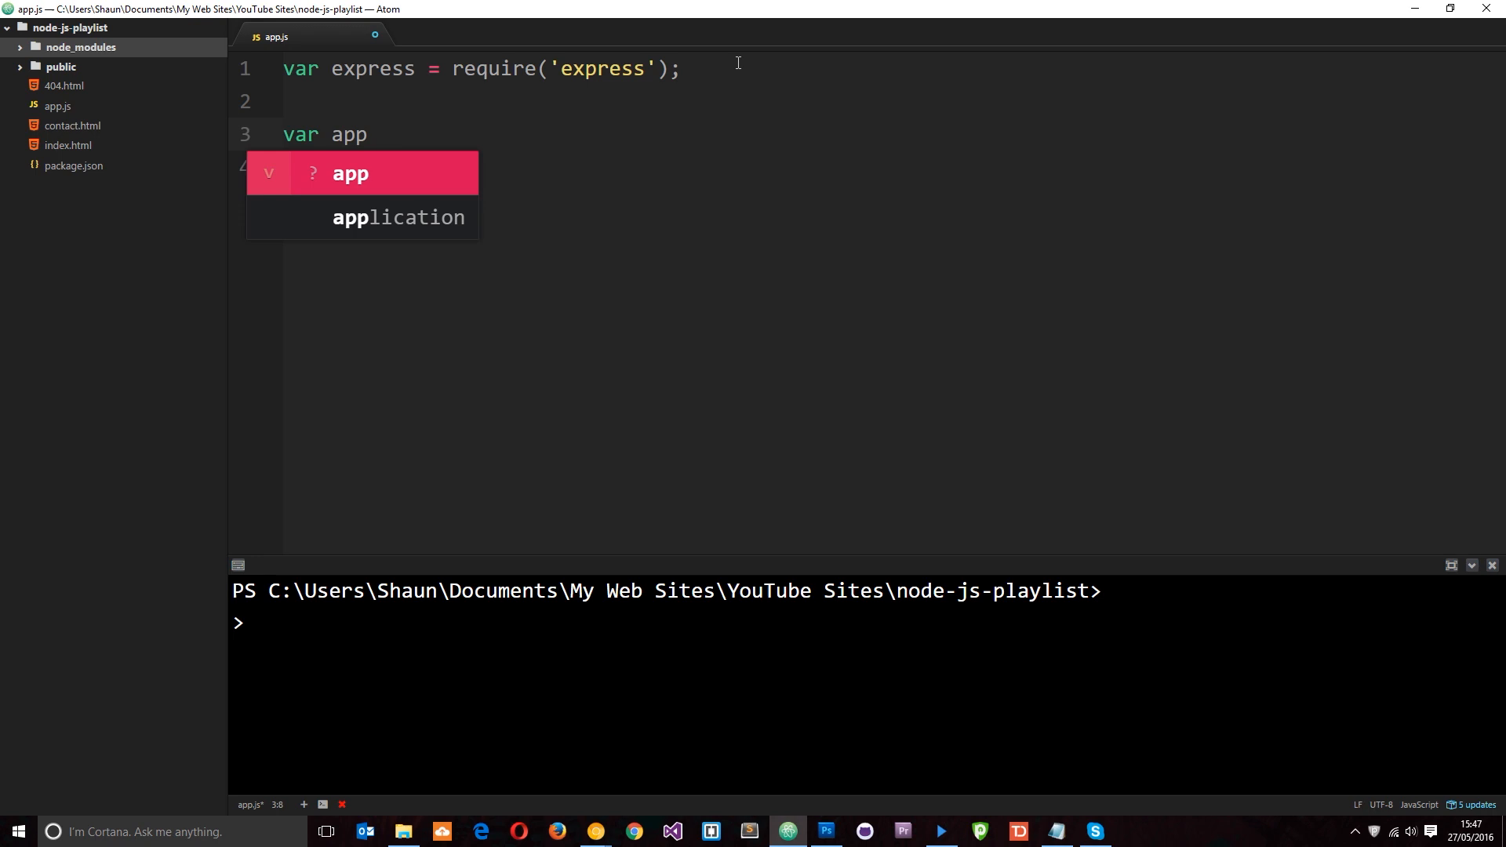
{"action": "type", "text": "= expre"}
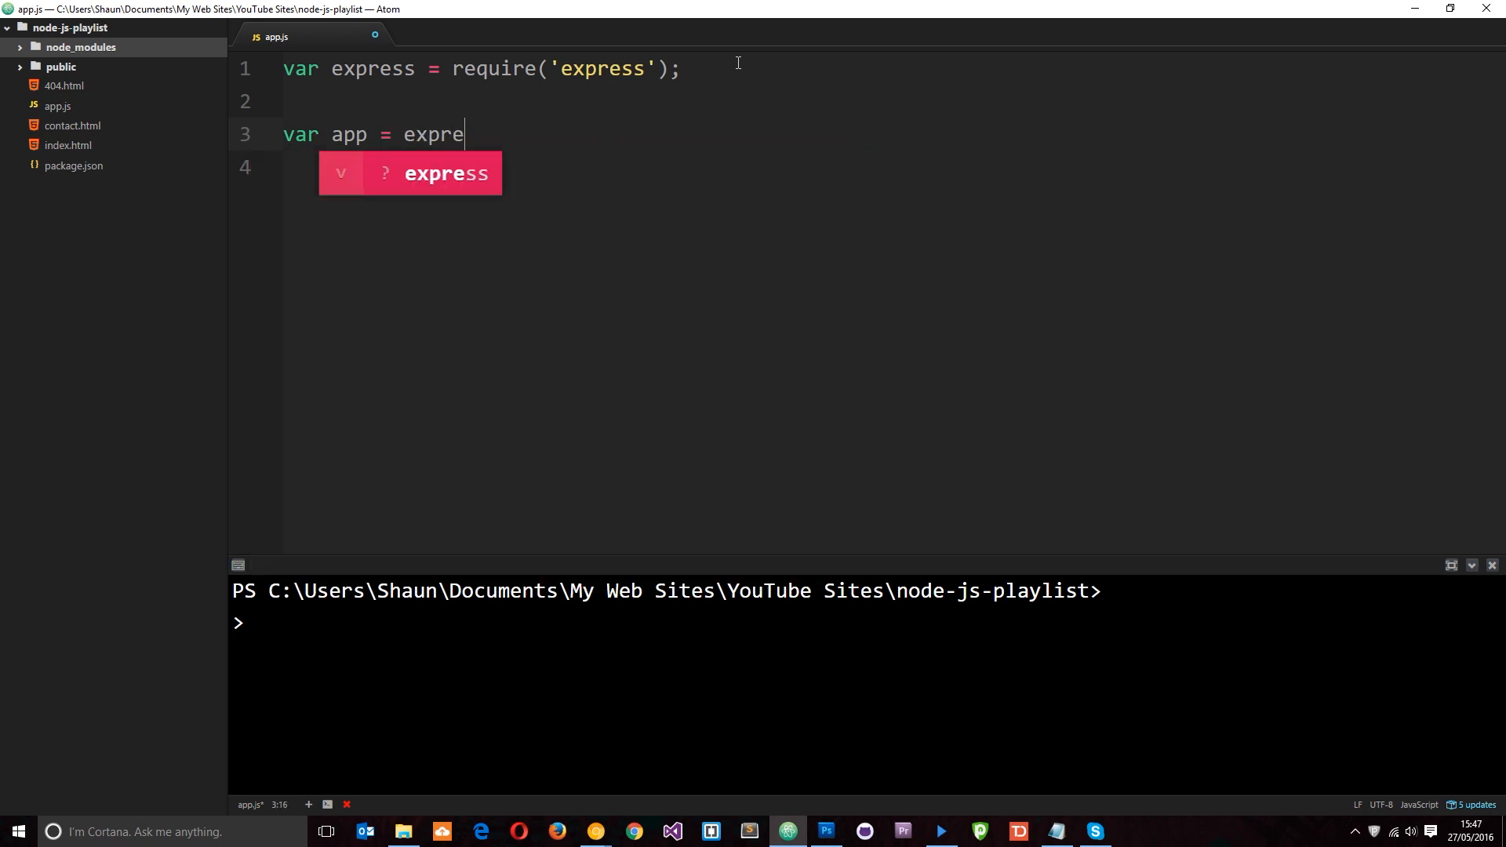
{"action": "type", "text": "ss();"}
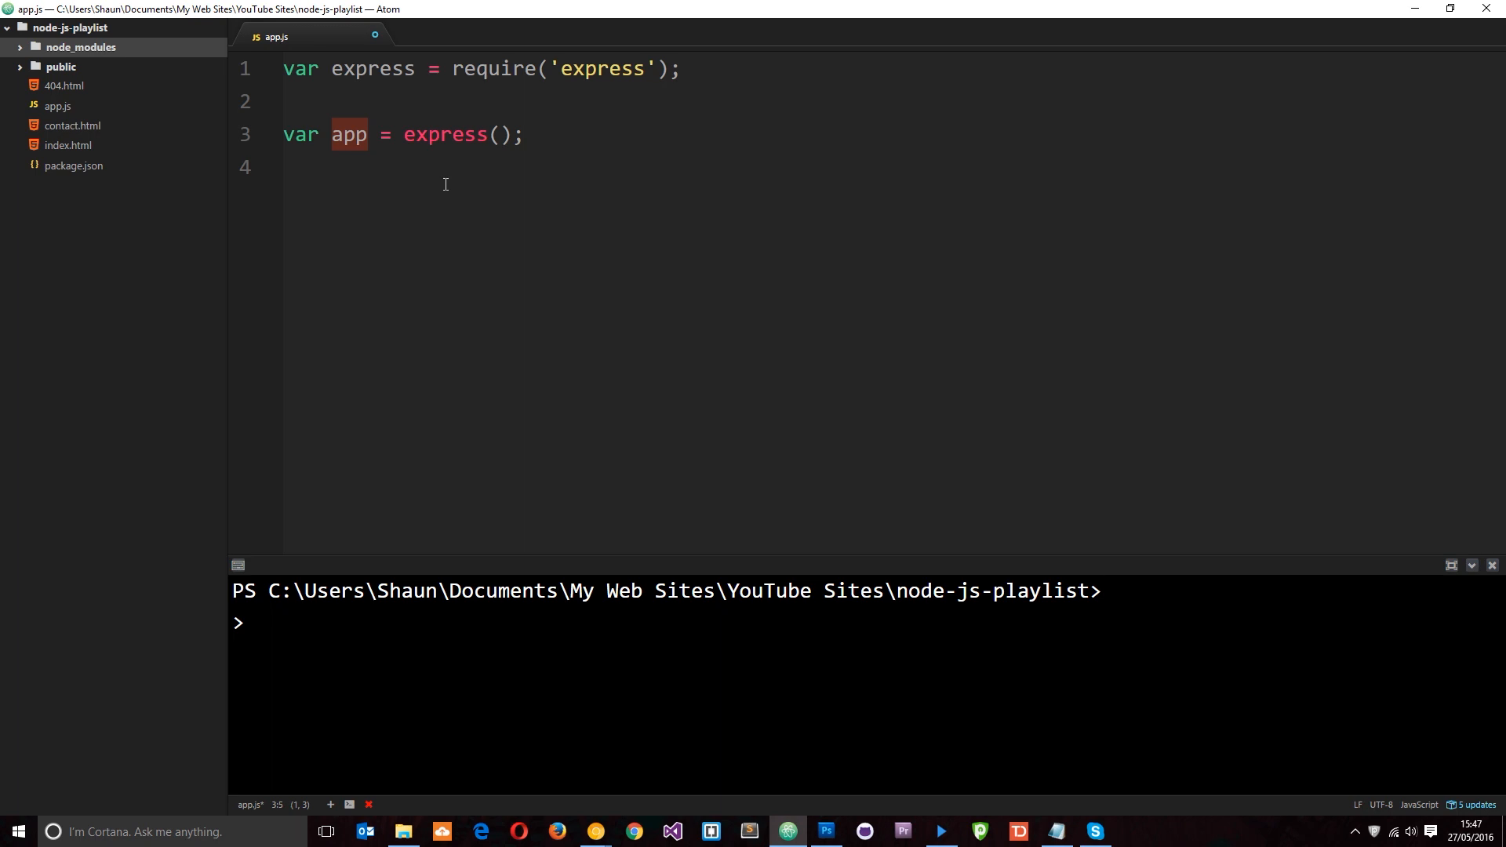
{"action": "mouse_move", "coordinate": [743, 209]}
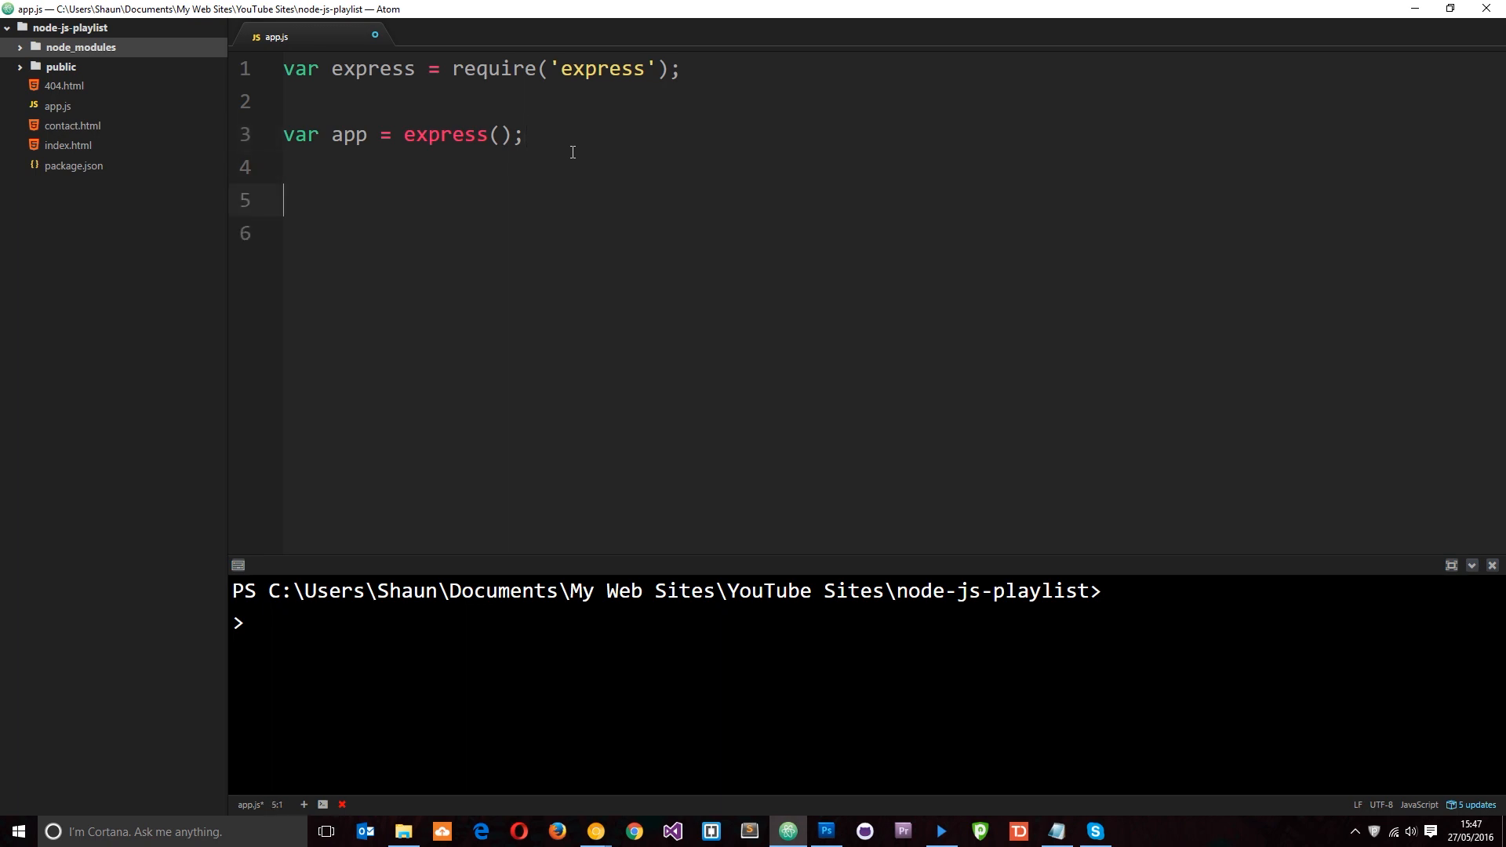
Add app.listen(3000); below the express() call in app.js.
{"action": "type", "text": "app"}
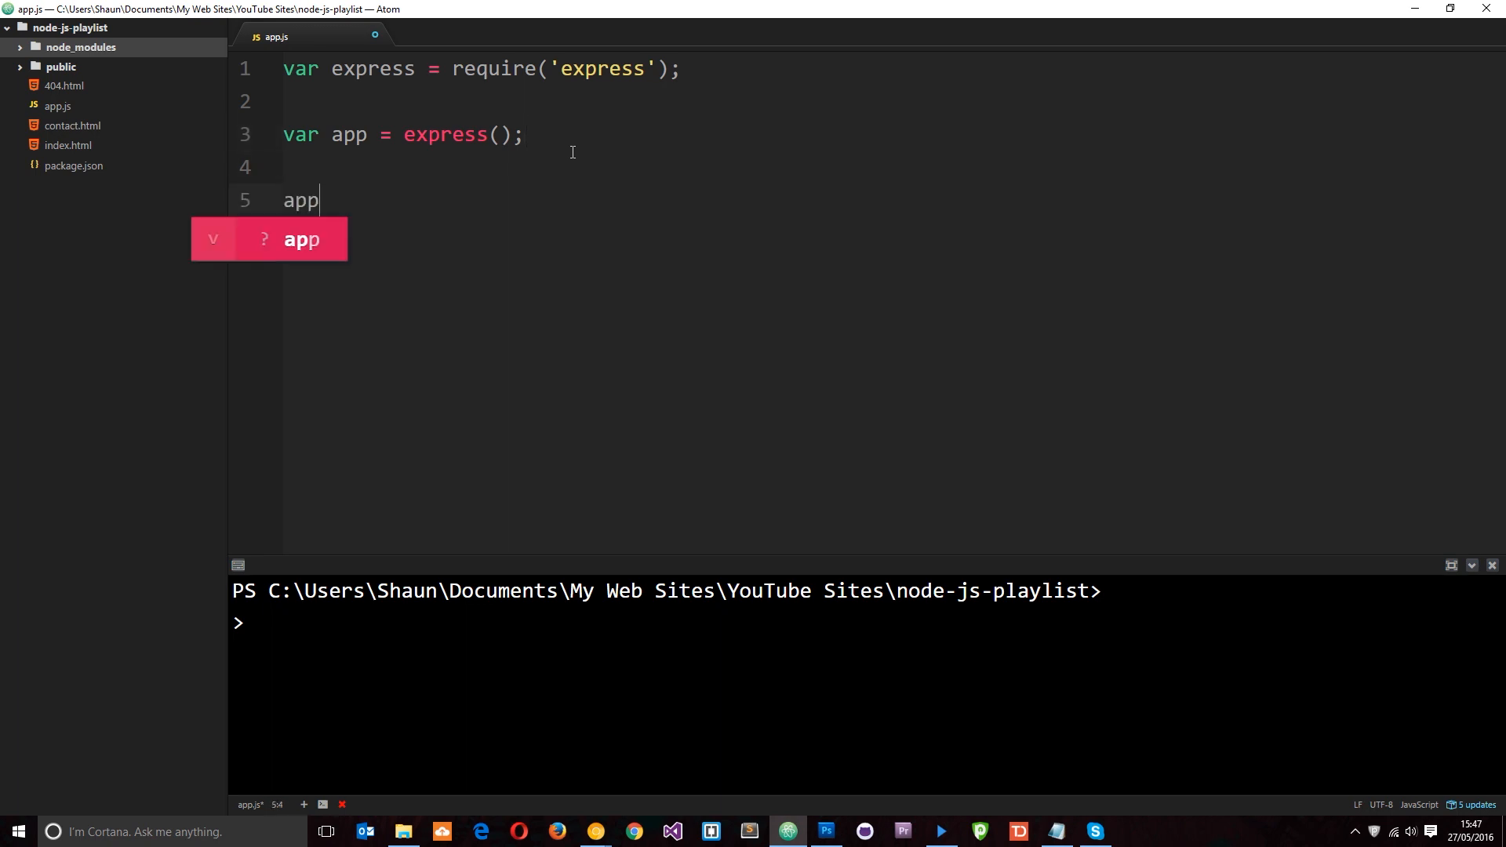
{"action": "type", "text": ".l"}
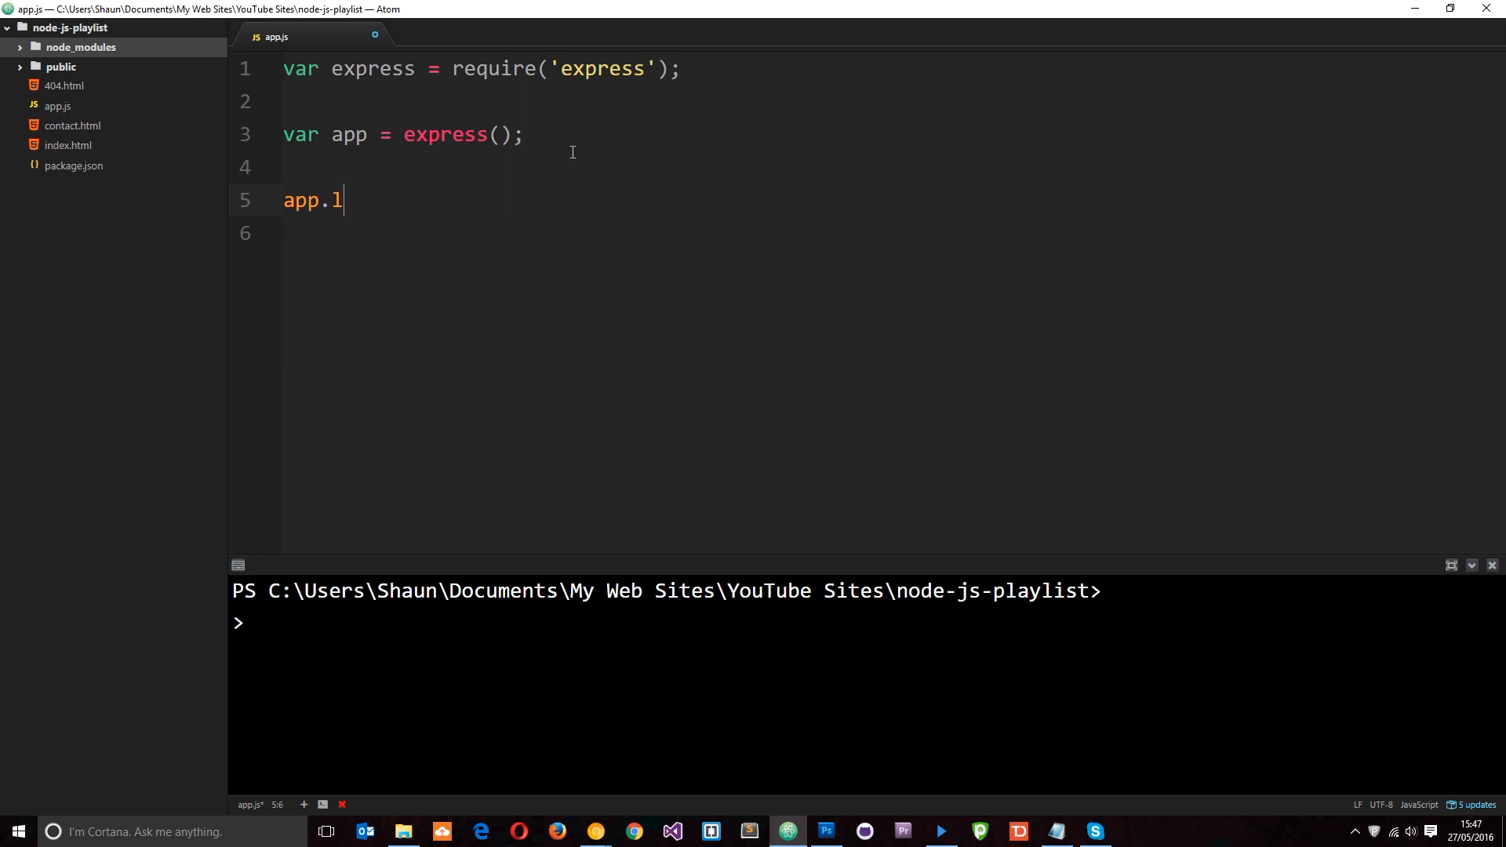
{"action": "type", "text": "isten()"}
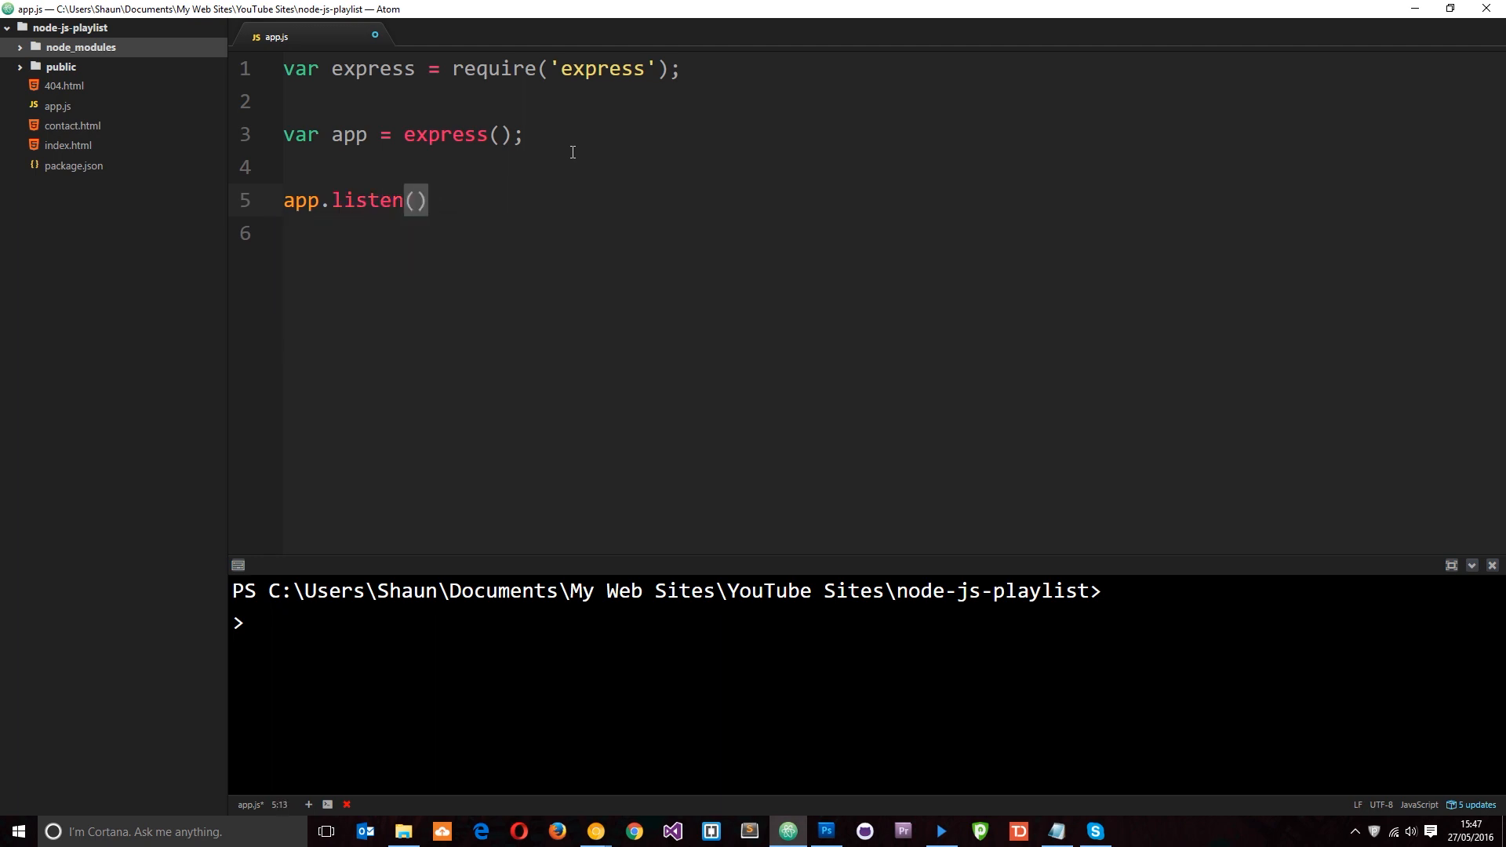
{"action": "type", "text": "30"}
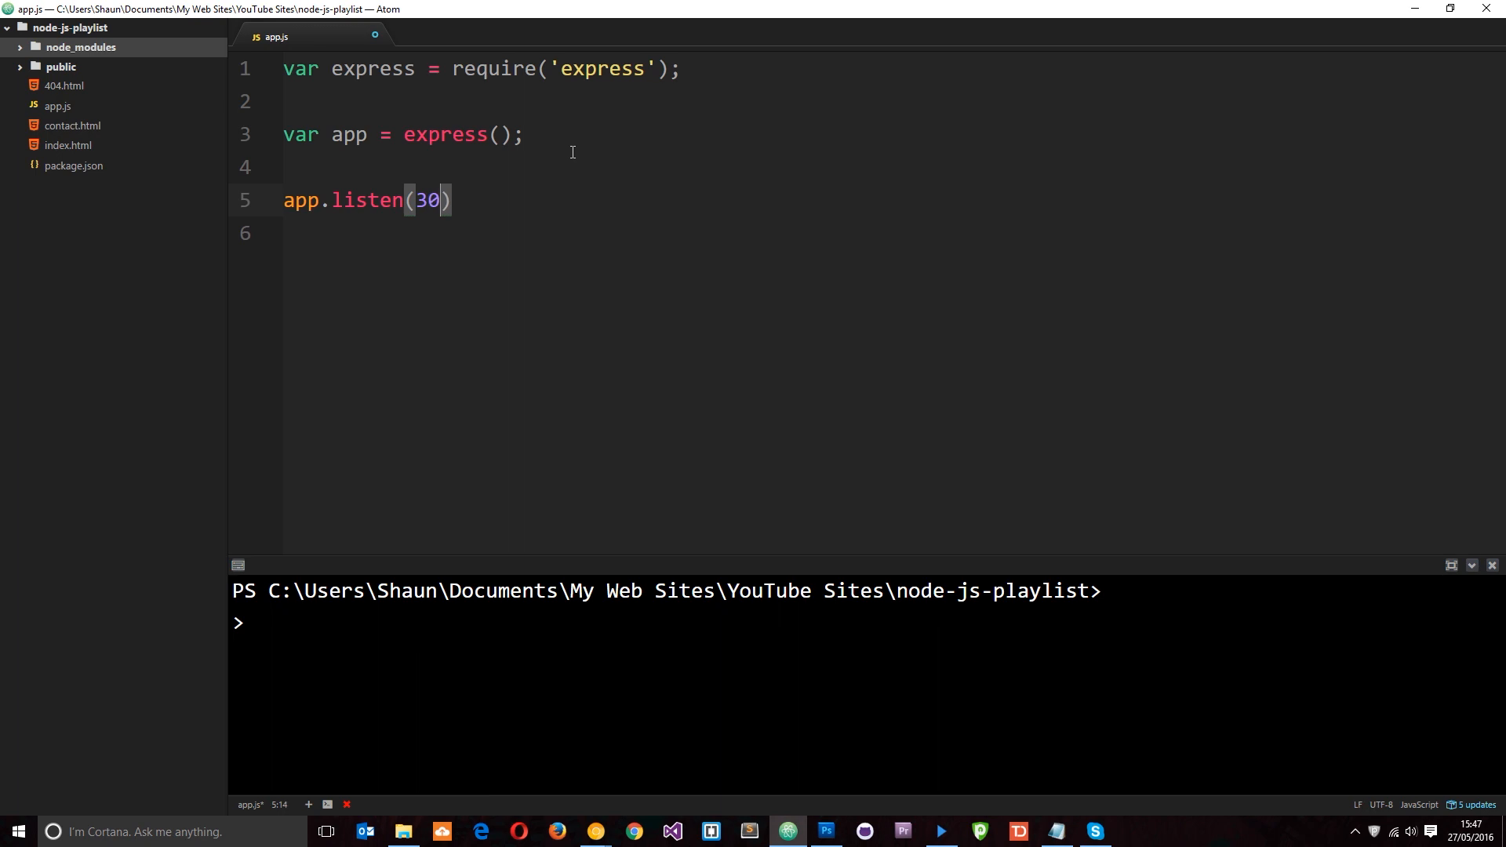
{"action": "type", "text": "00"}
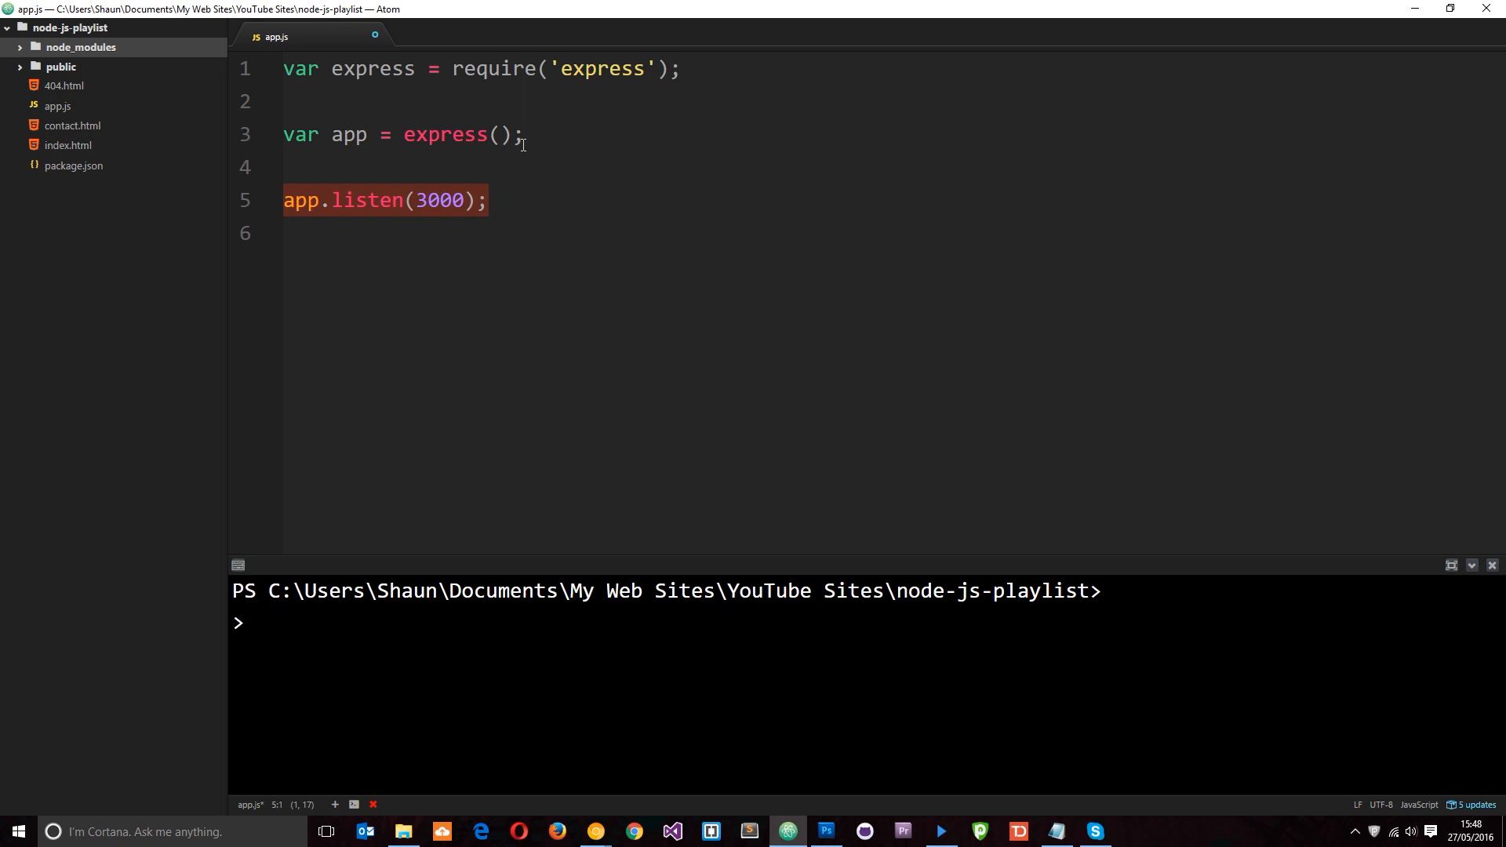
{"action": "double_click", "coordinate": [350, 134]}
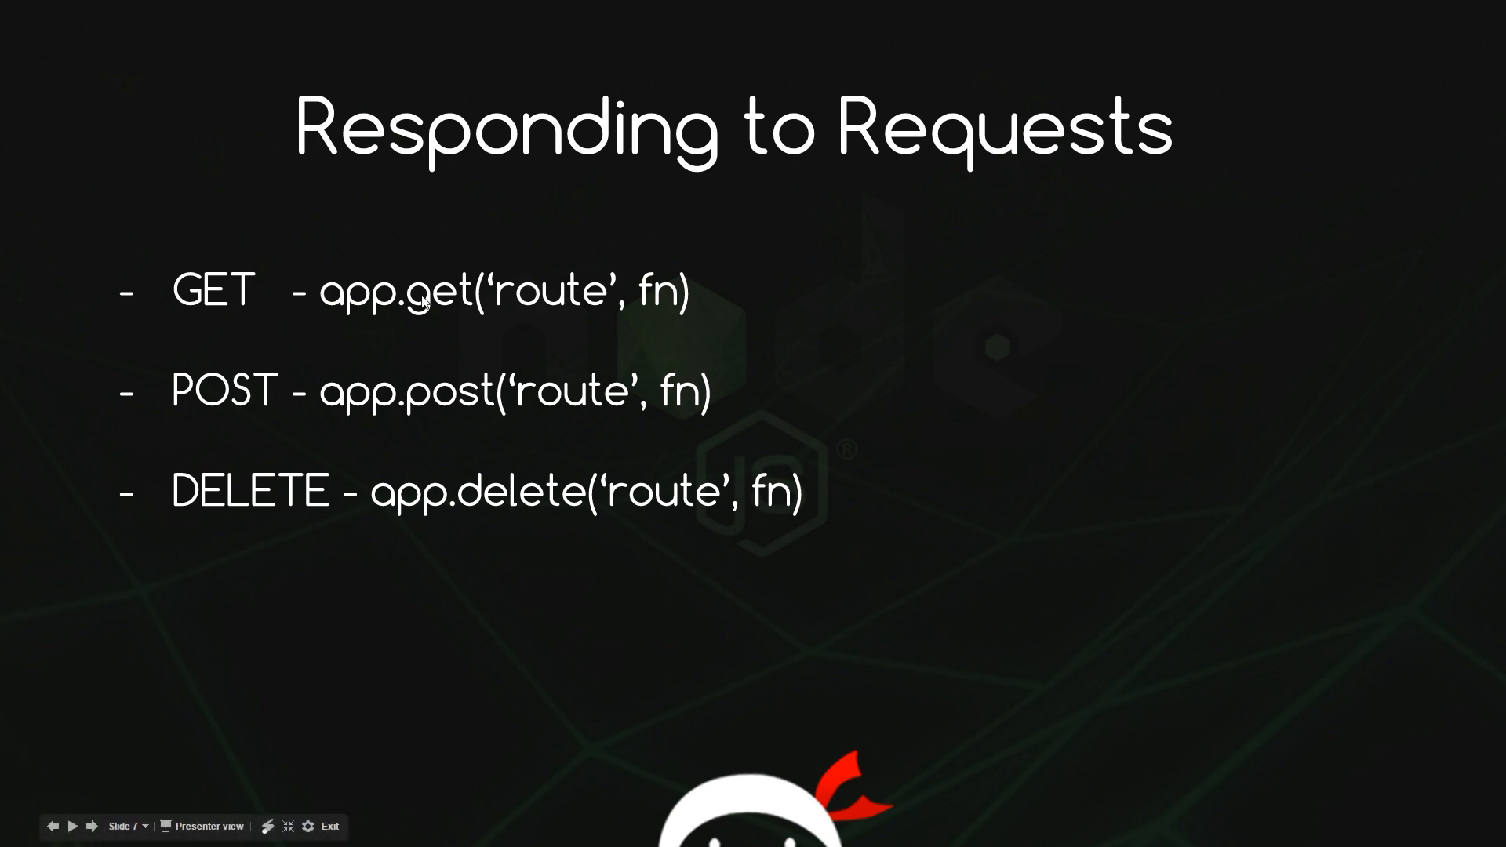
{"action": "mouse_move", "coordinate": [809, 570]}
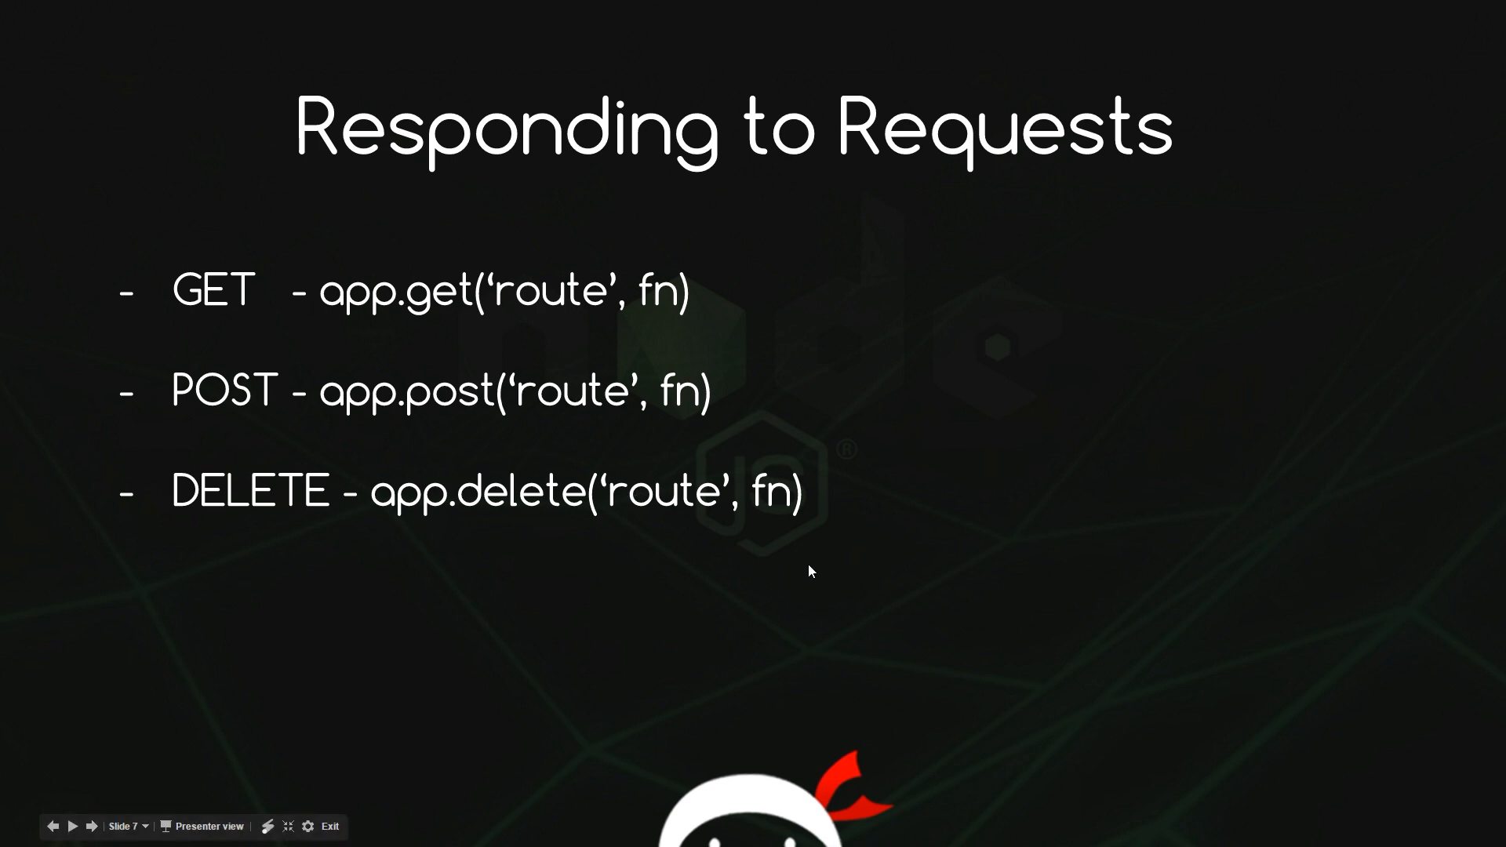
{"action": "mouse_move", "coordinate": [884, 454]}
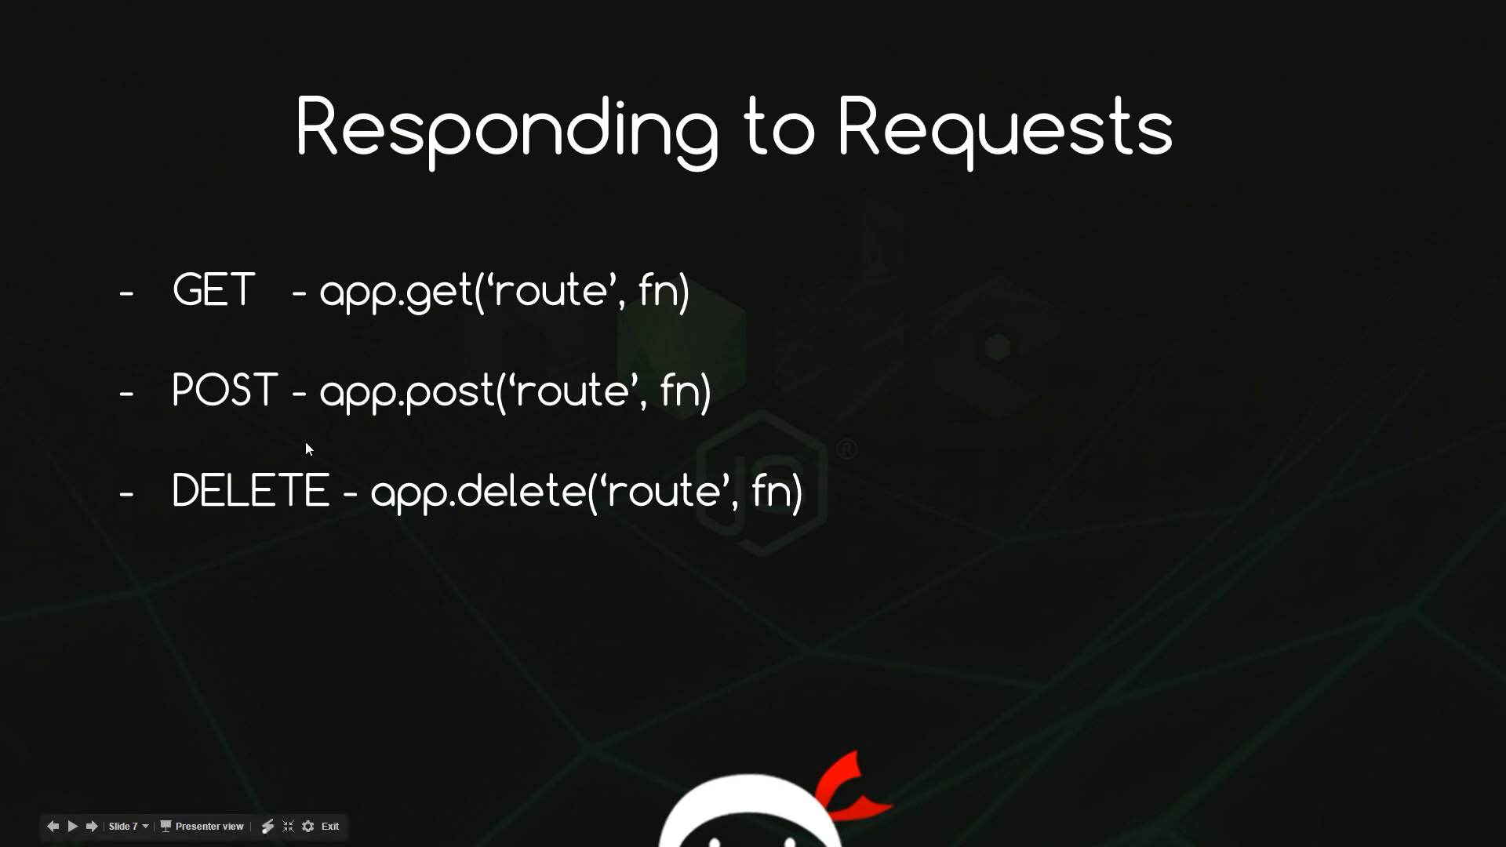
{"action": "mouse_move", "coordinate": [316, 560]}
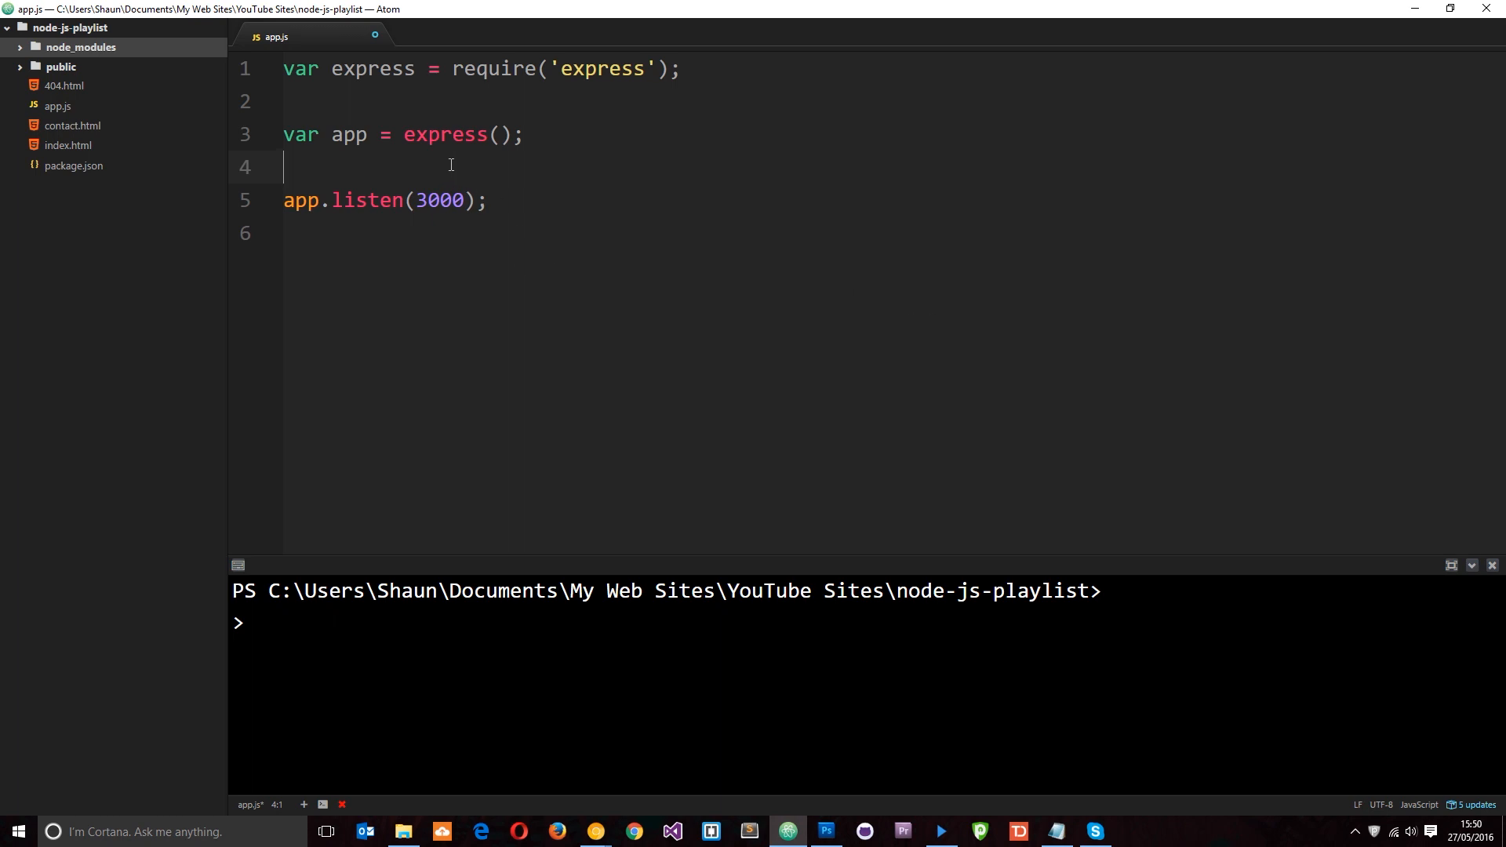
Add an app.get('/', function(req, res){}) route above the listen call.
{"action": "key", "text": "enter"}
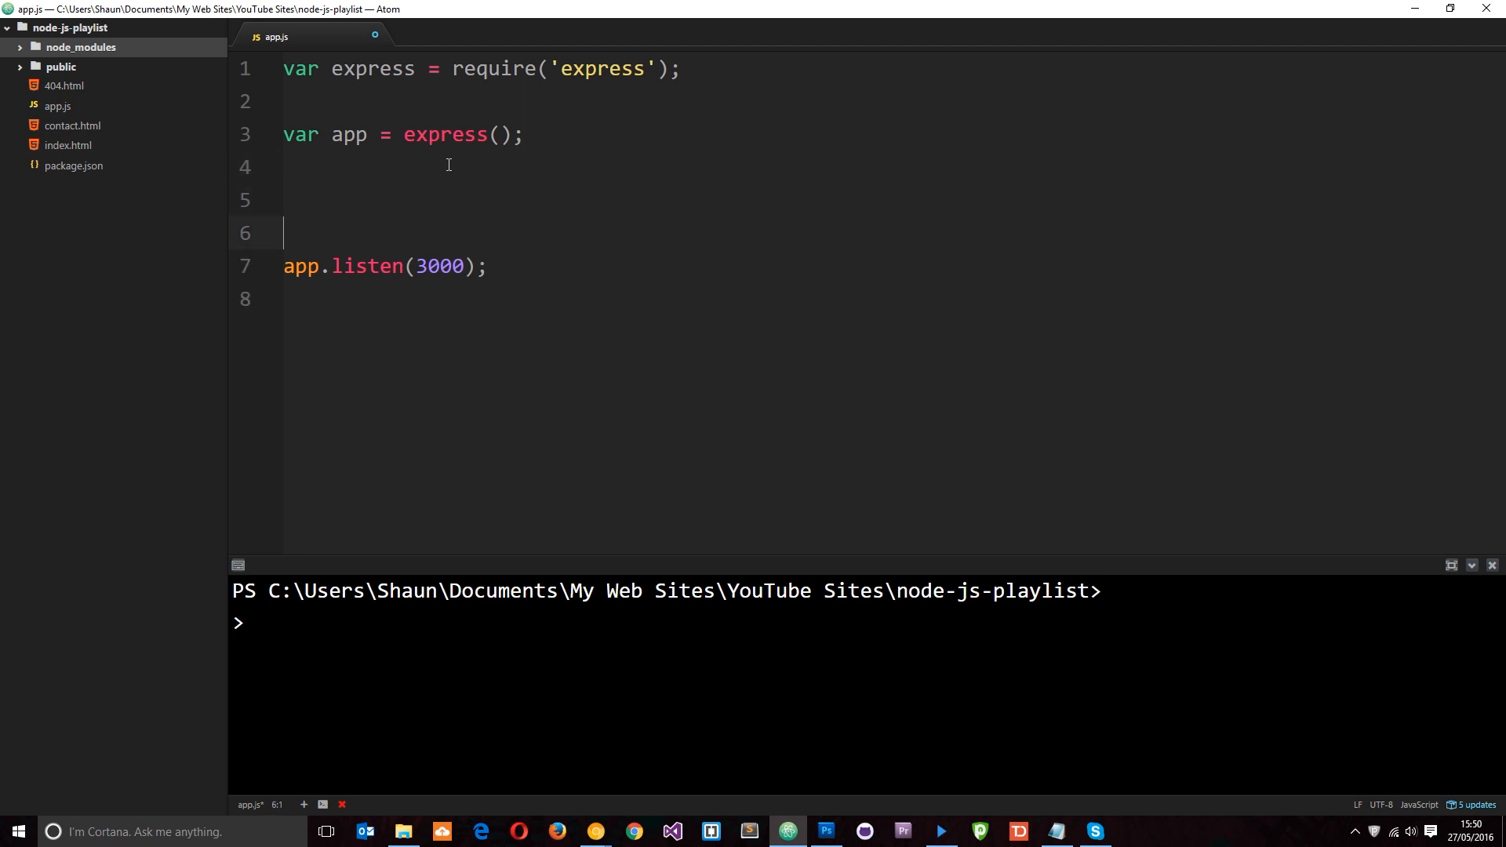
{"action": "type", "text": "app"}
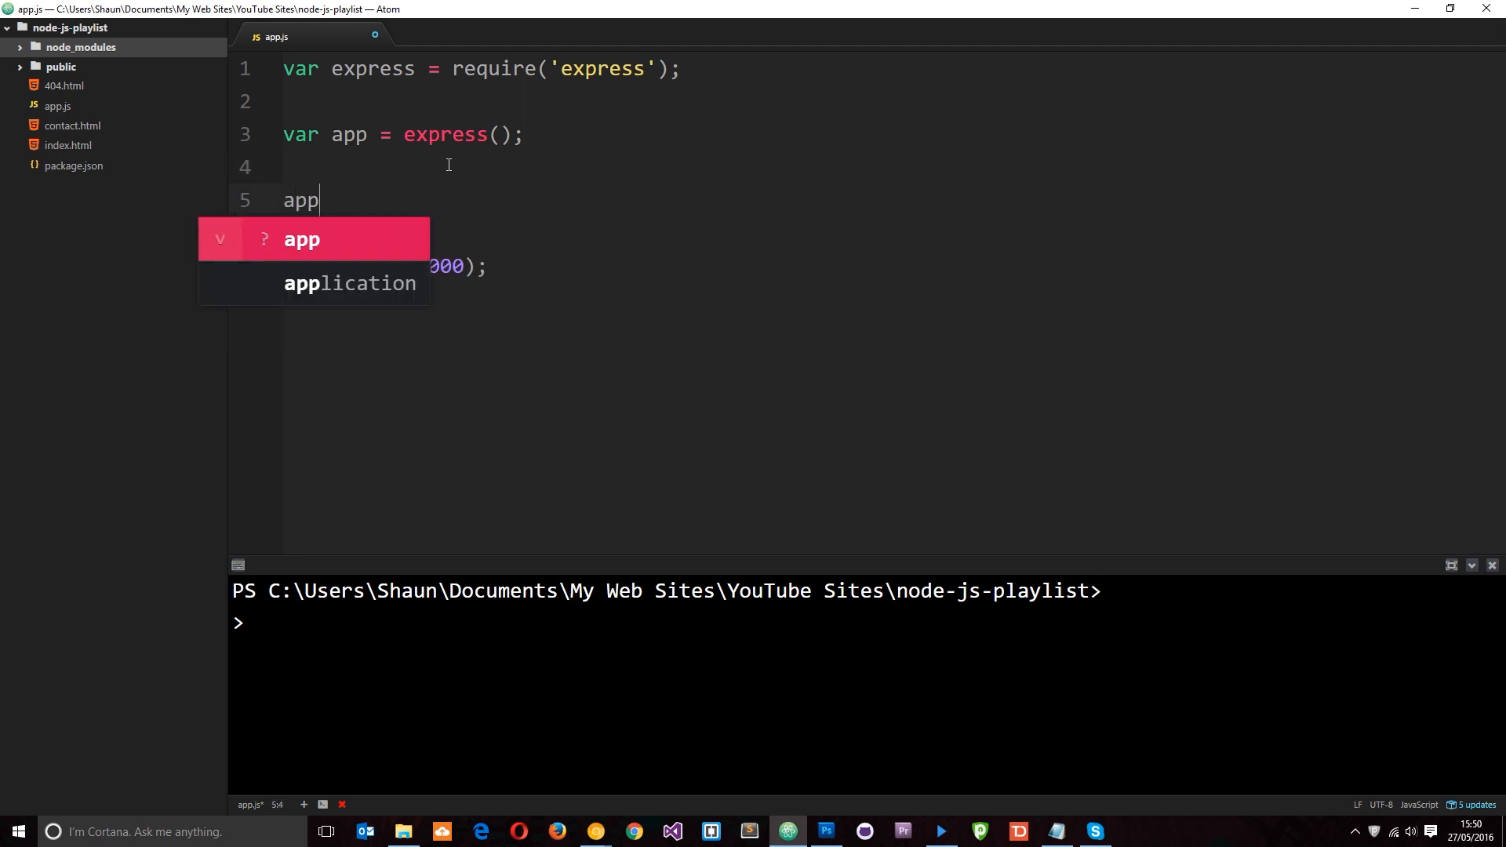
{"action": "type", "text": ".get("}
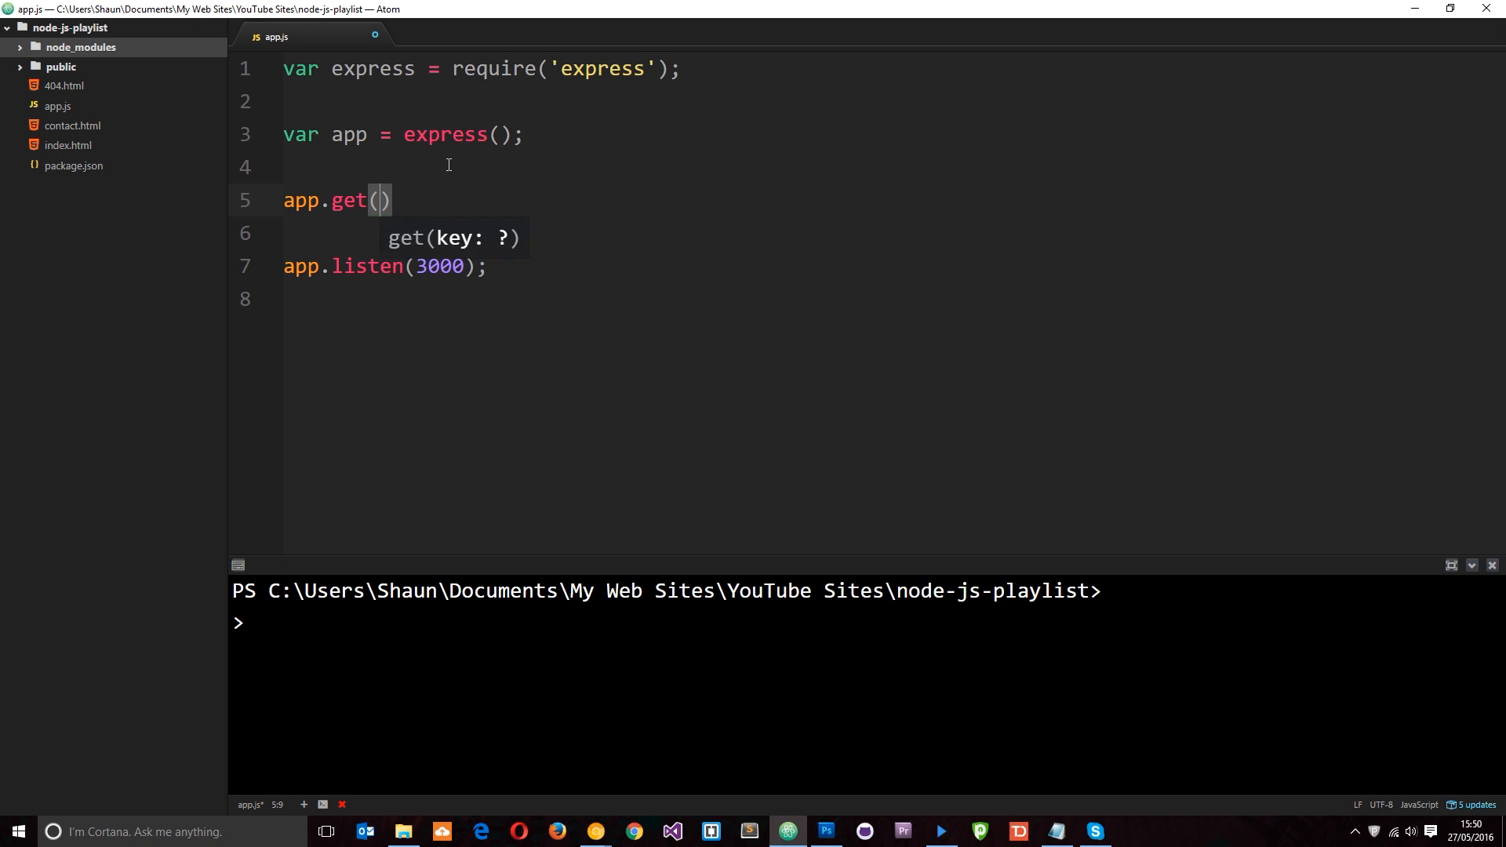
{"action": "type", "text": "'"}
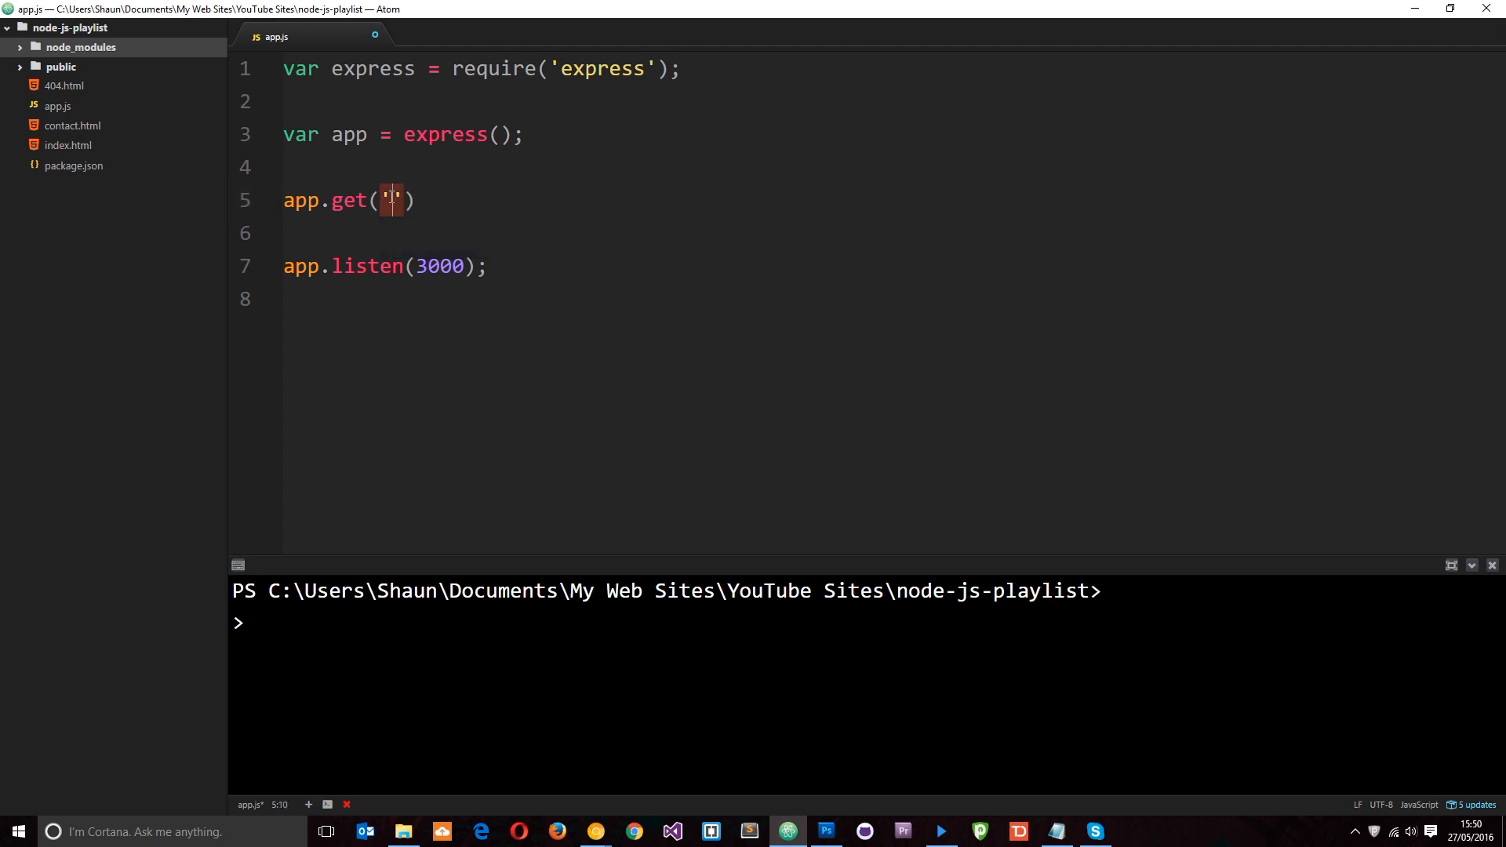
{"action": "type", "text": "/"}
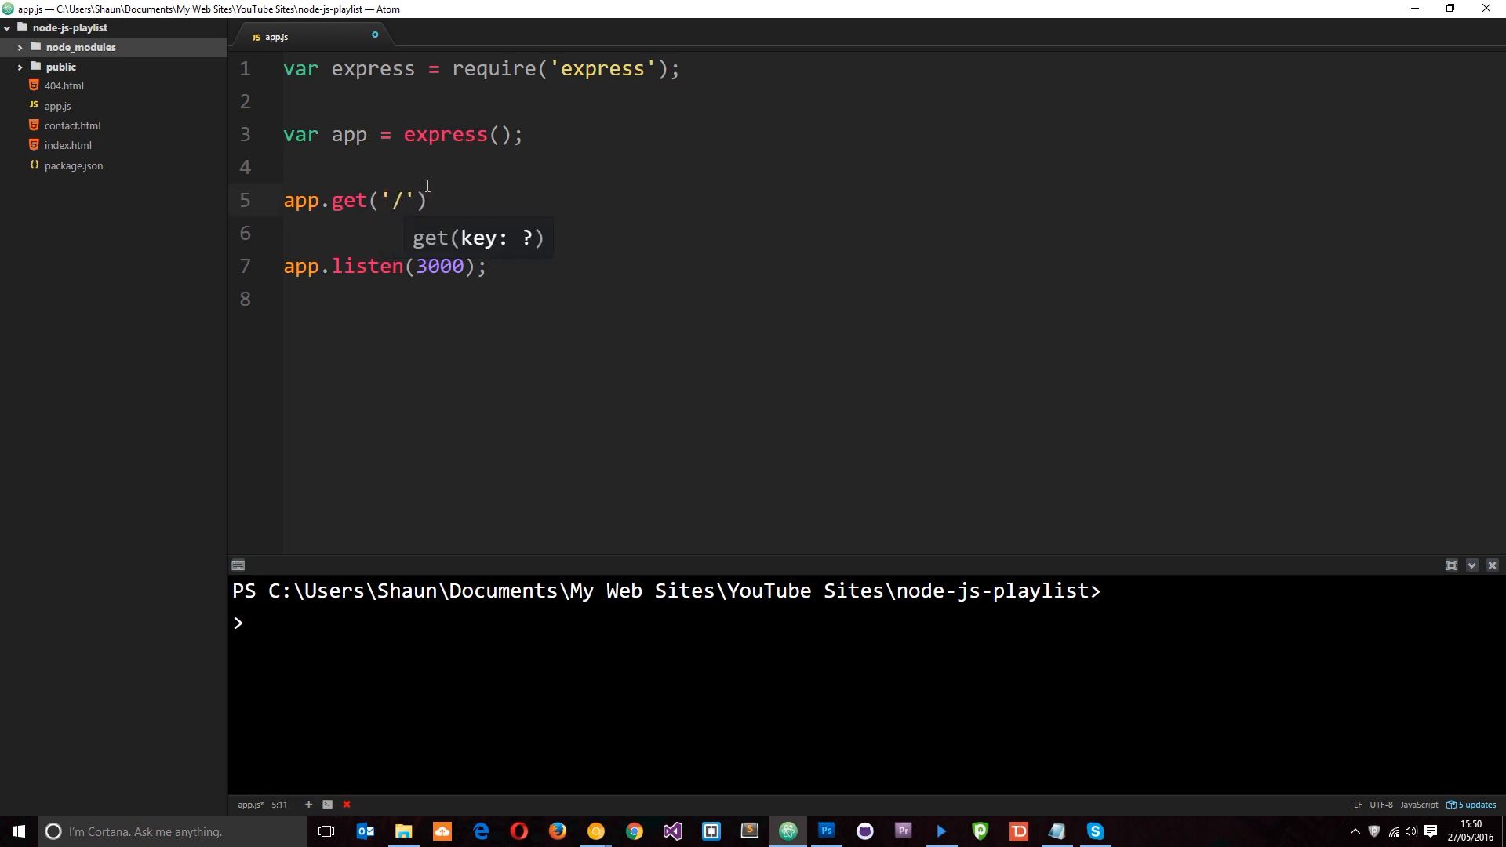
{"action": "type", "text": ","}
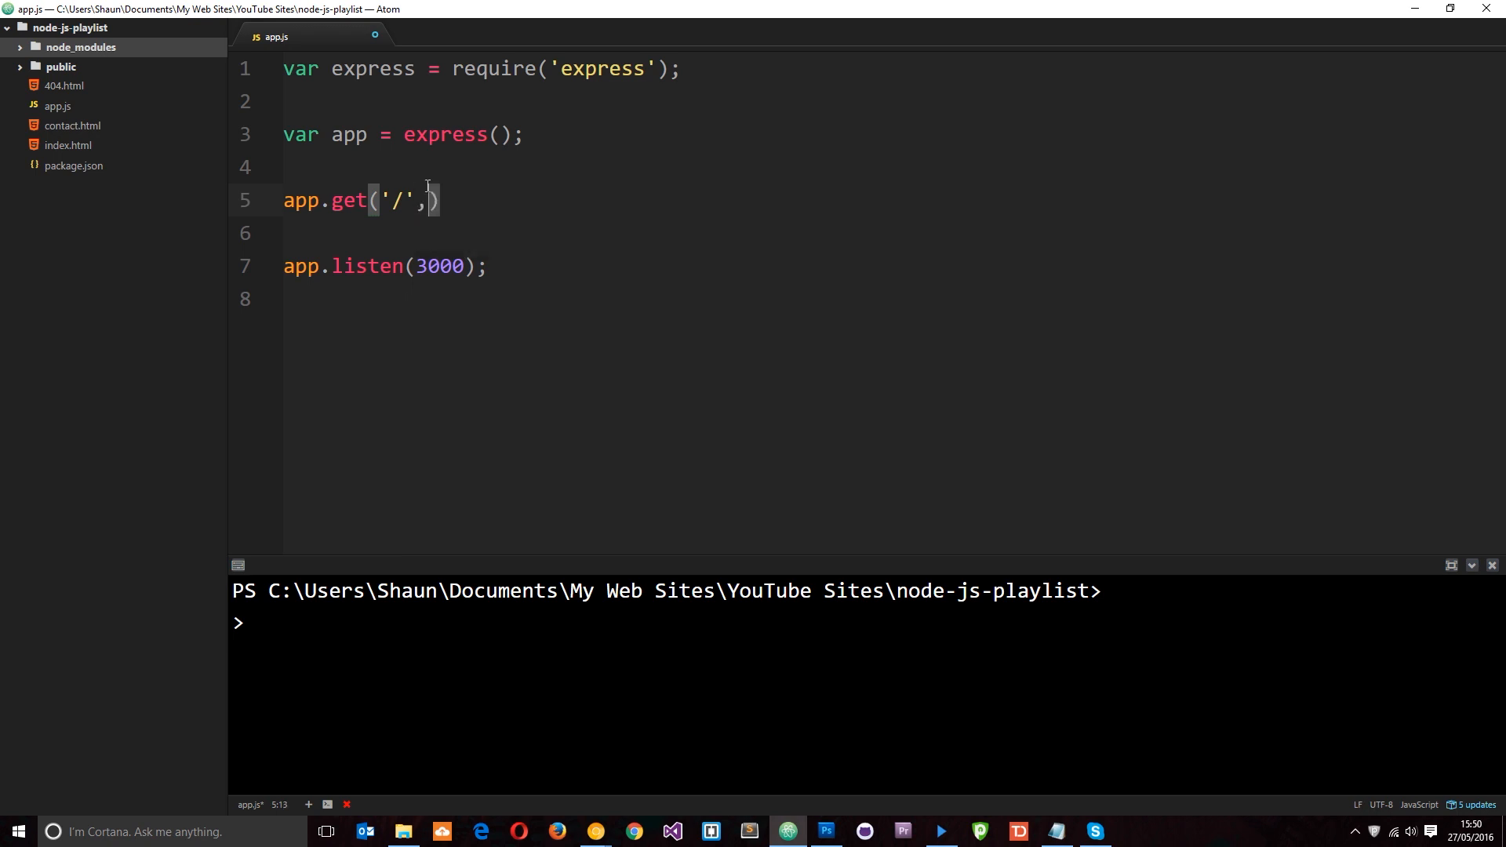
{"action": "type", "text": "function()"}
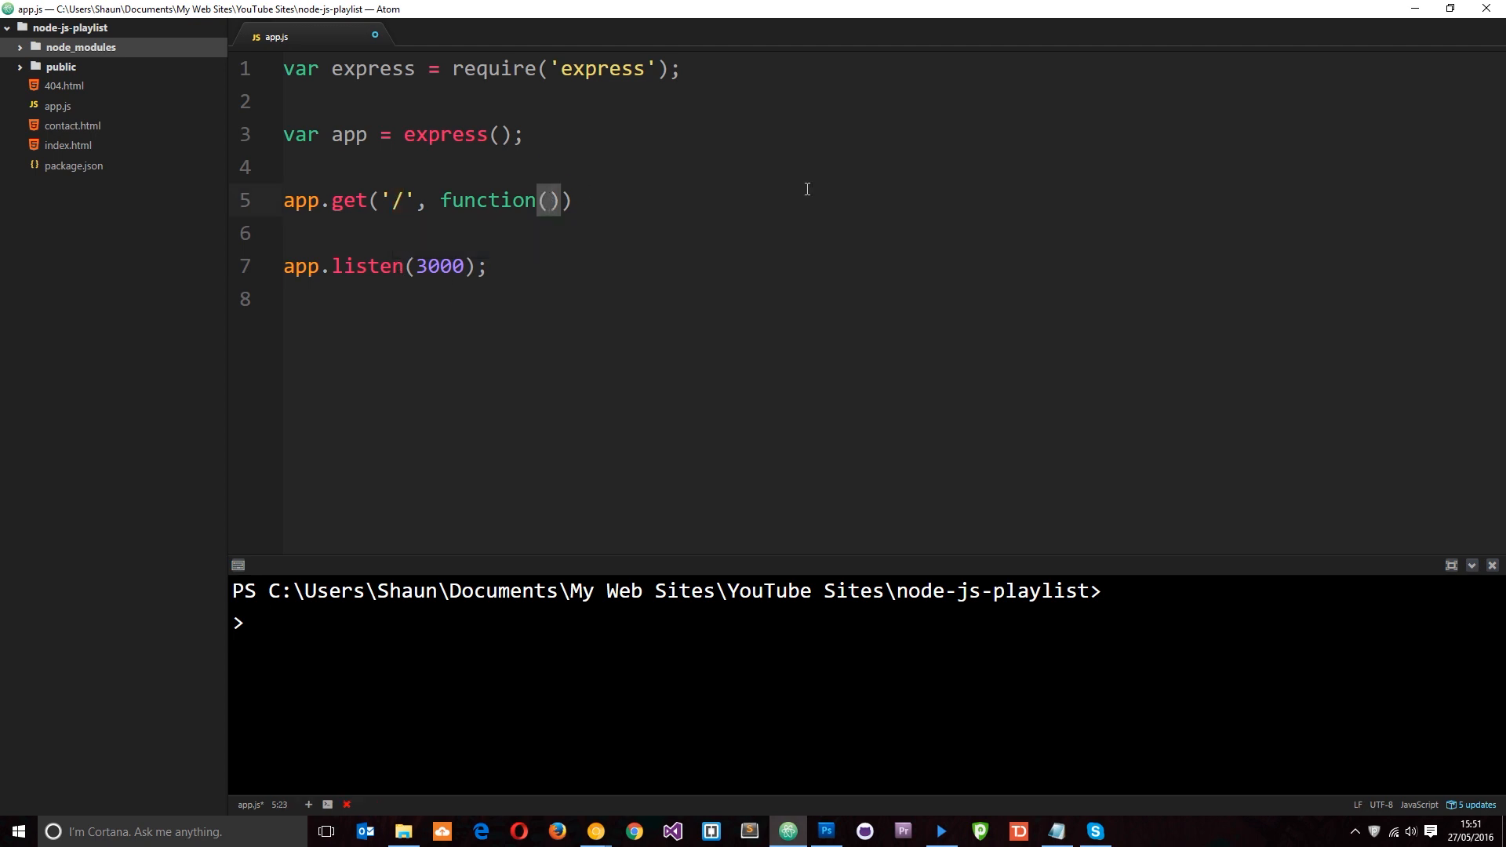
{"action": "type", "text": "req"}
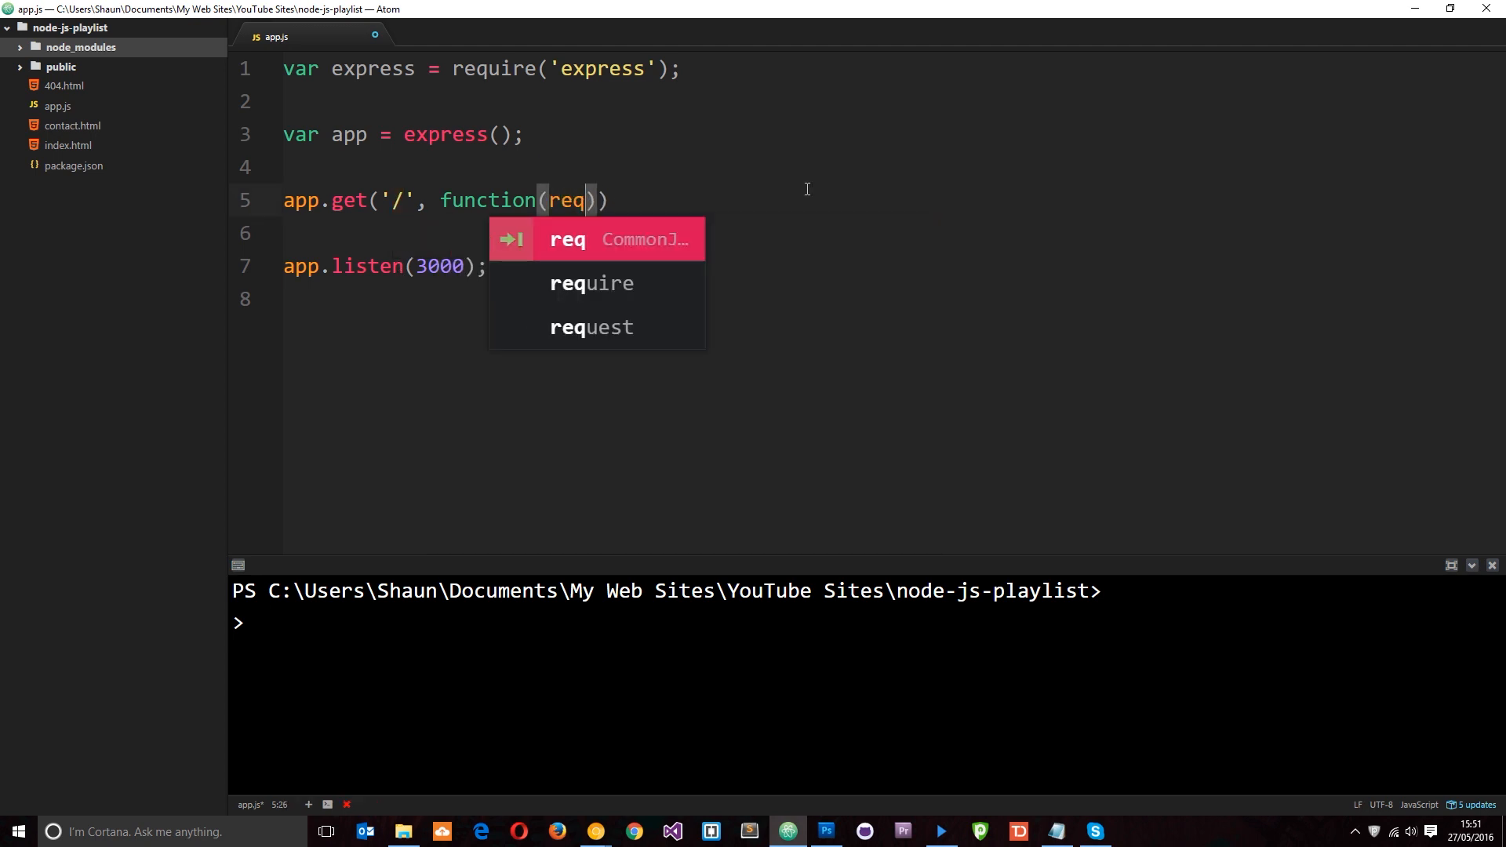
{"action": "type", "text": ", res"}
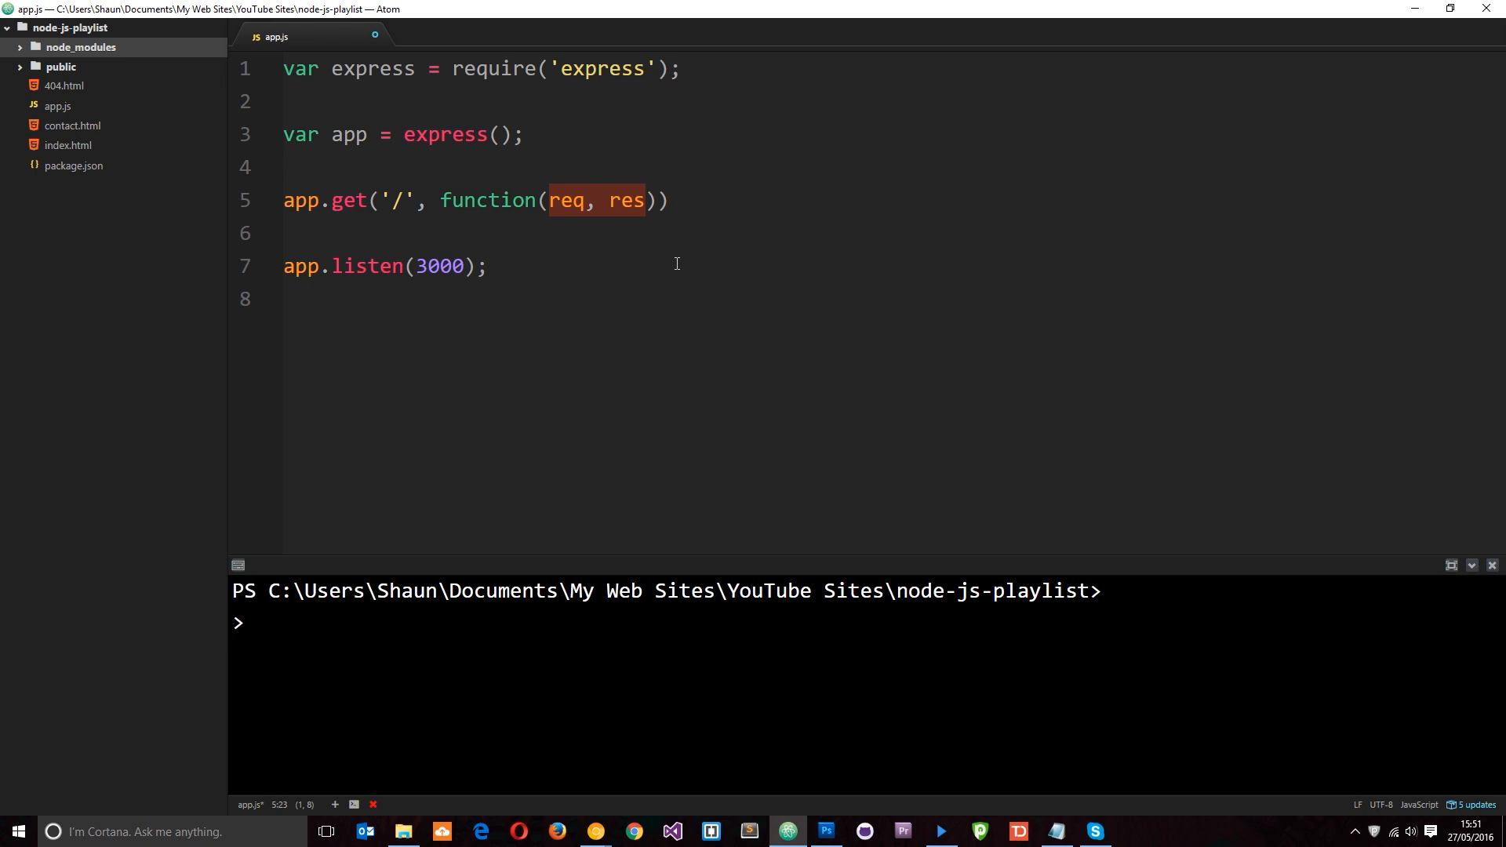
{"action": "type", "text": "{}"}
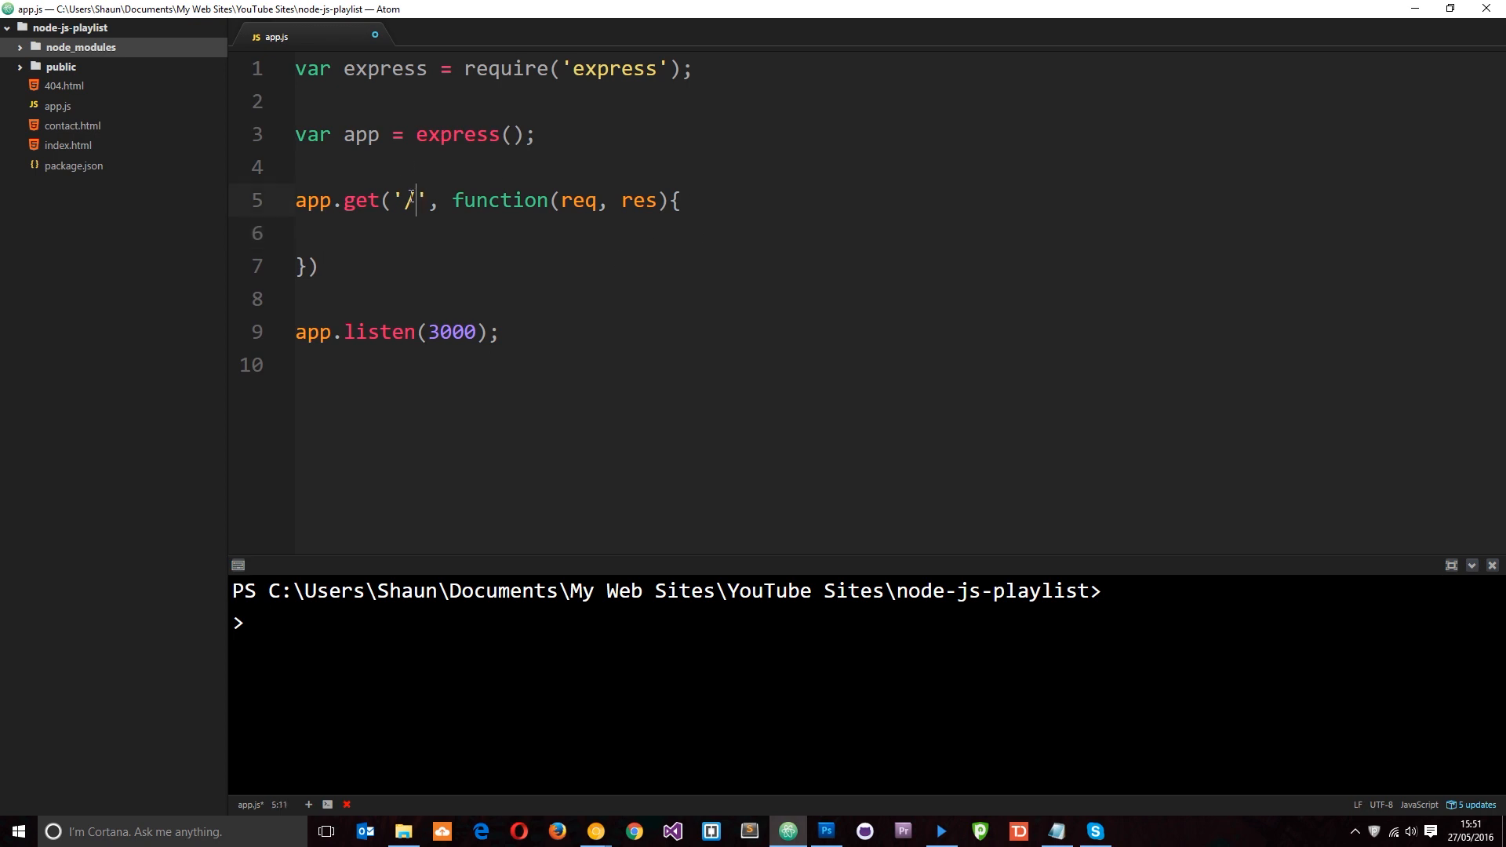
Fill the root route body with res.send('this is the homepage');.
{"action": "left_click_drag", "start_coordinate": [451, 200], "coordinate": [624, 200]}
{"action": "type", "text": ";"}
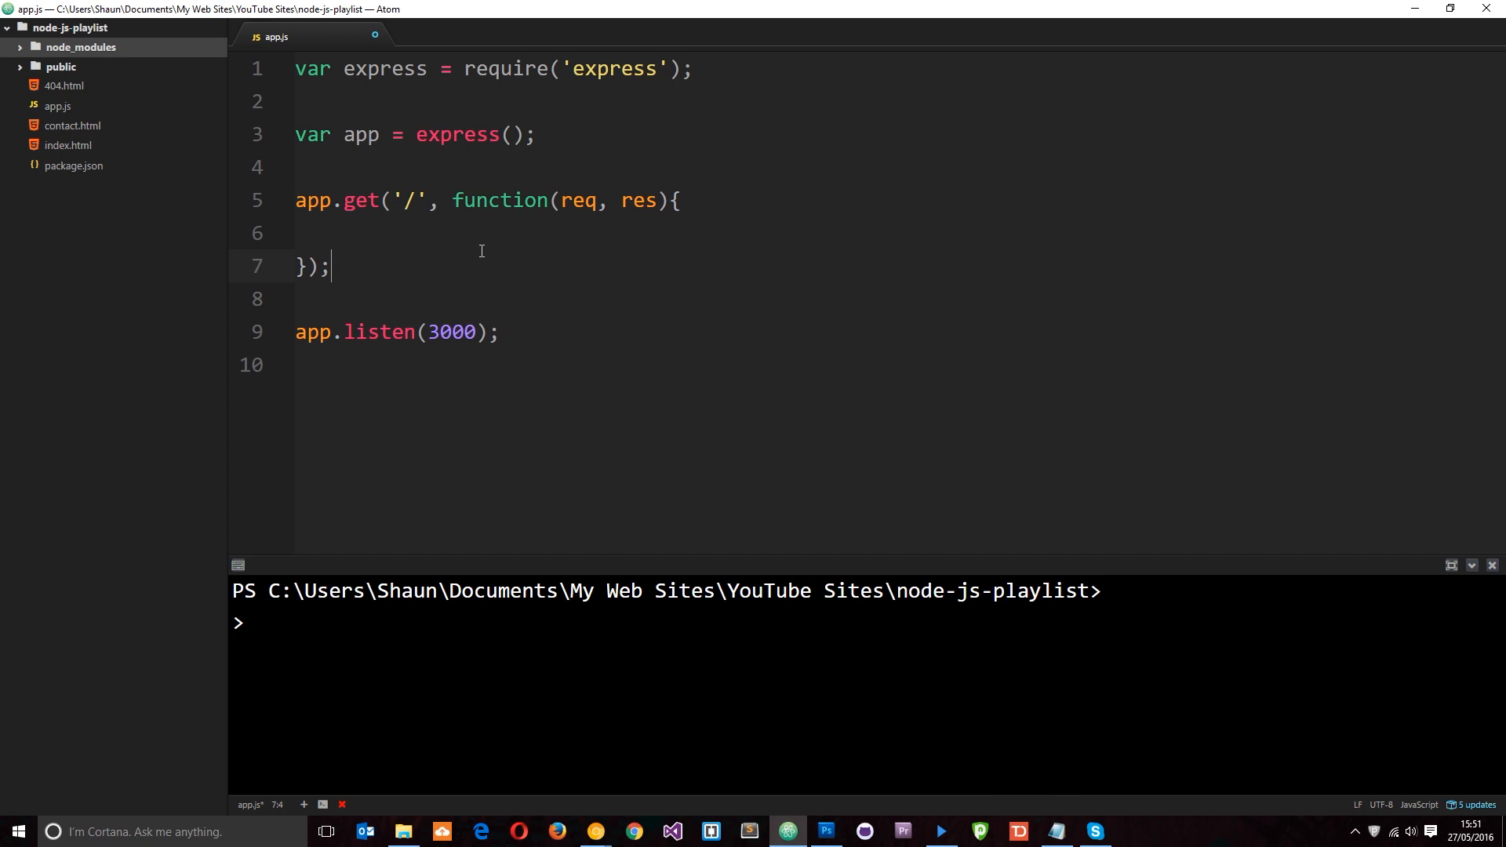
{"action": "mouse_move", "coordinate": [454, 218]}
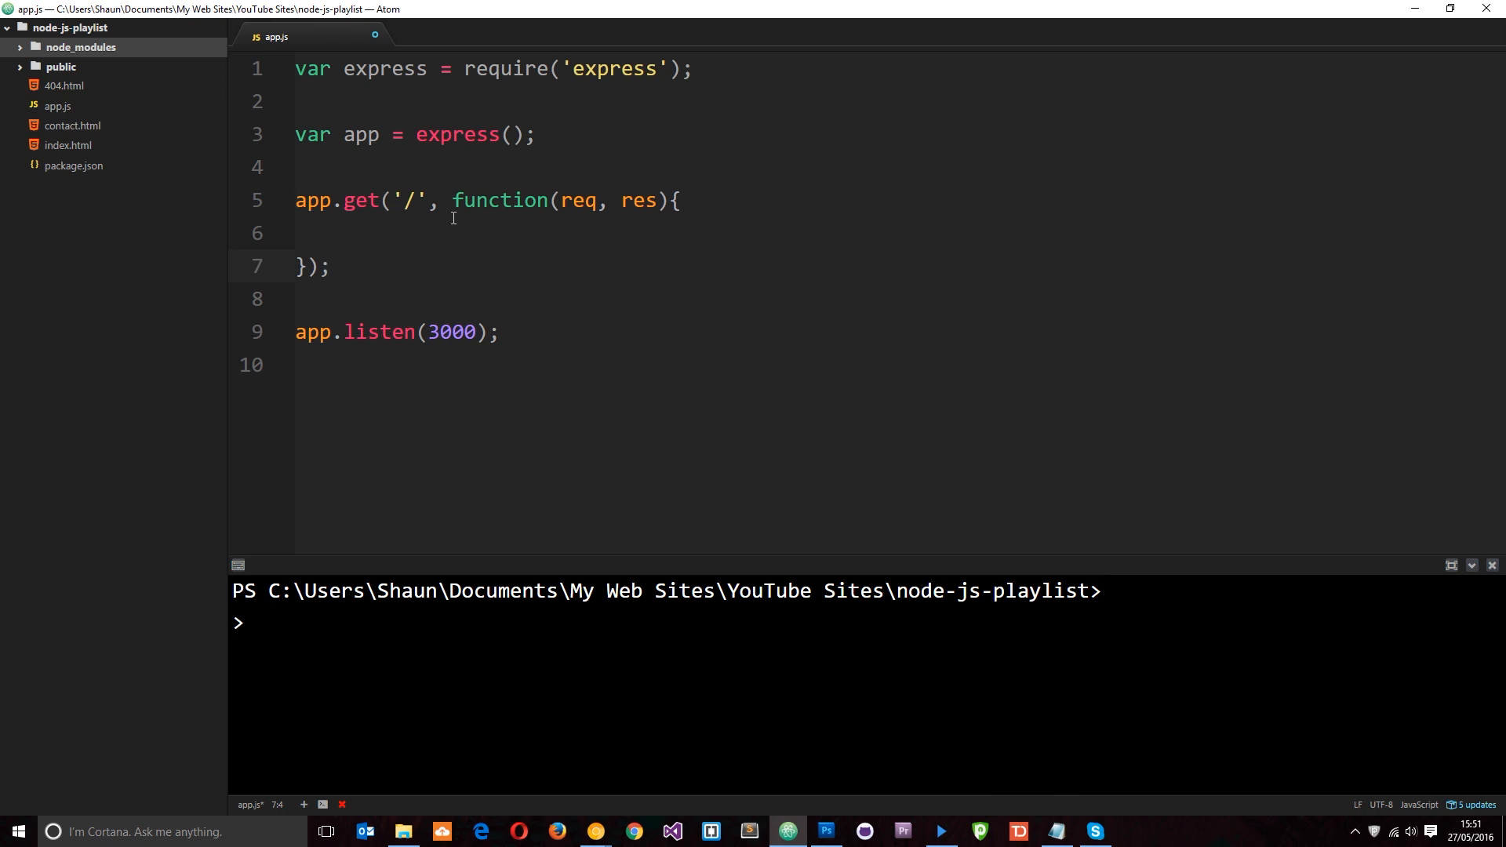
{"action": "left_click", "coordinate": [455, 200]}
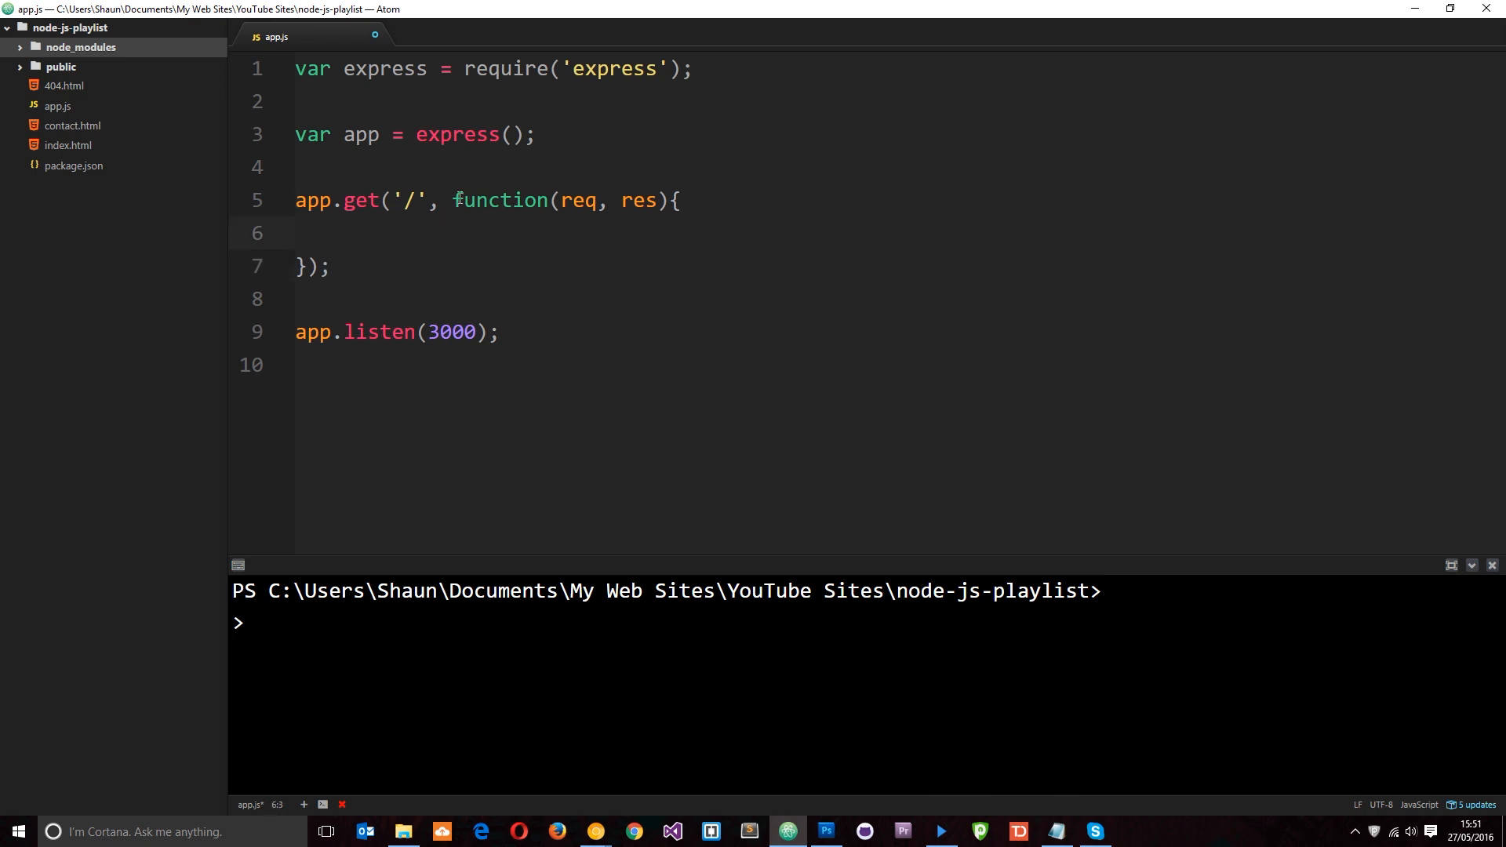
{"action": "left_click", "coordinate": [320, 233]}
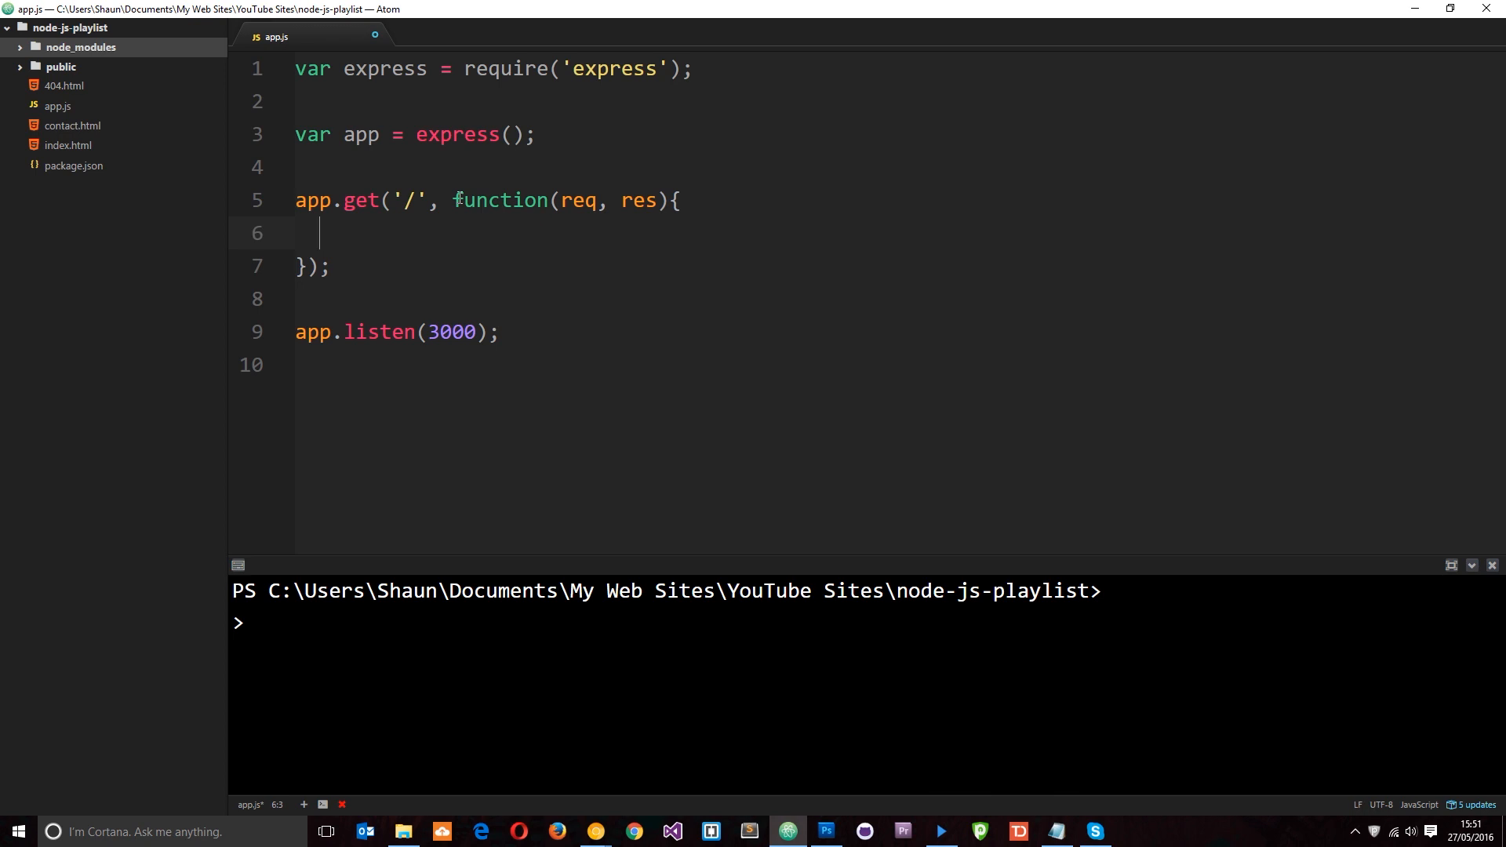
{"action": "type", "text": "res.se"}
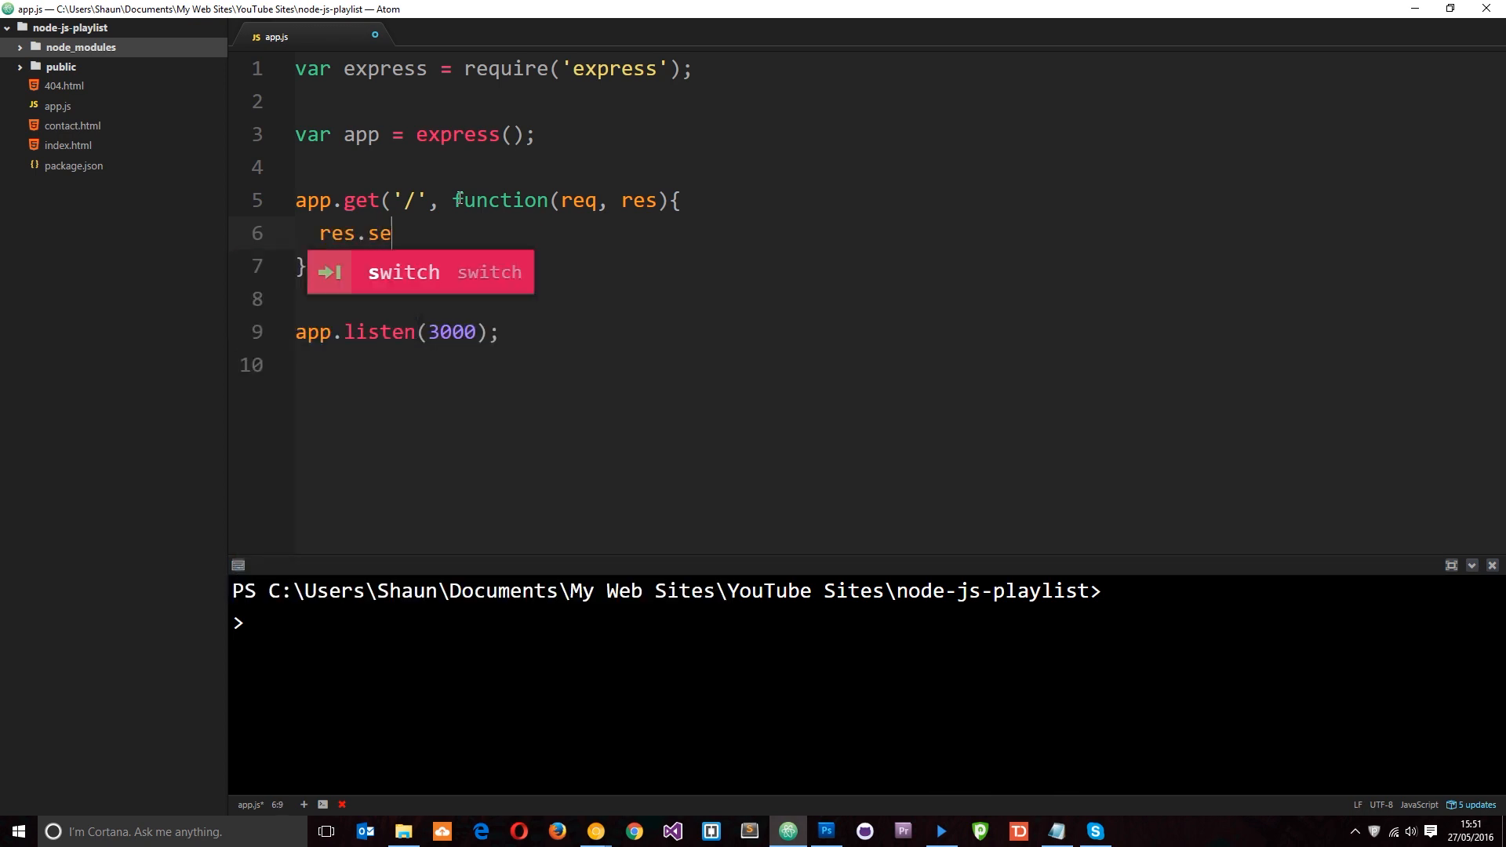
{"action": "type", "text": "nd()"}
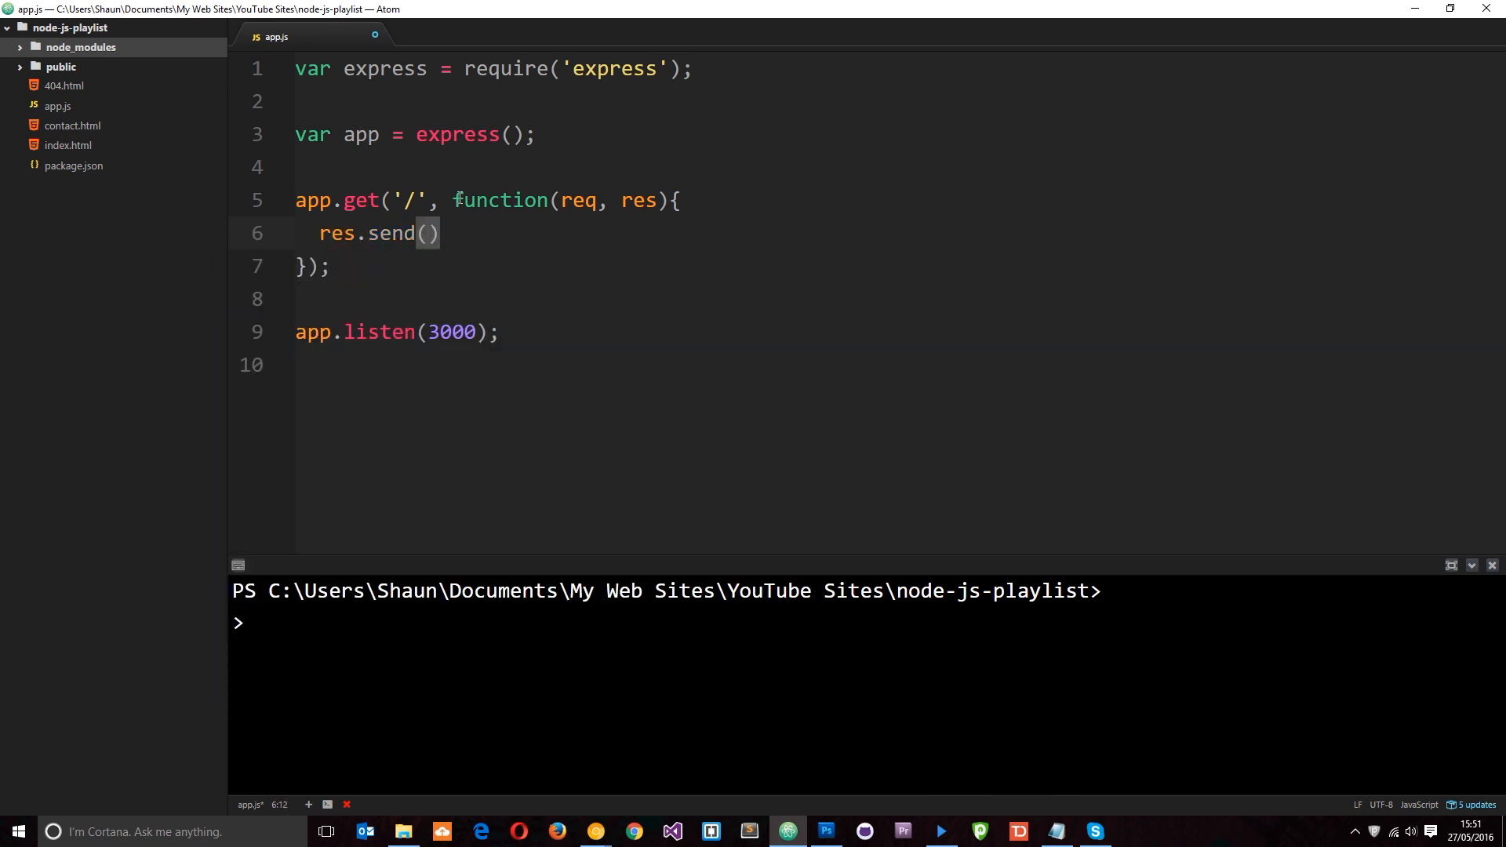
{"action": "type", "text": "''"}
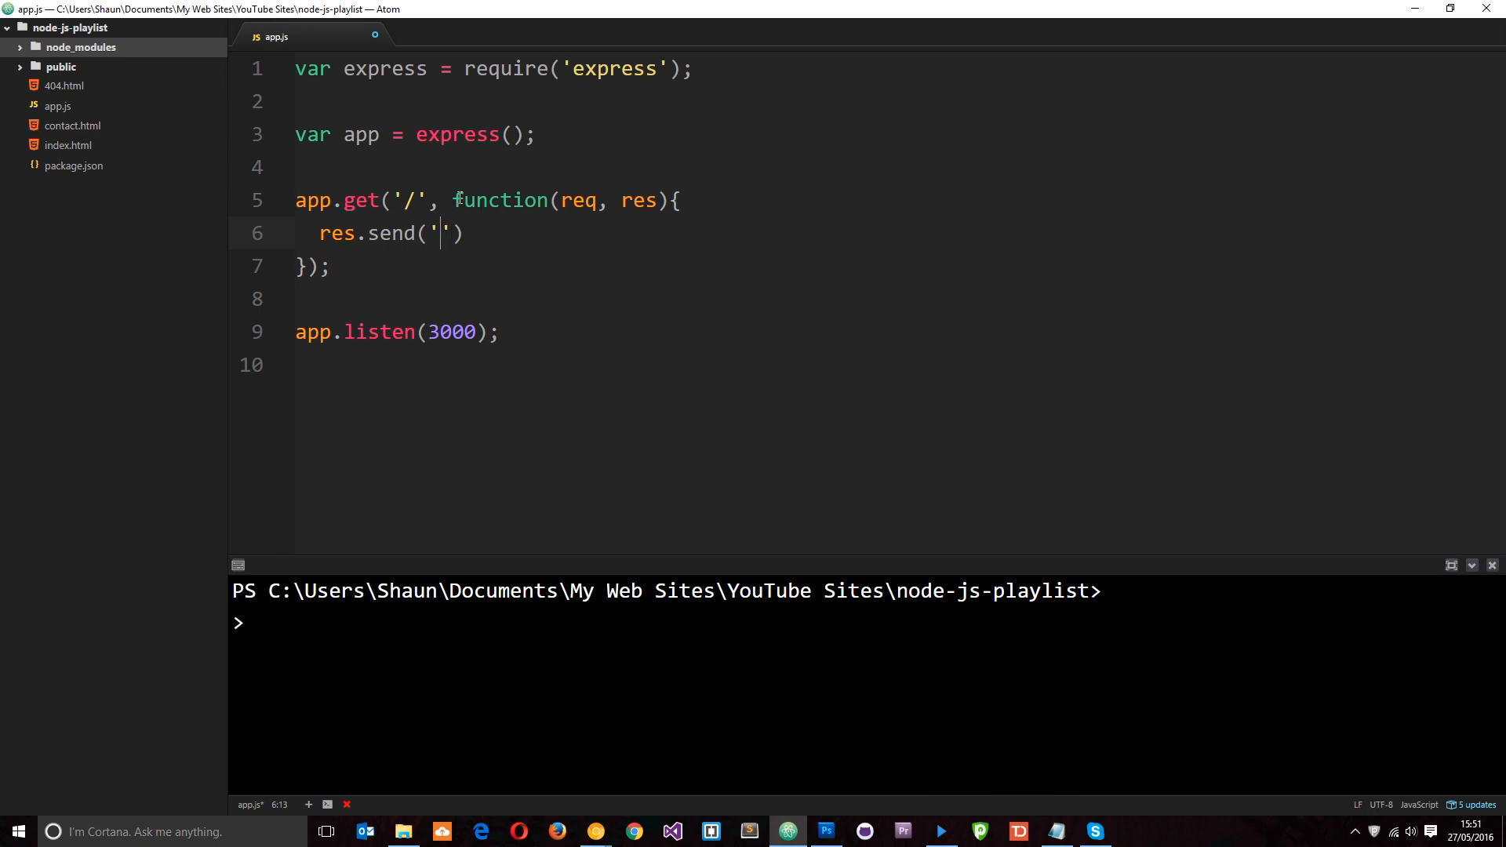
{"action": "type", "text": "this is the homep"}
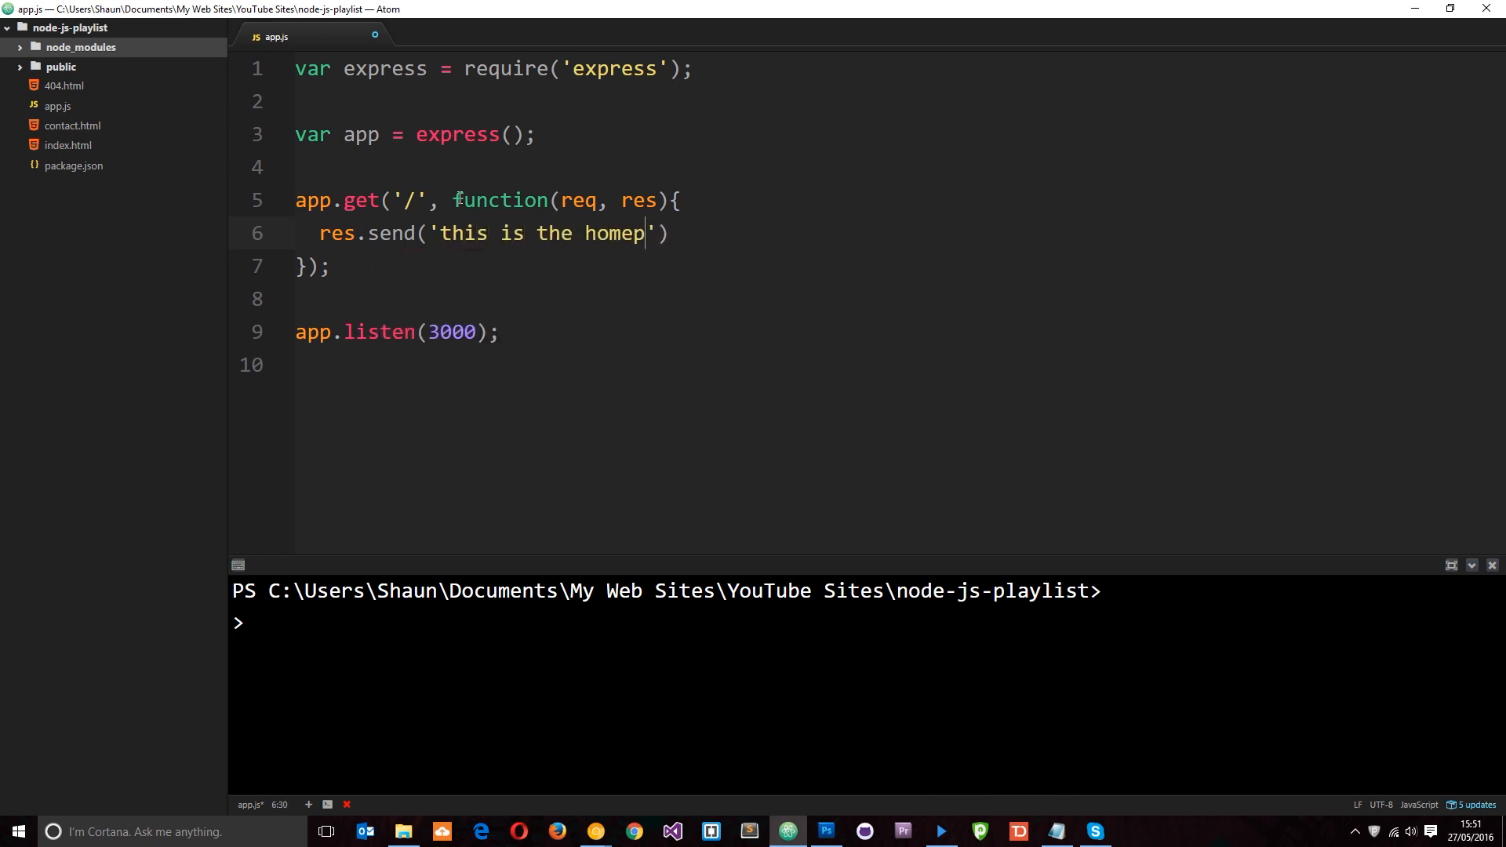
{"action": "type", "text": "age');"}
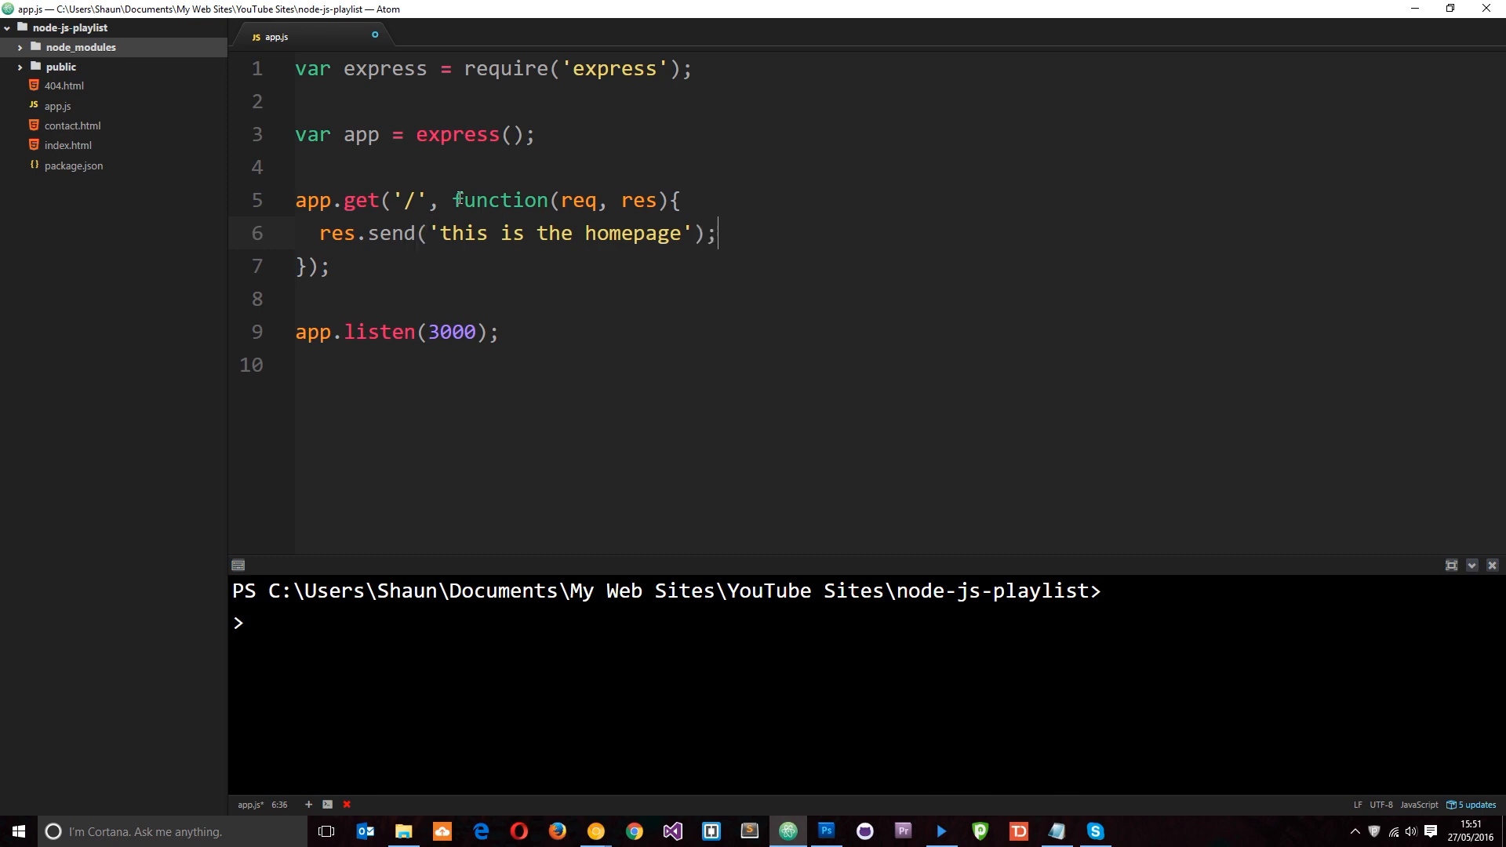
{"action": "left_click", "coordinate": [541, 626]}
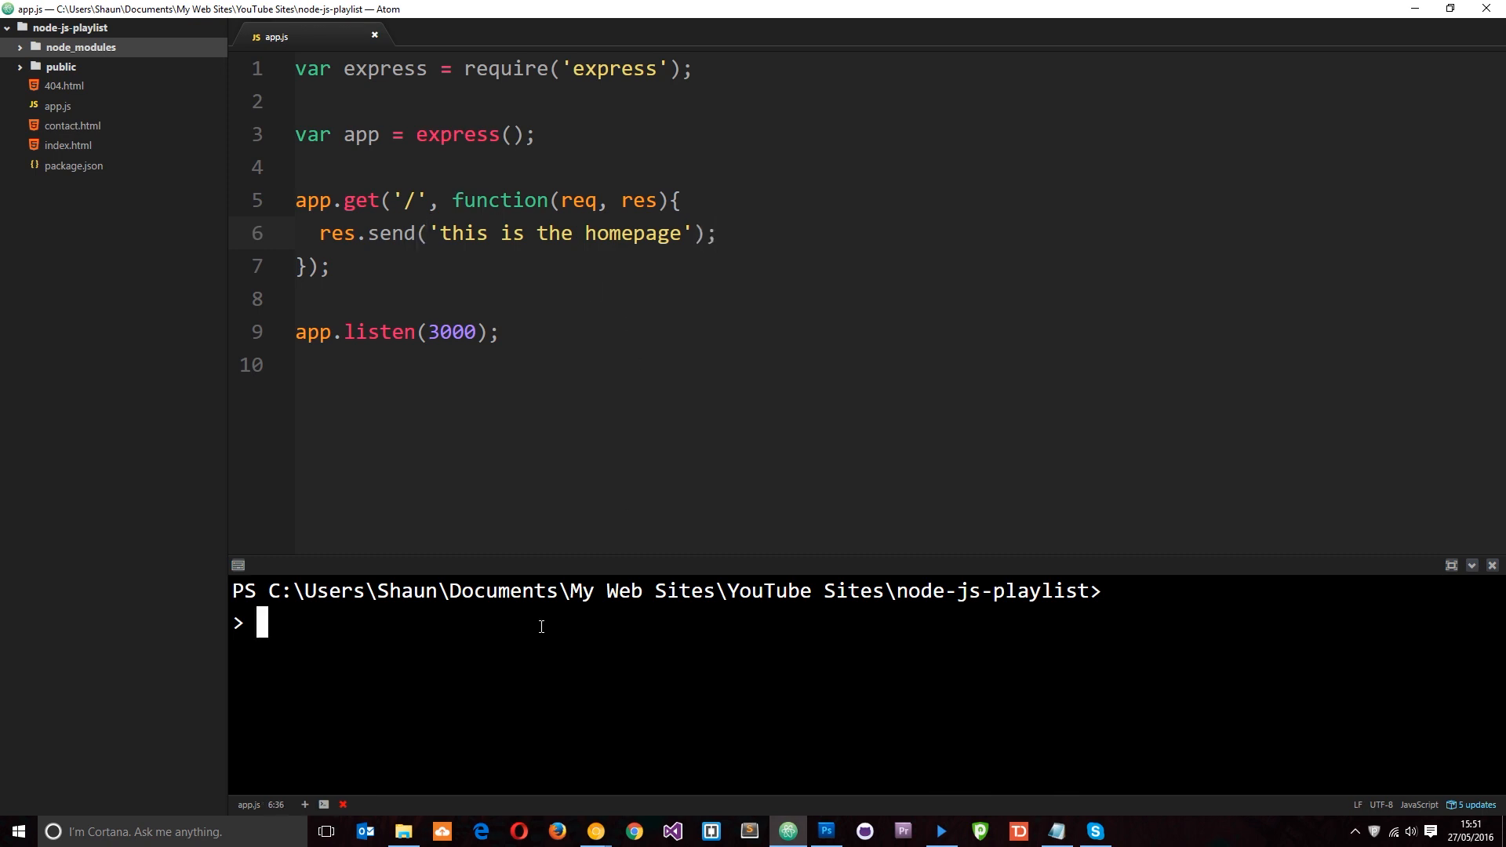
Run nodemon app.js in the terminal.
{"action": "type", "text": "node"}
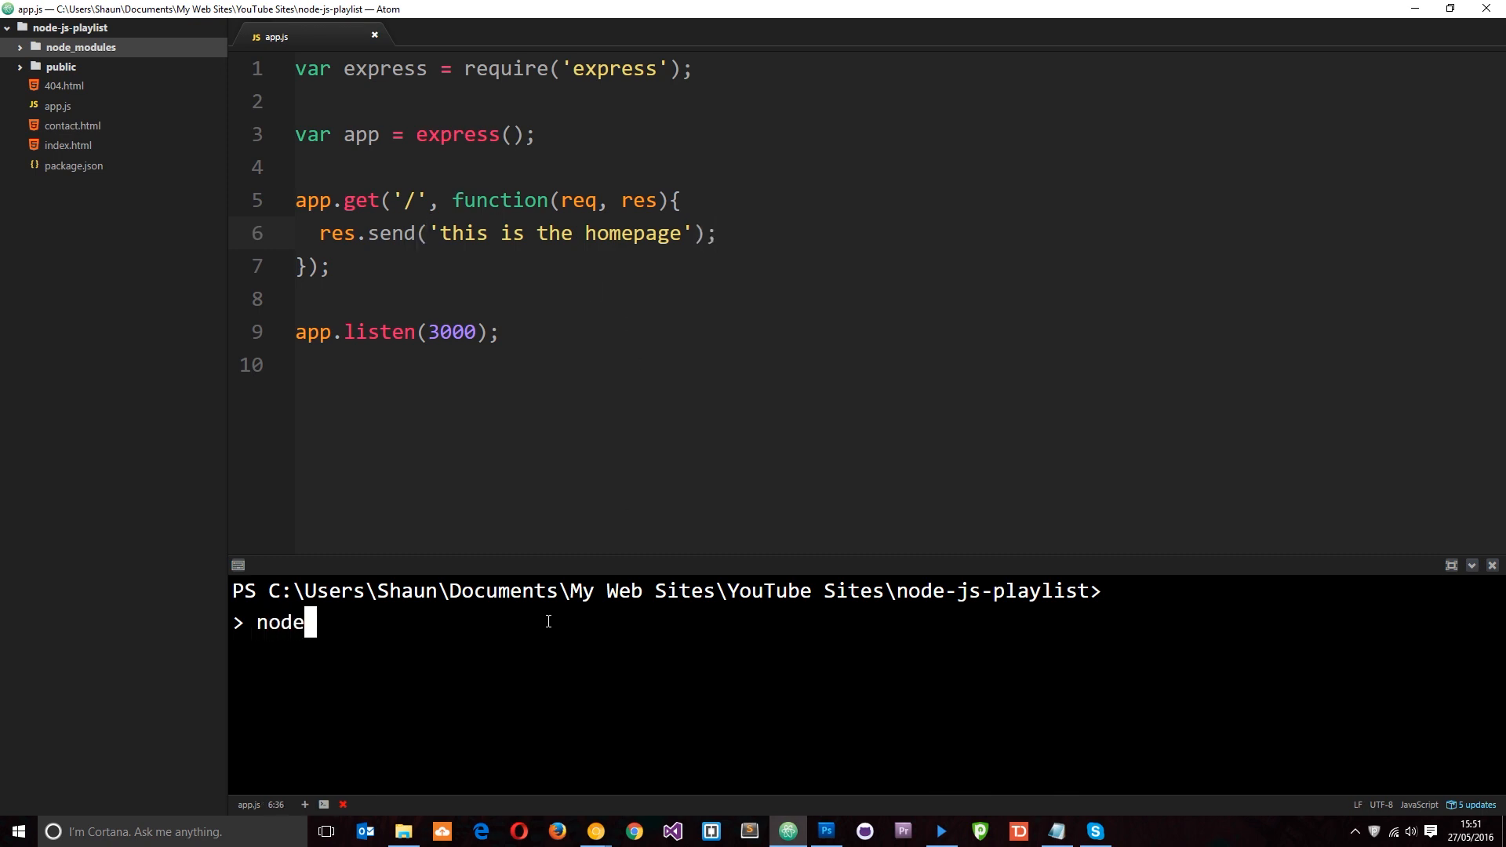
{"action": "type", "text": "mon app.j"}
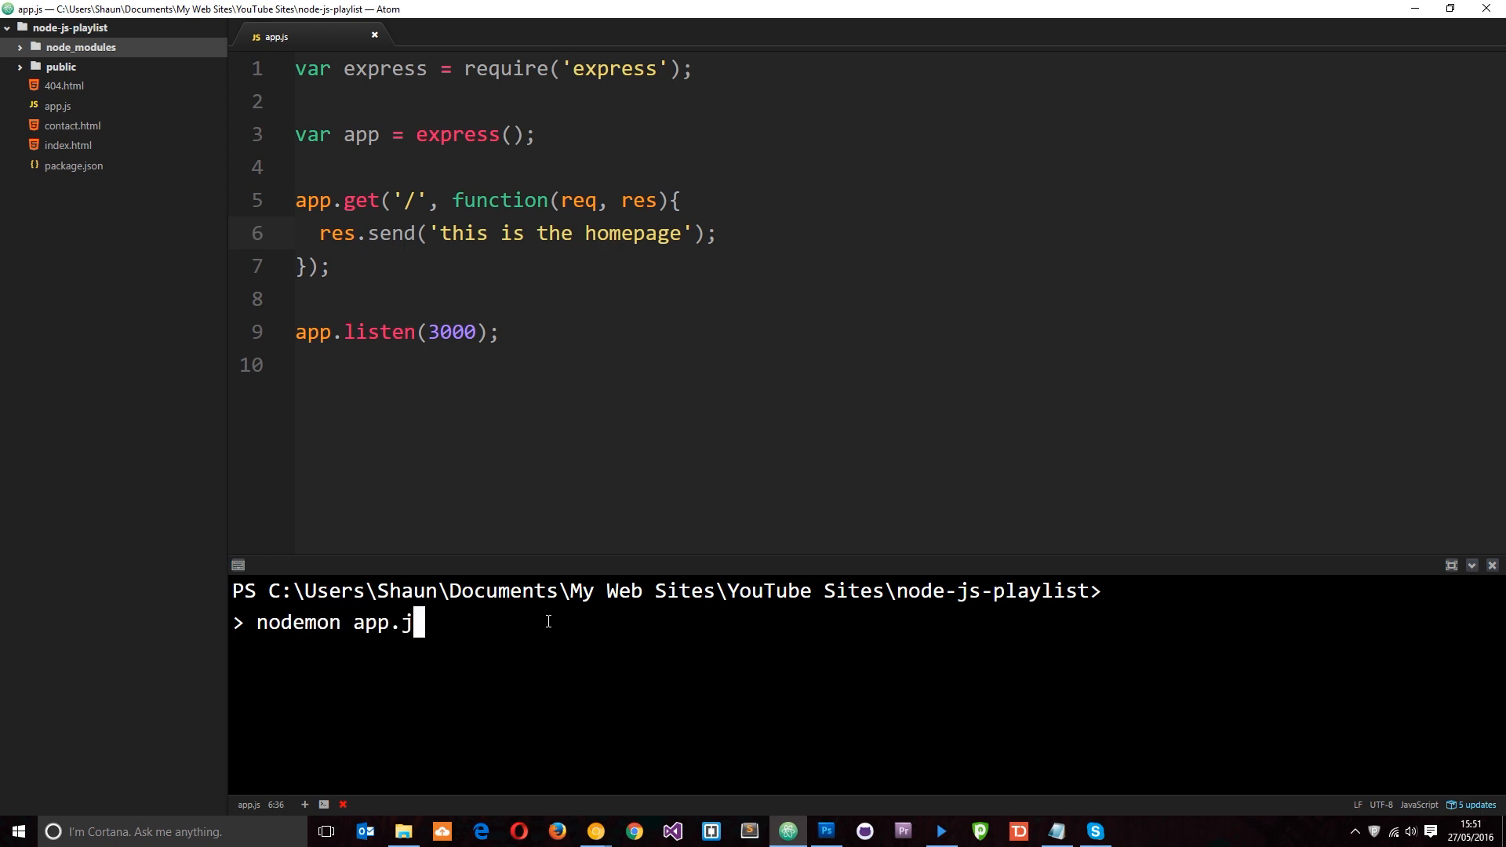
{"action": "type", "text": "s"}
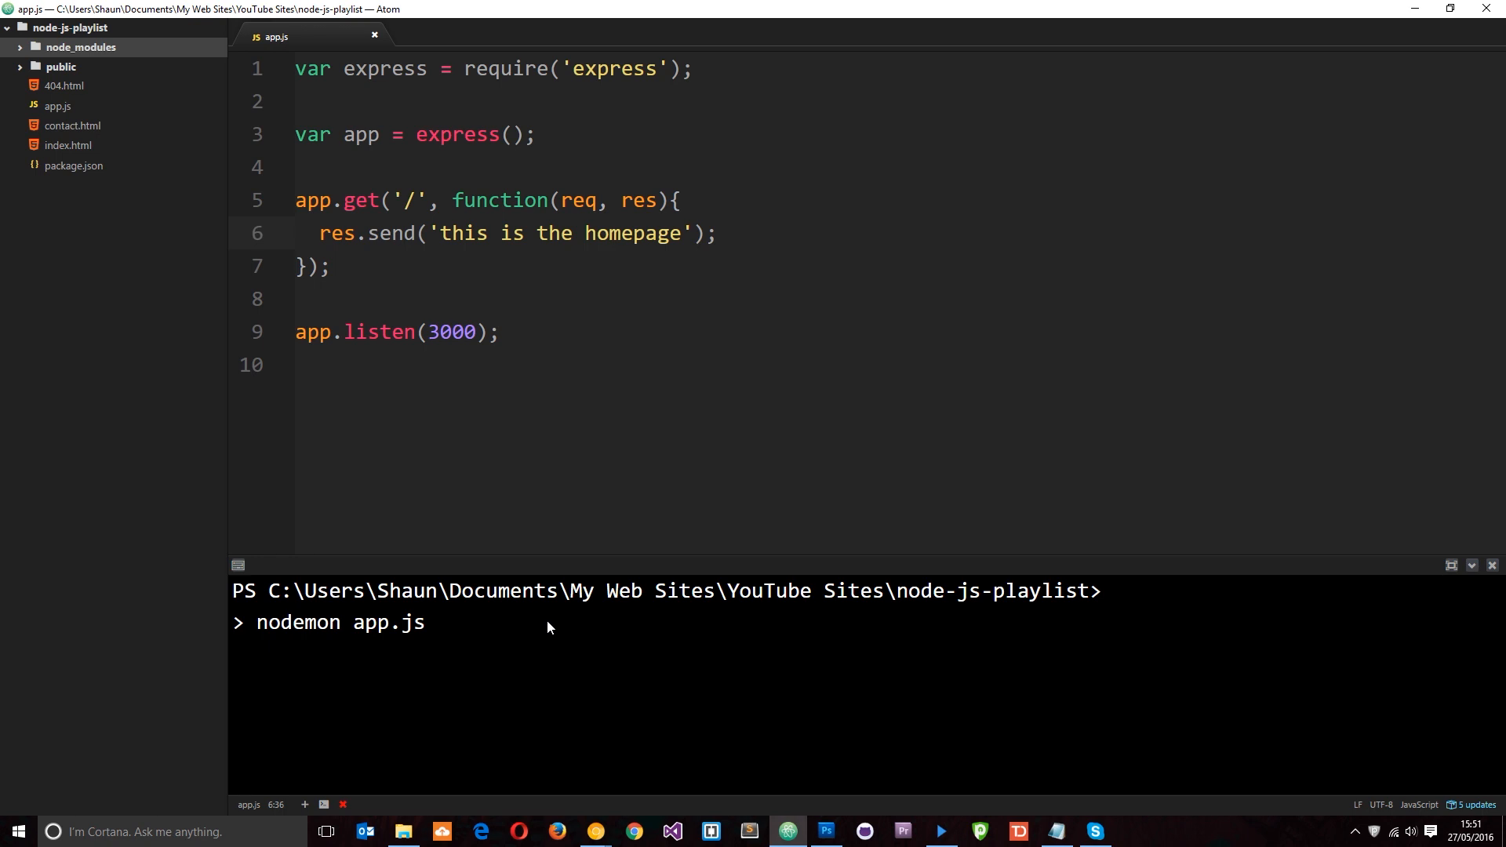
{"action": "key", "text": "enter"}
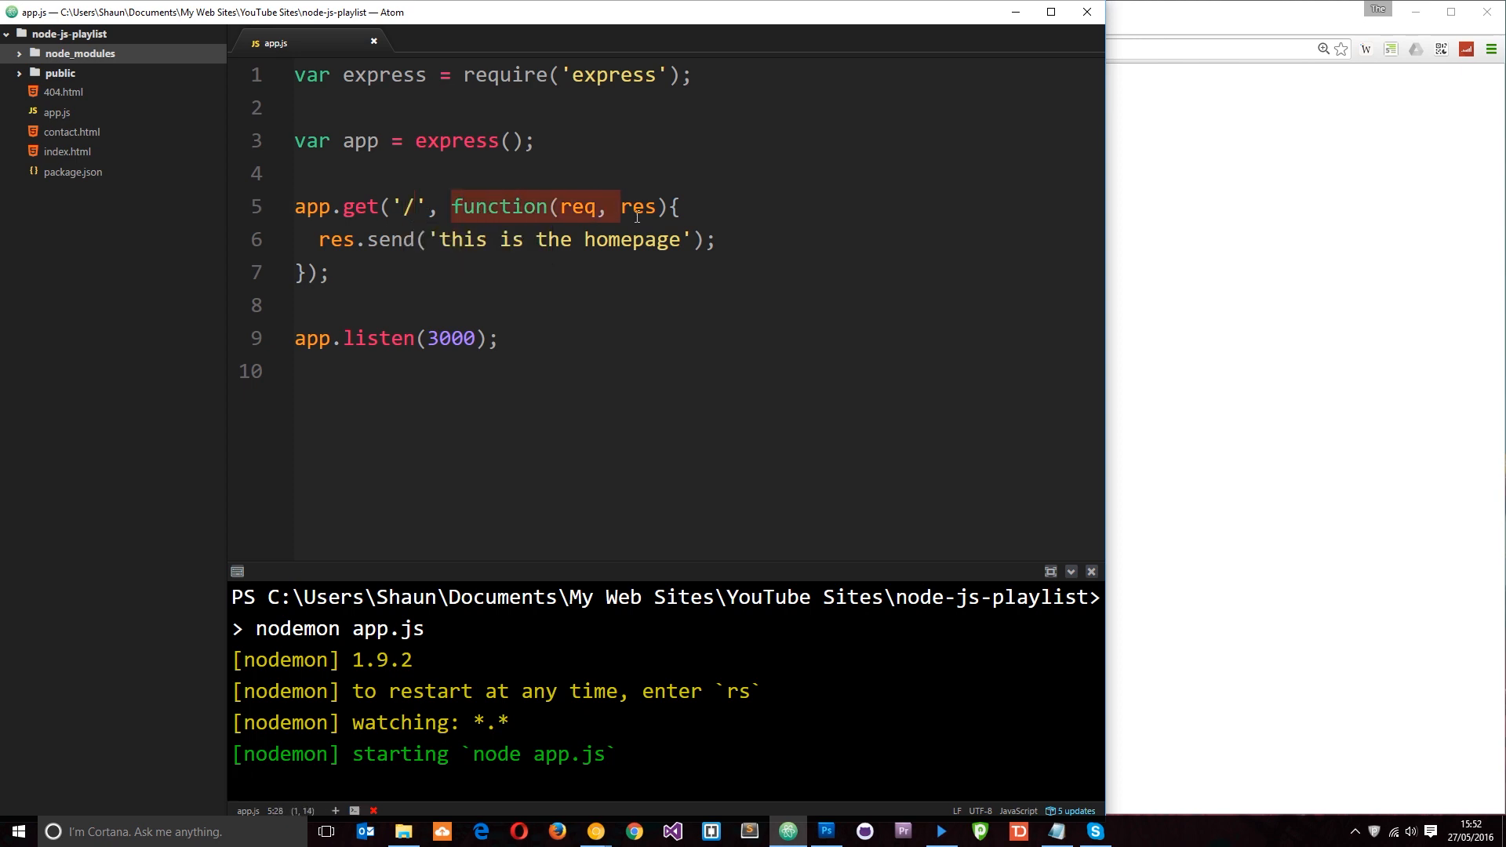
{"action": "left_click", "coordinate": [622, 207]}
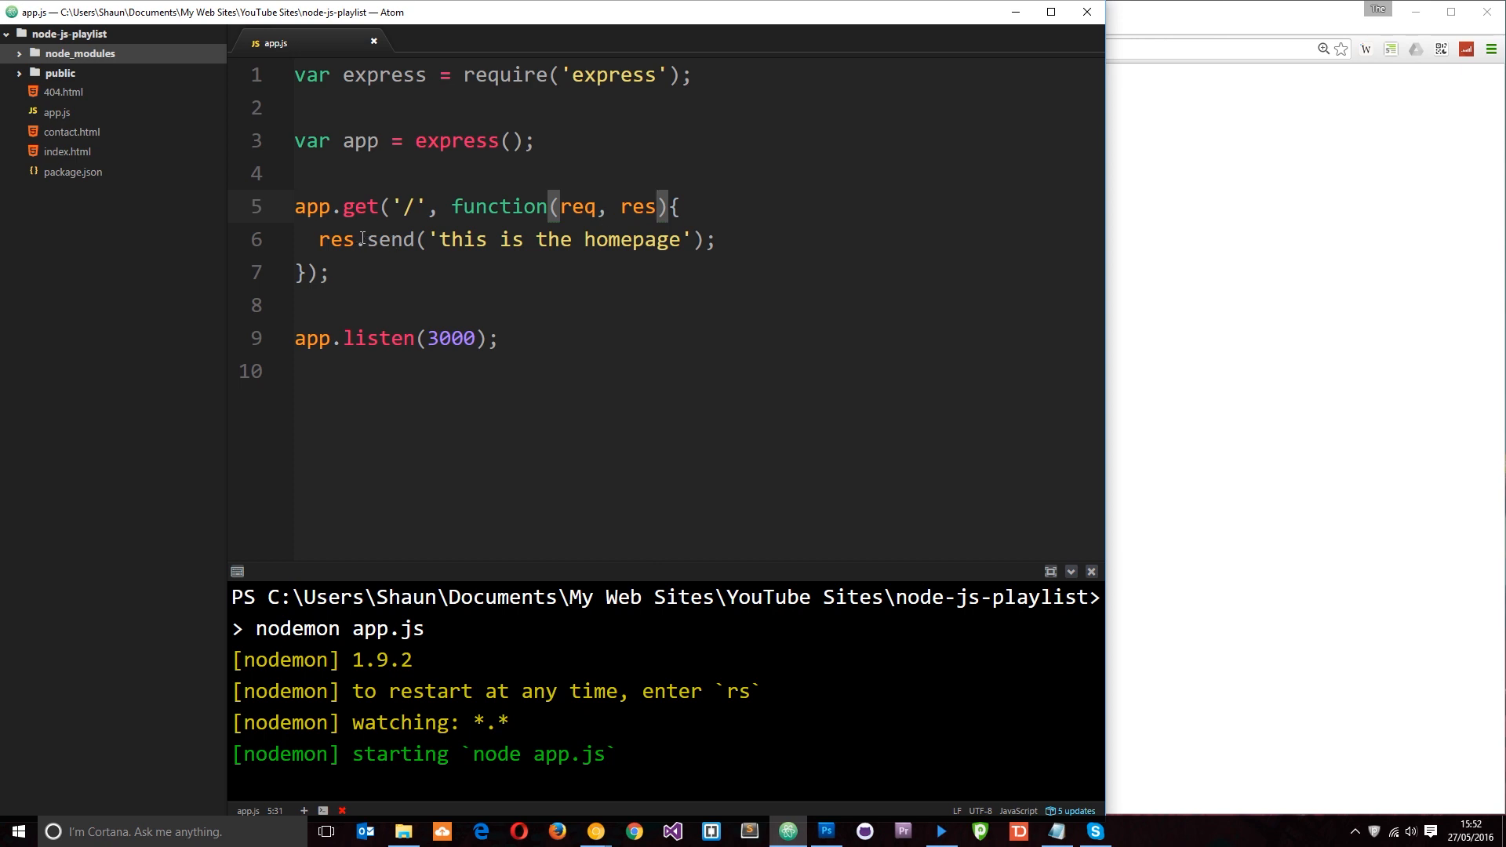
{"action": "double_click", "coordinate": [386, 240]}
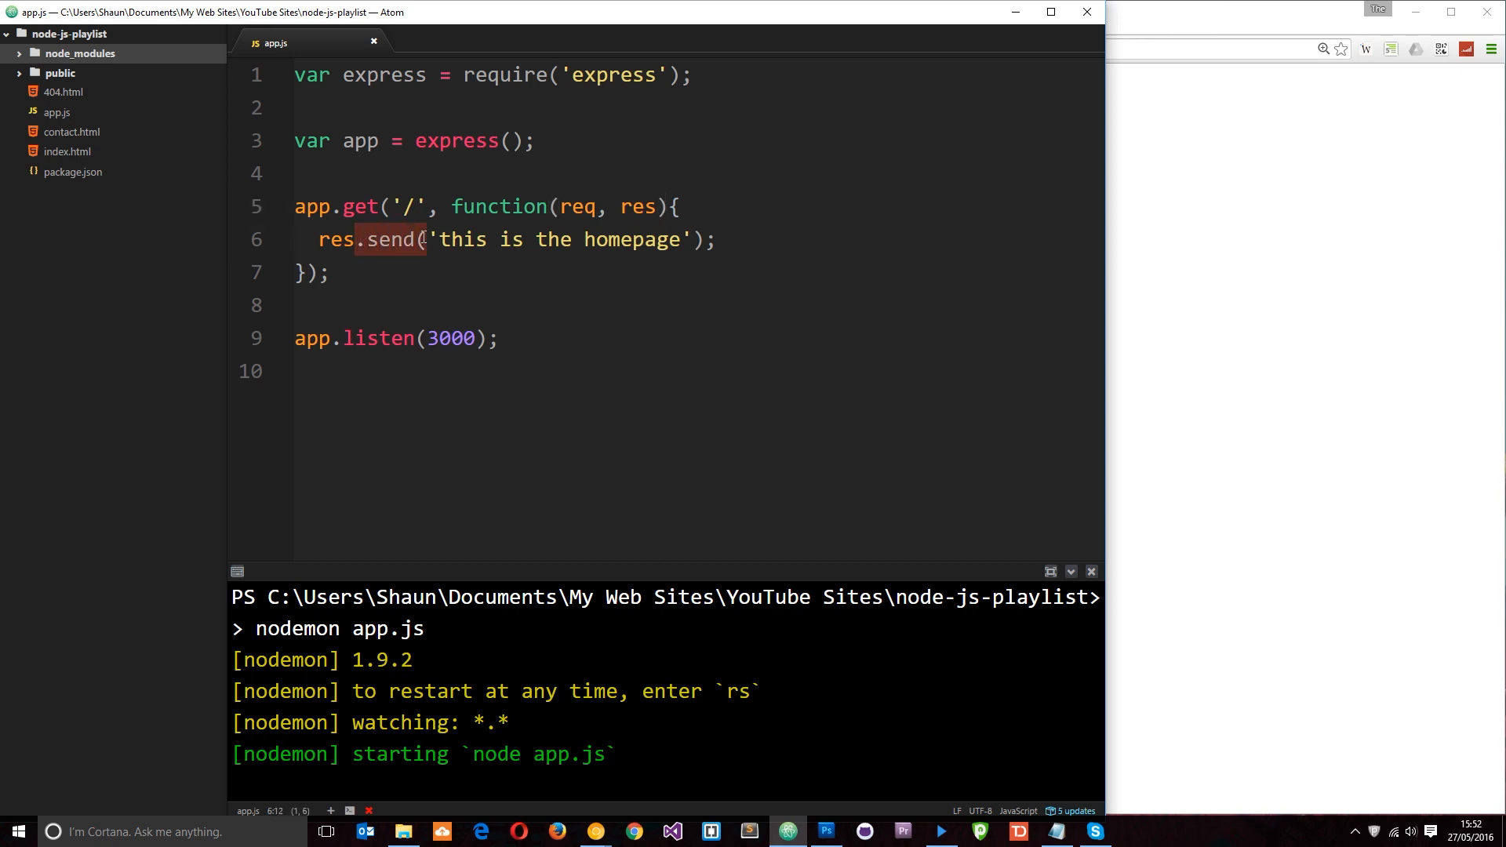
{"action": "left_click_drag", "start_coordinate": [430, 239], "coordinate": [694, 239]}
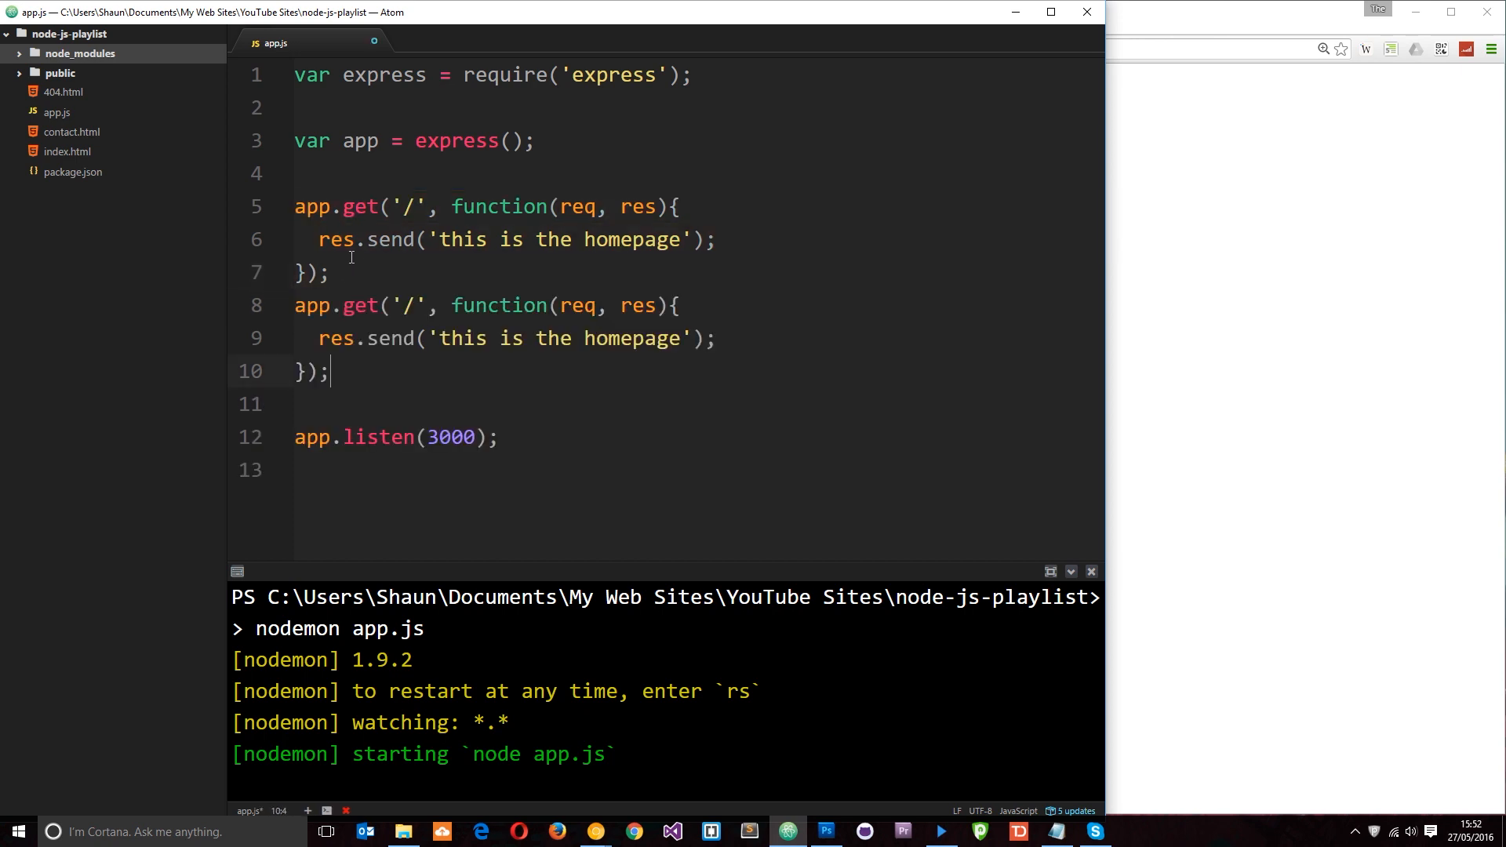
Change the copied route's path to '/contact' and its text to 'this is the contact page'.
{"action": "type", "text": "c"}
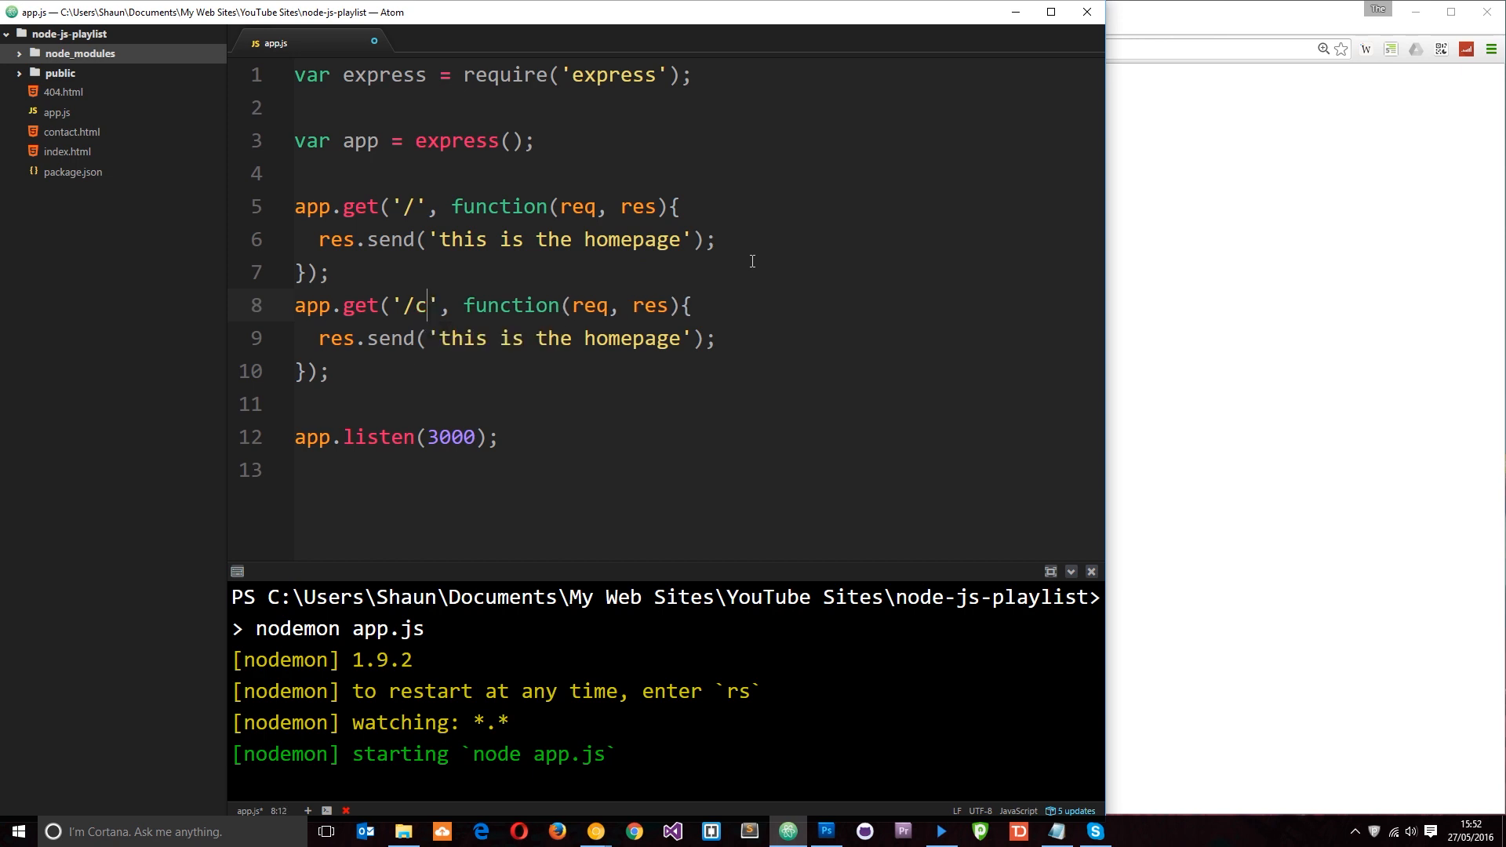
{"action": "type", "text": "ontact"}
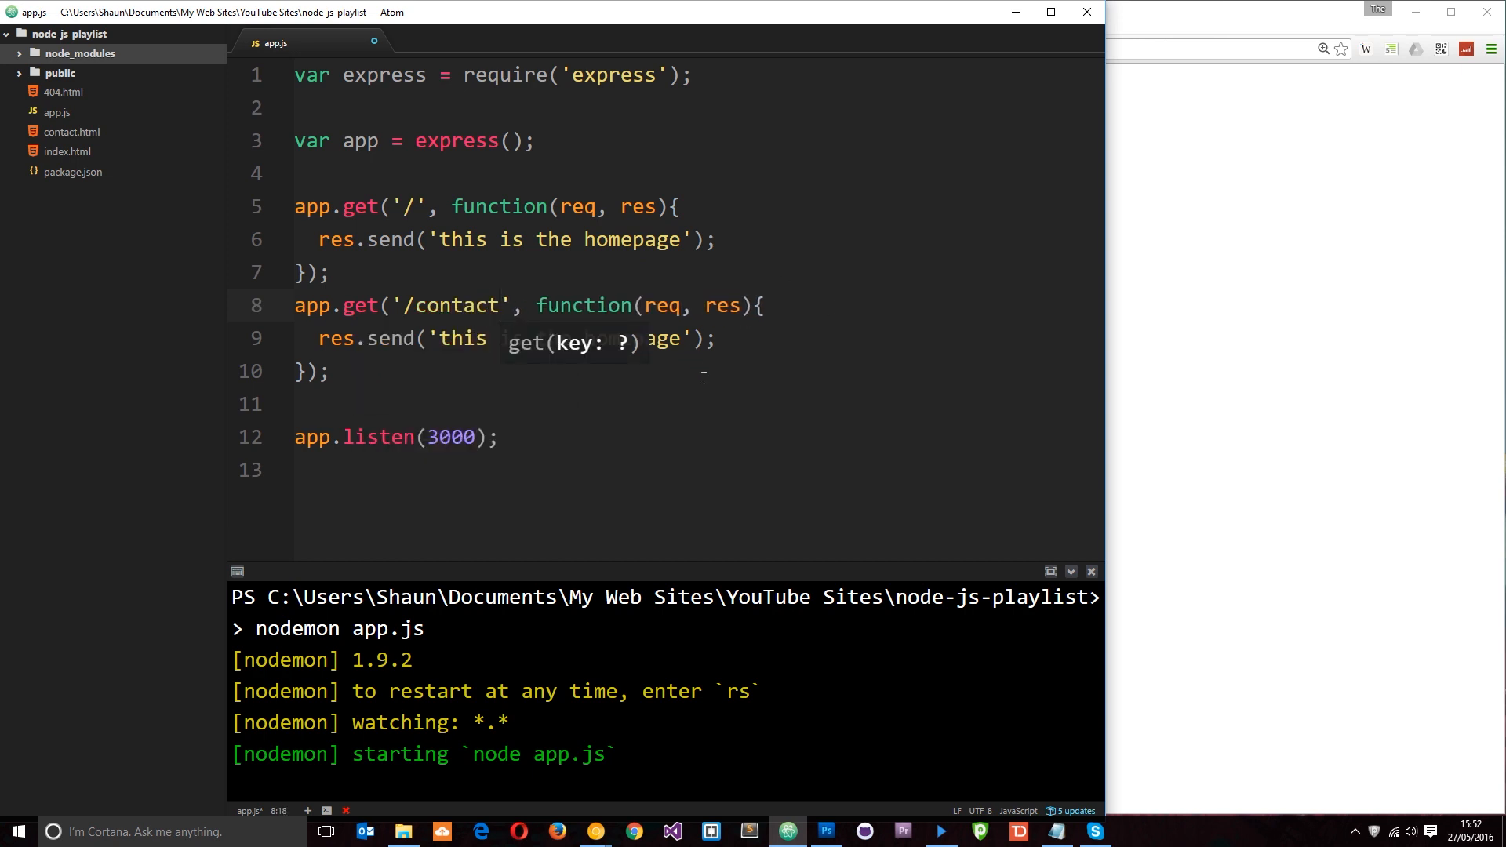
{"action": "double_click", "coordinate": [634, 339]}
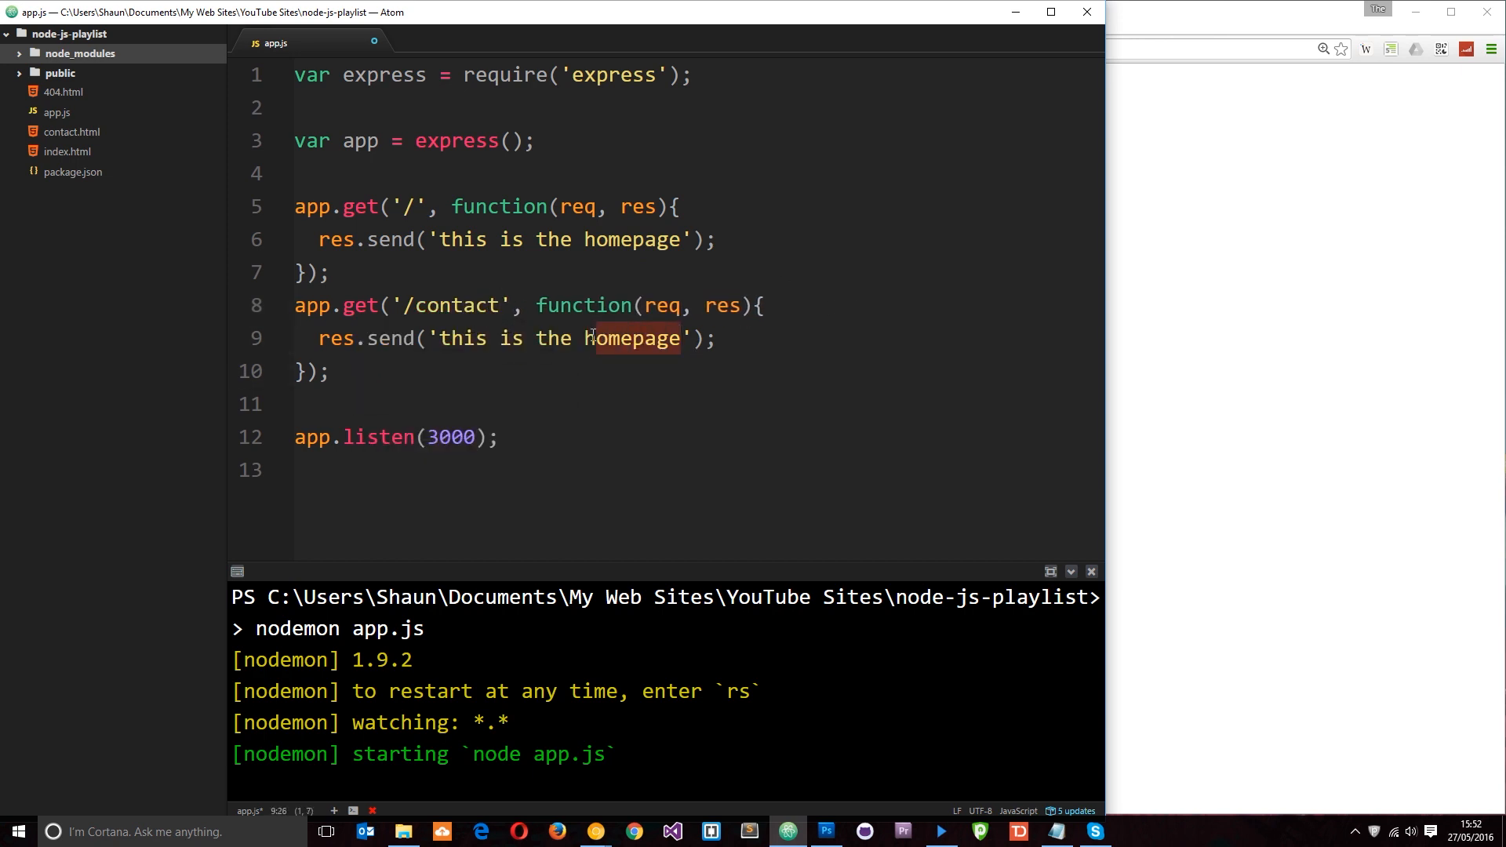
{"action": "type", "text": "contact"}
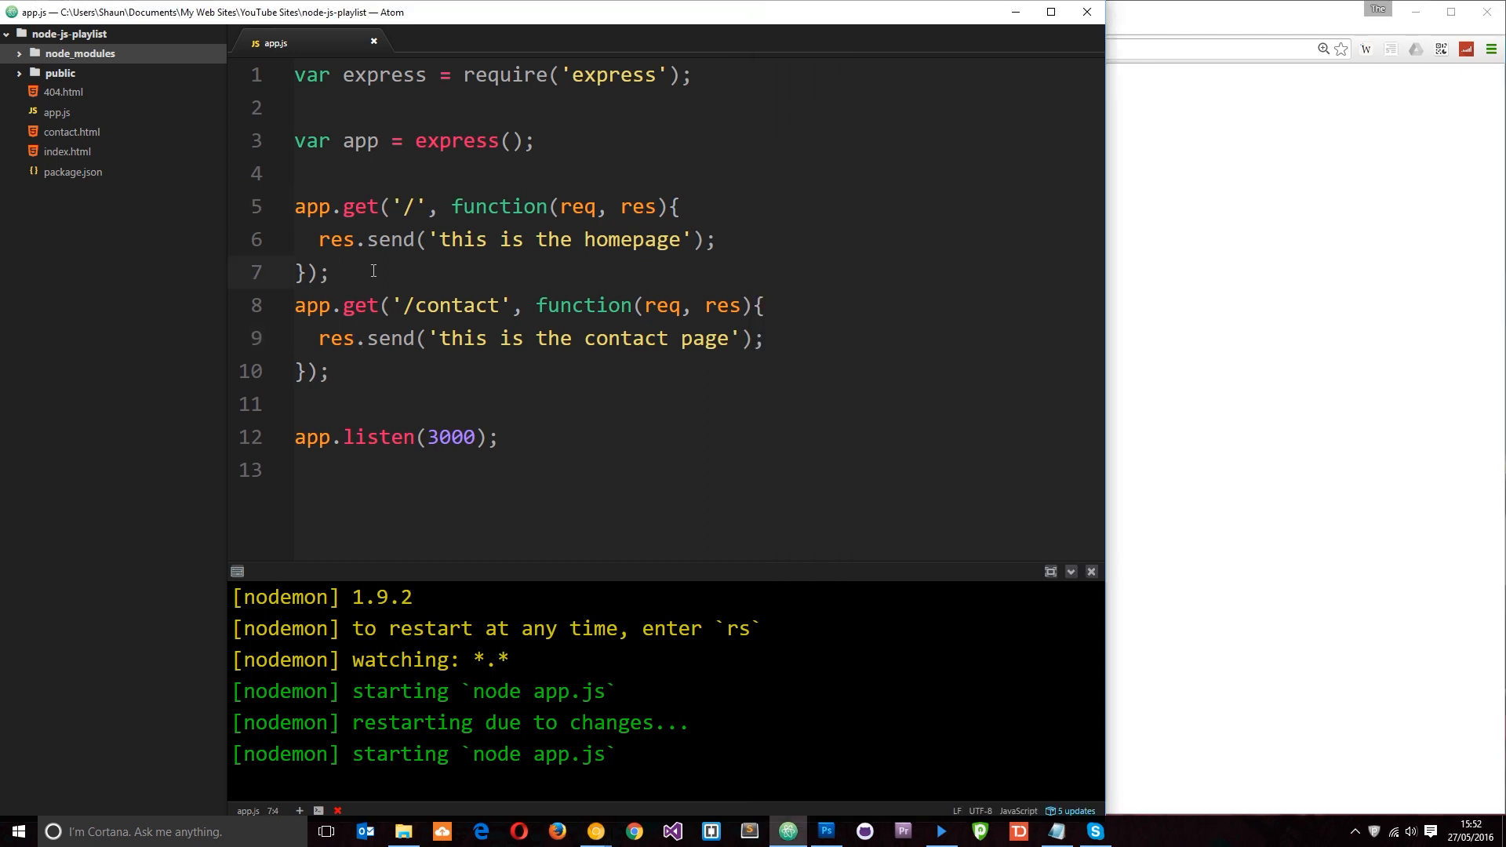
Insert a blank line between the two routes and highlight the contact page string.
{"action": "key", "text": "enter"}
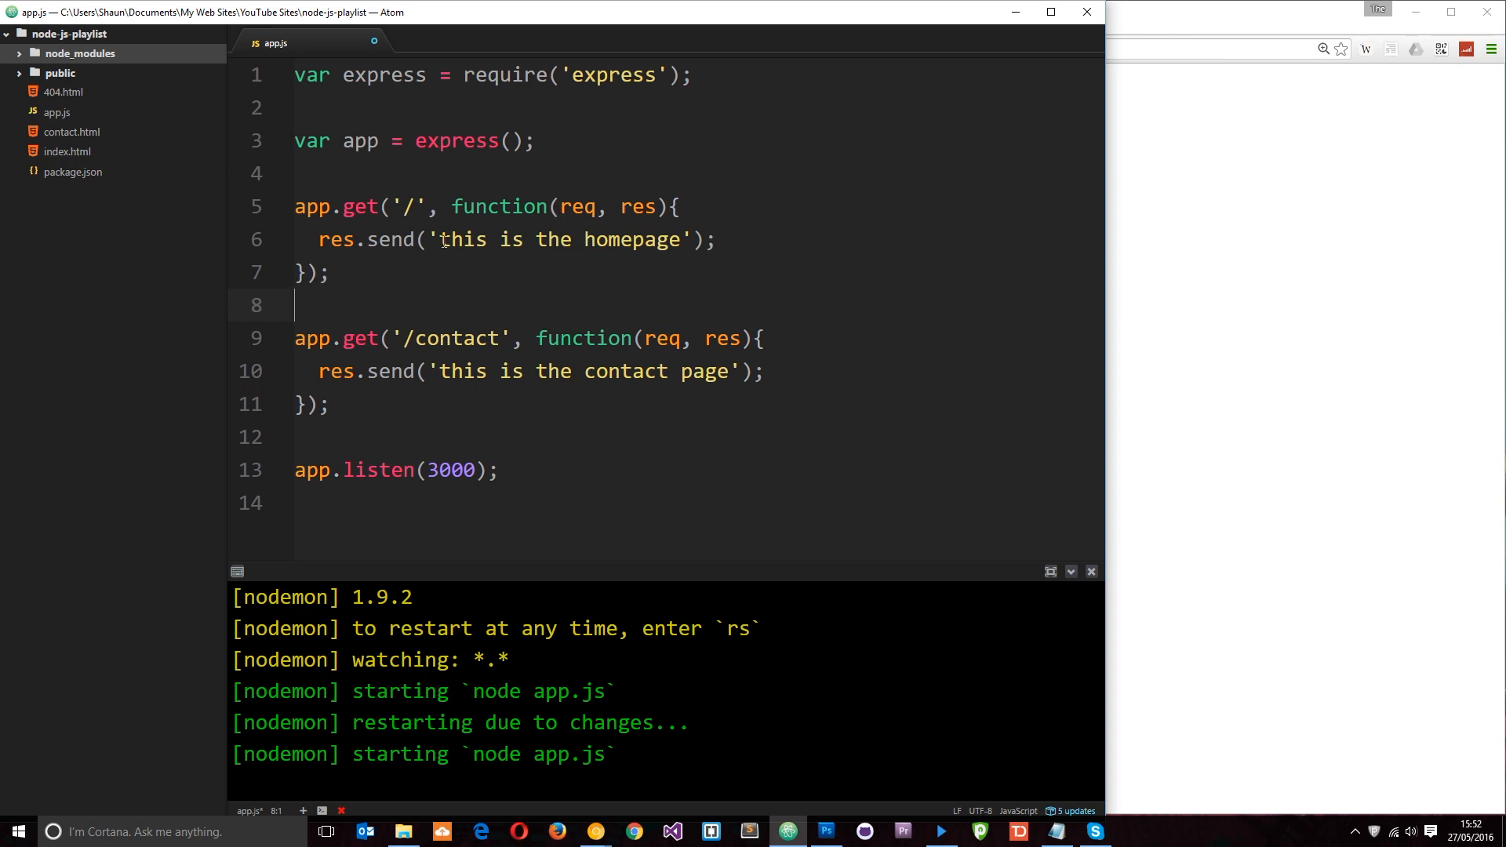
{"action": "left_click_drag", "start_coordinate": [429, 239], "coordinate": [689, 239]}
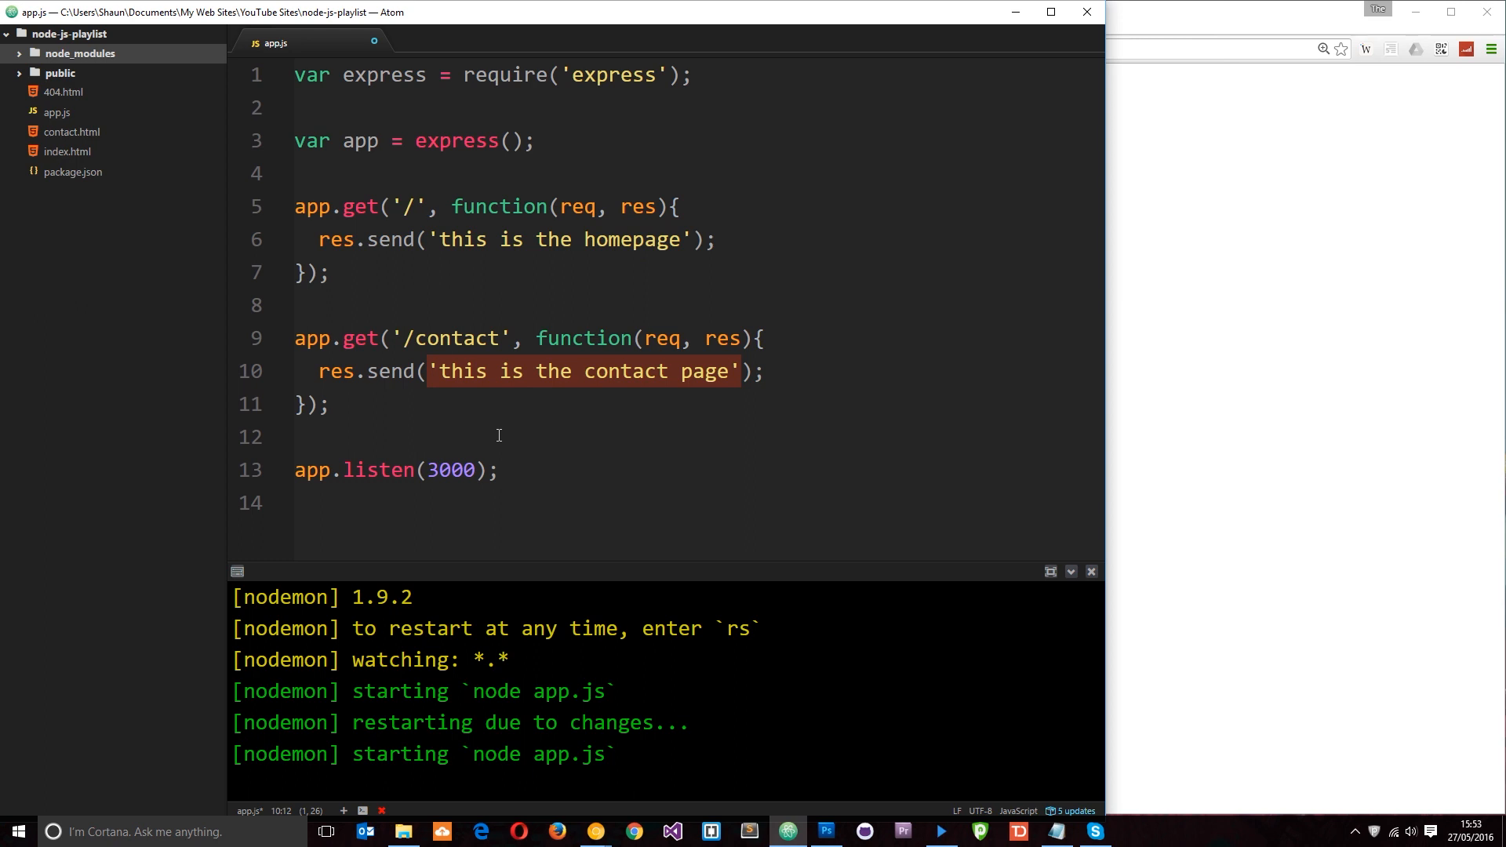
{"action": "double_click", "coordinate": [360, 75]}
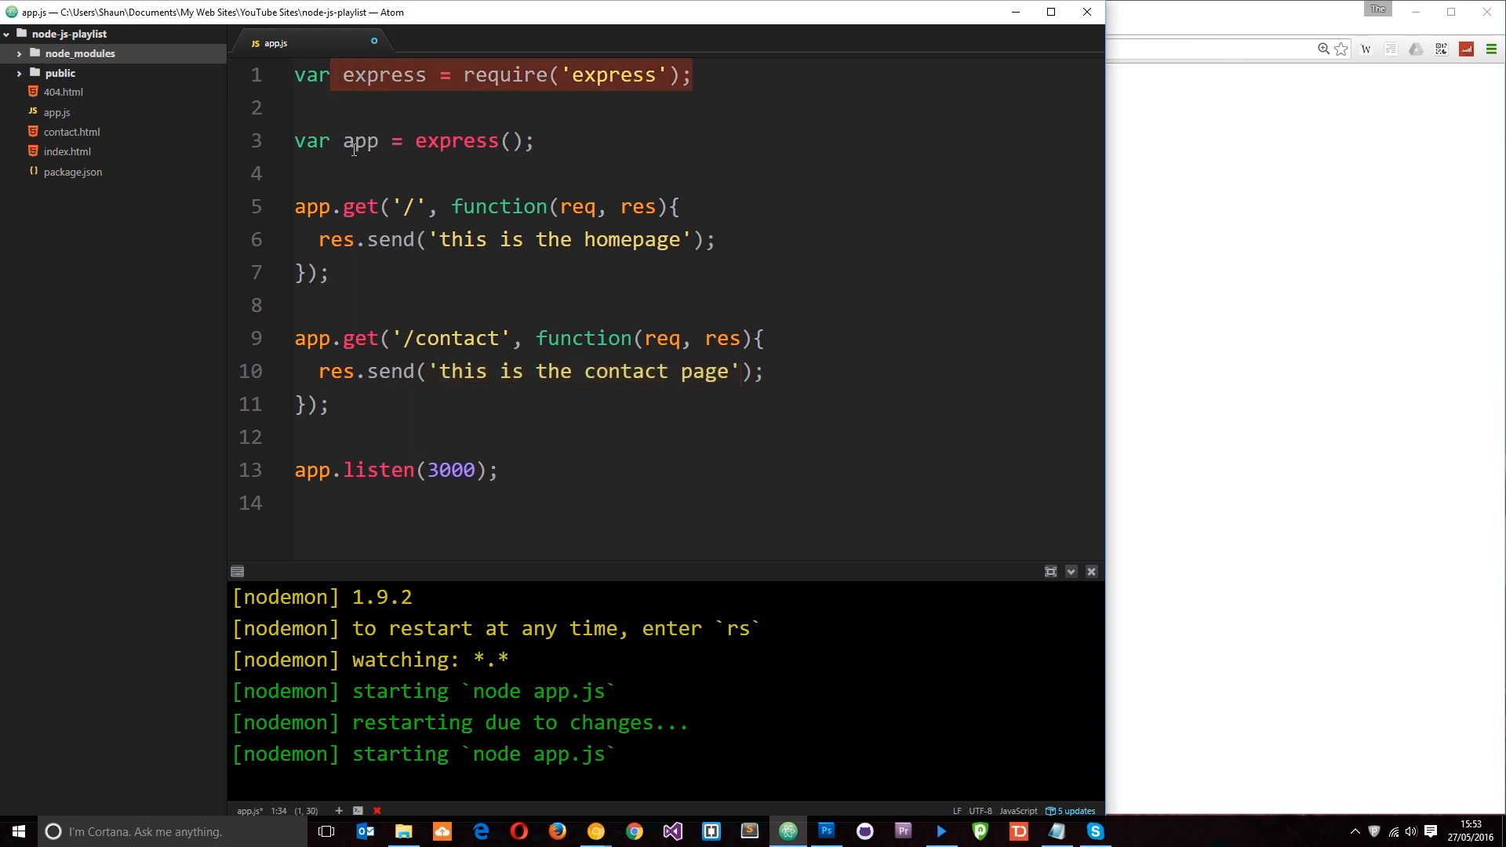
{"action": "double_click", "coordinate": [359, 141]}
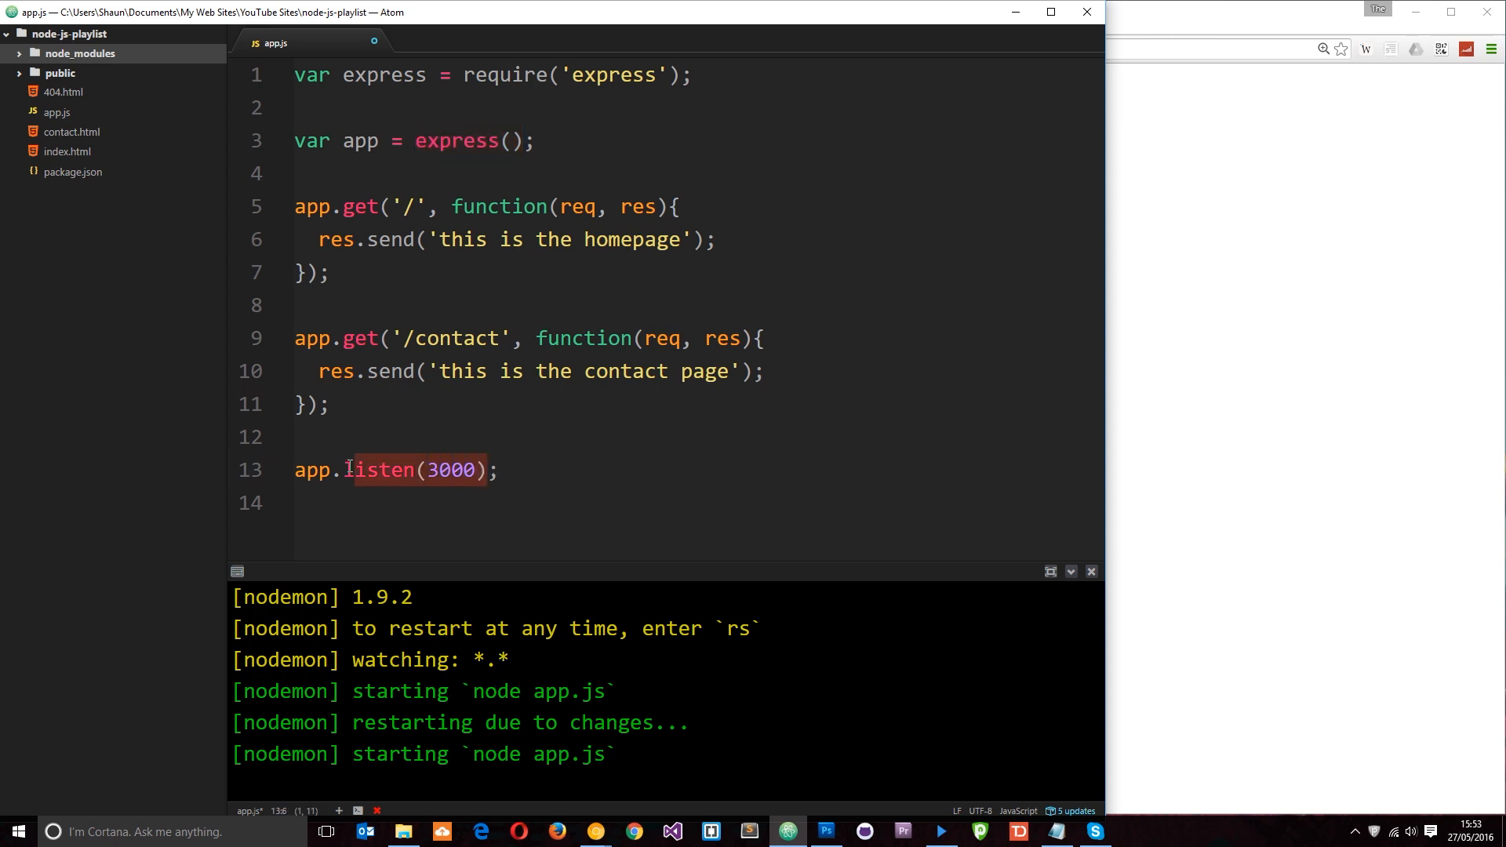
{"action": "left_click", "coordinate": [346, 470]}
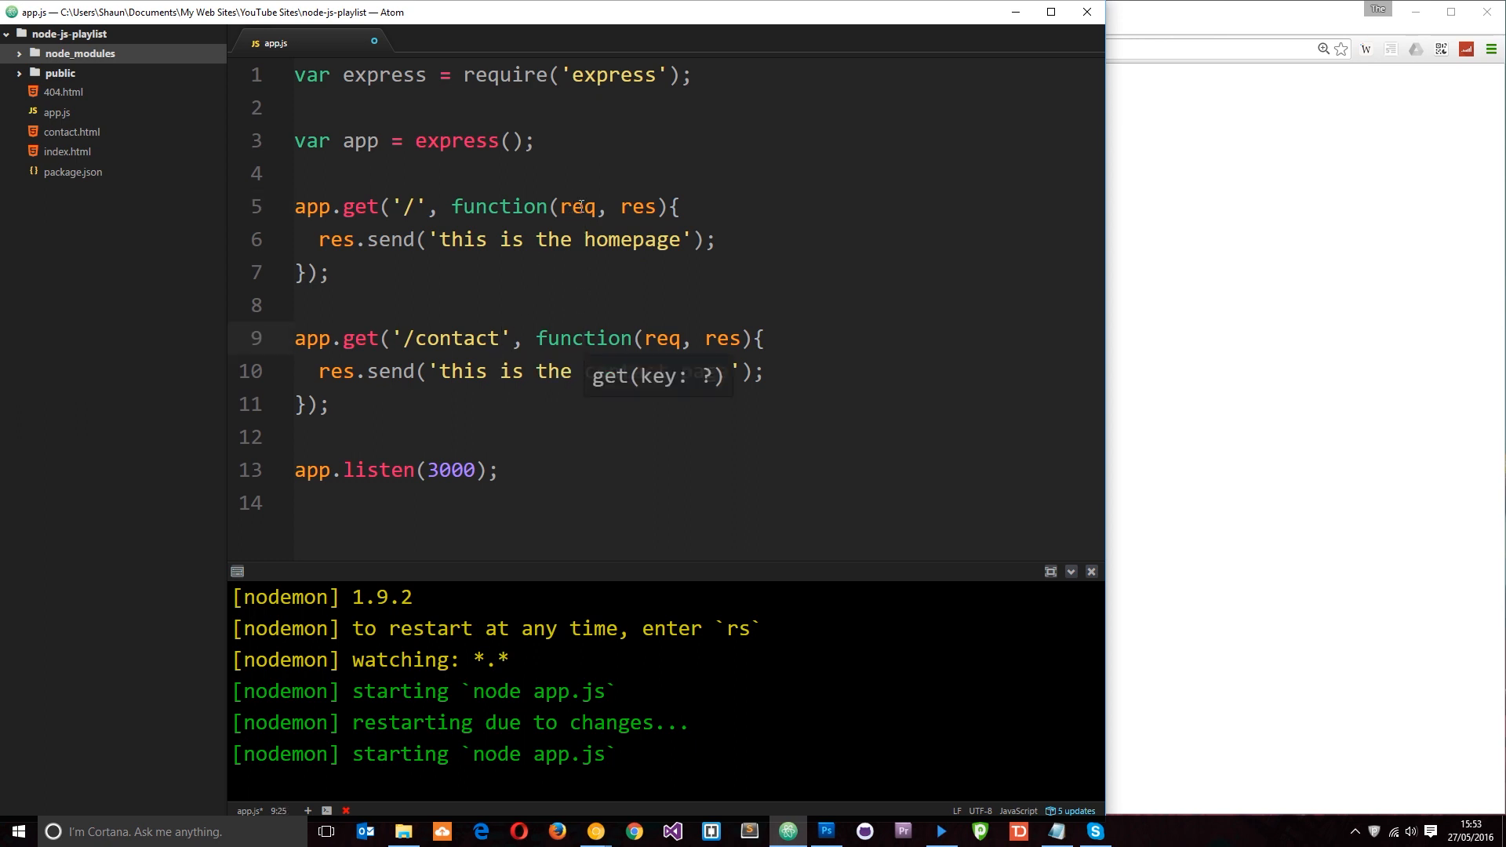
{"action": "type", "text": "contact page"}
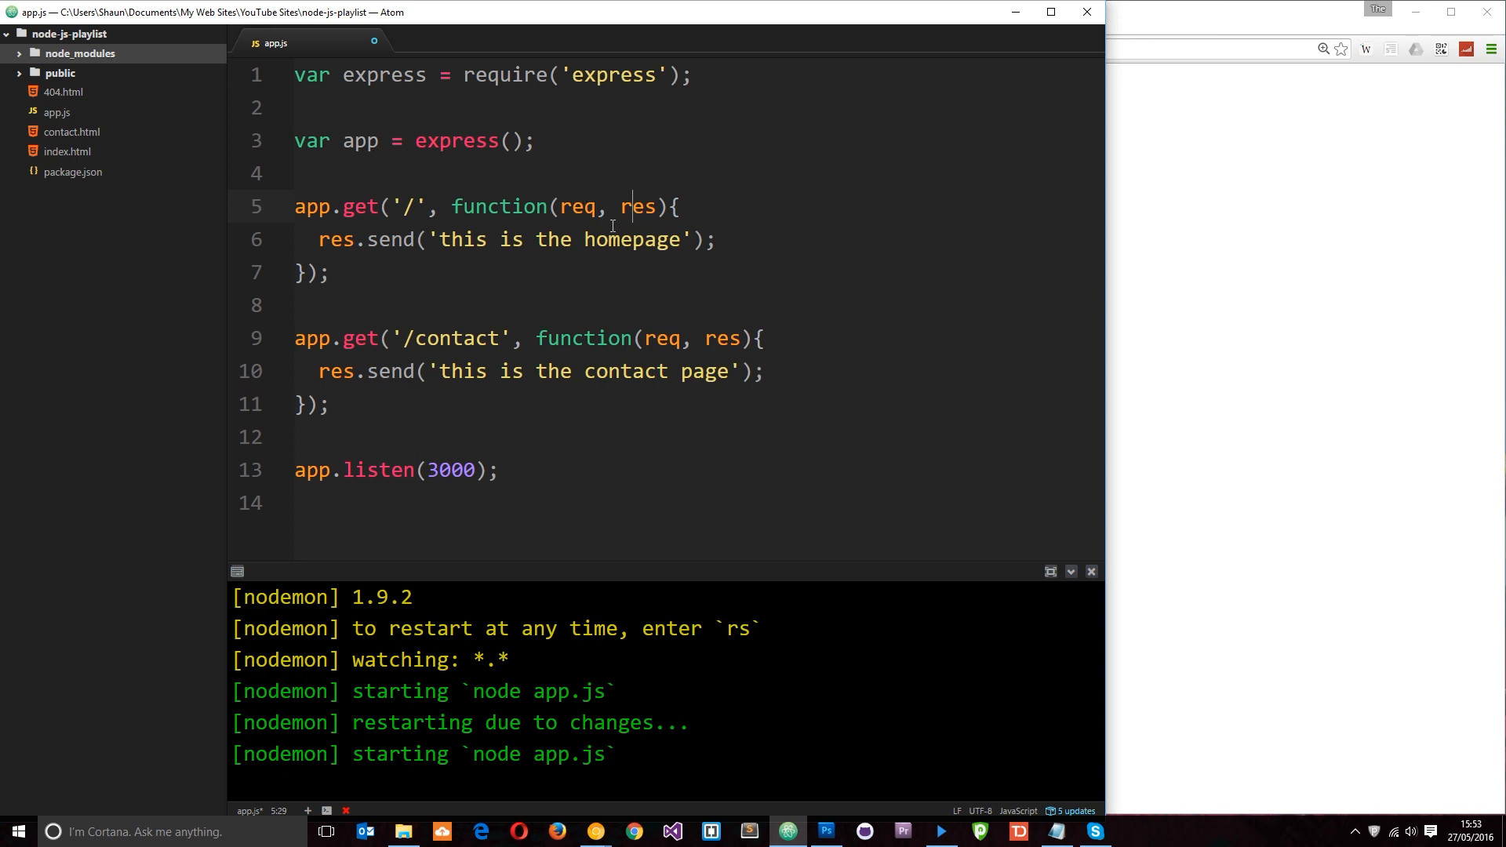
{"action": "mouse_move", "coordinate": [365, 239]}
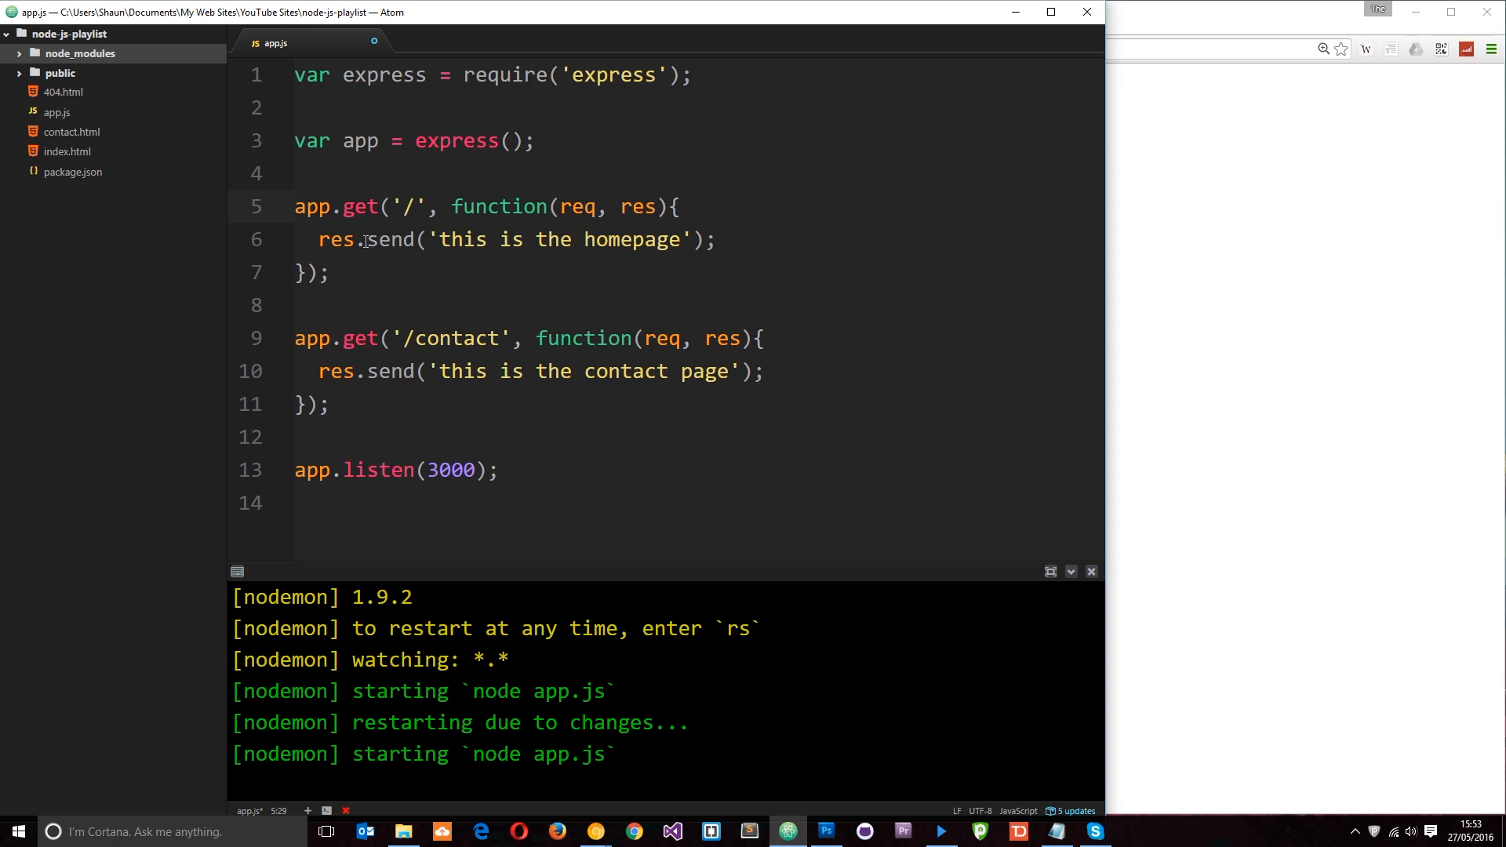
{"action": "double_click", "coordinate": [390, 239]}
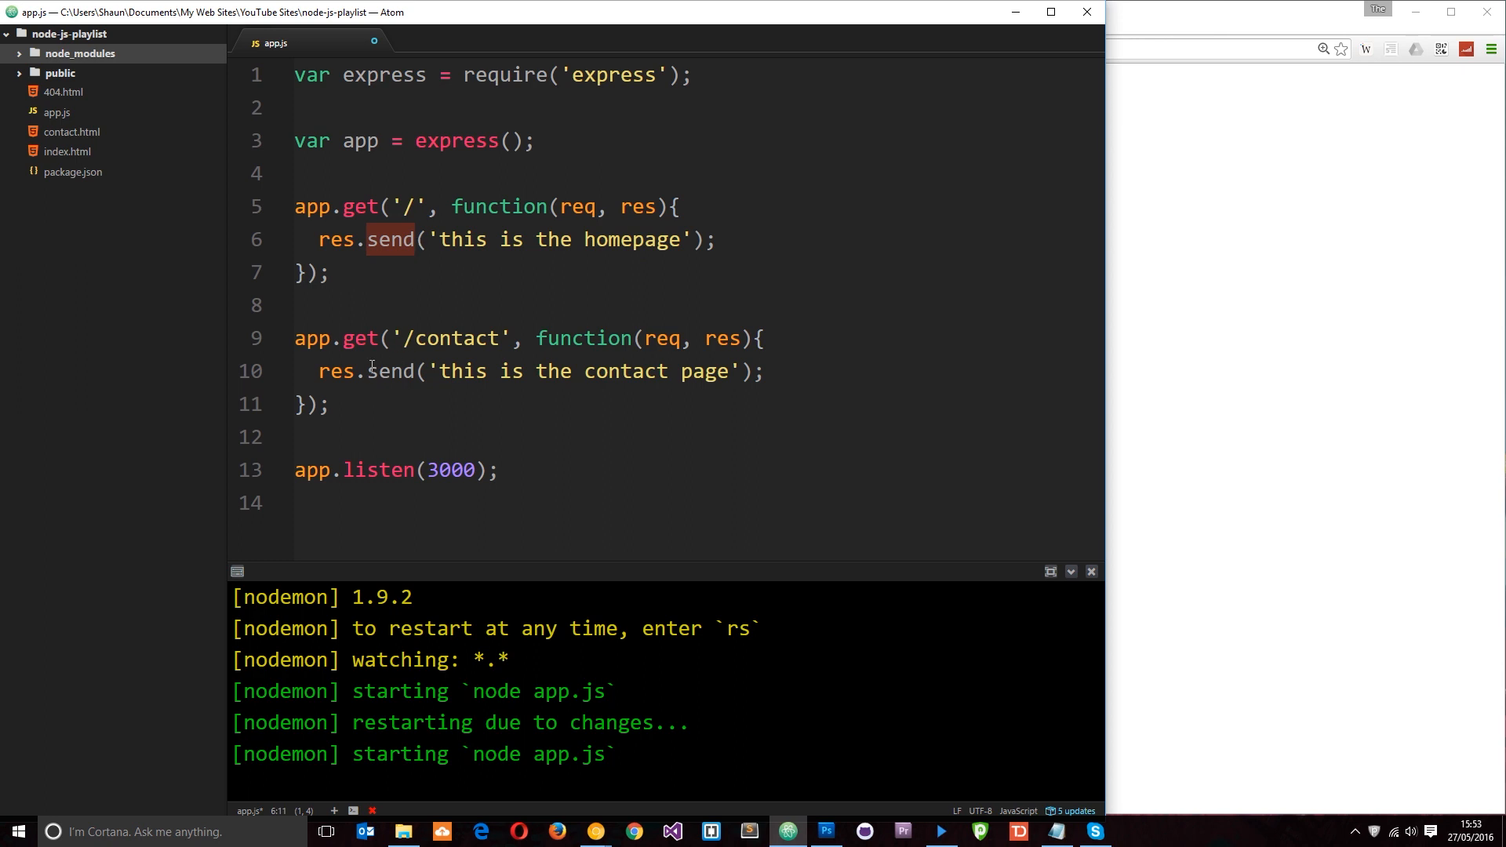
{"action": "left_click", "coordinate": [392, 371]}
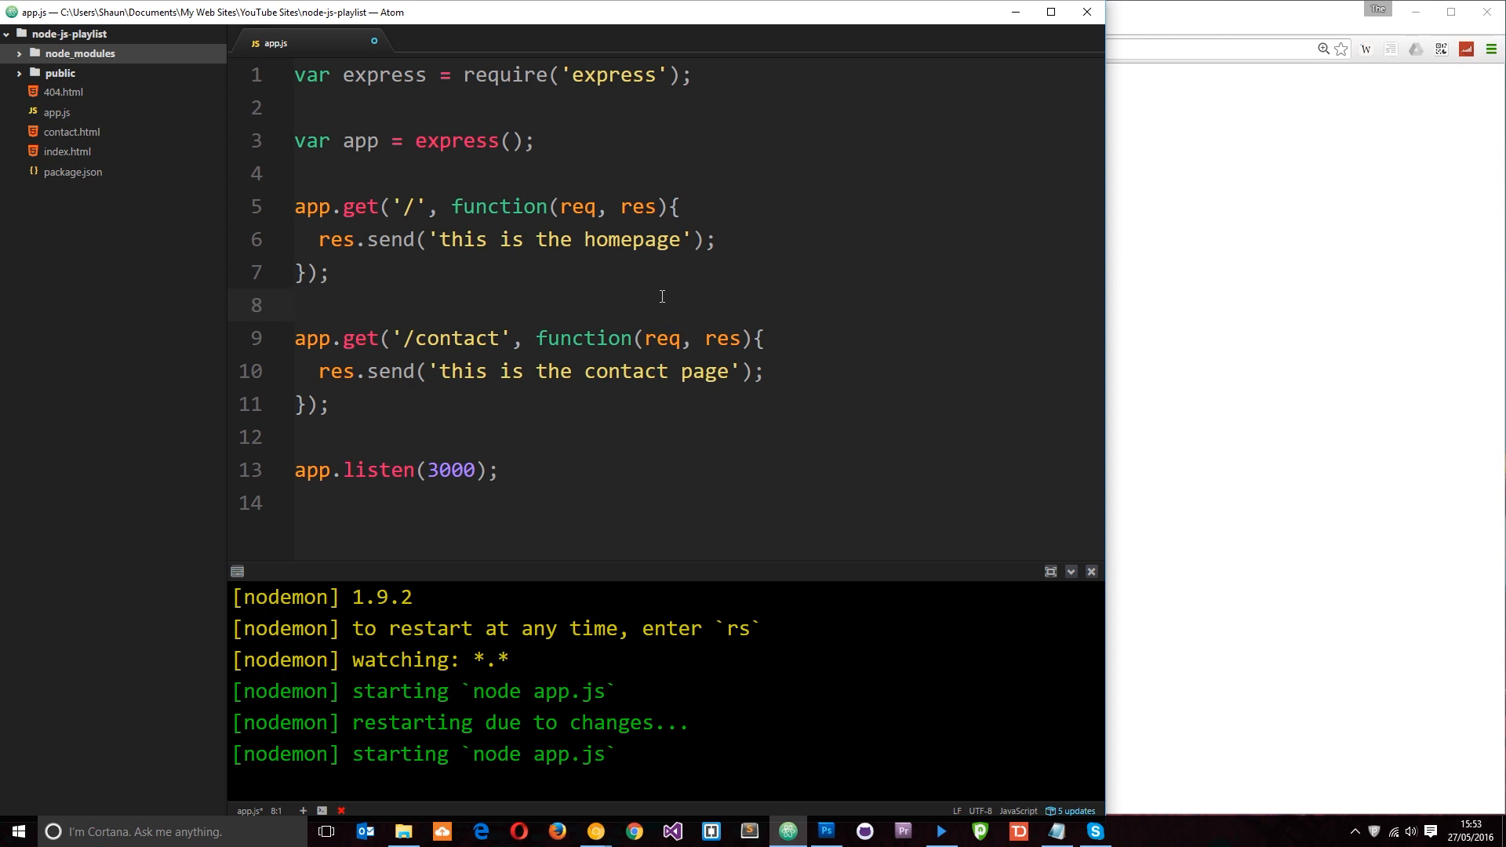
{"action": "left_click", "coordinate": [298, 305]}
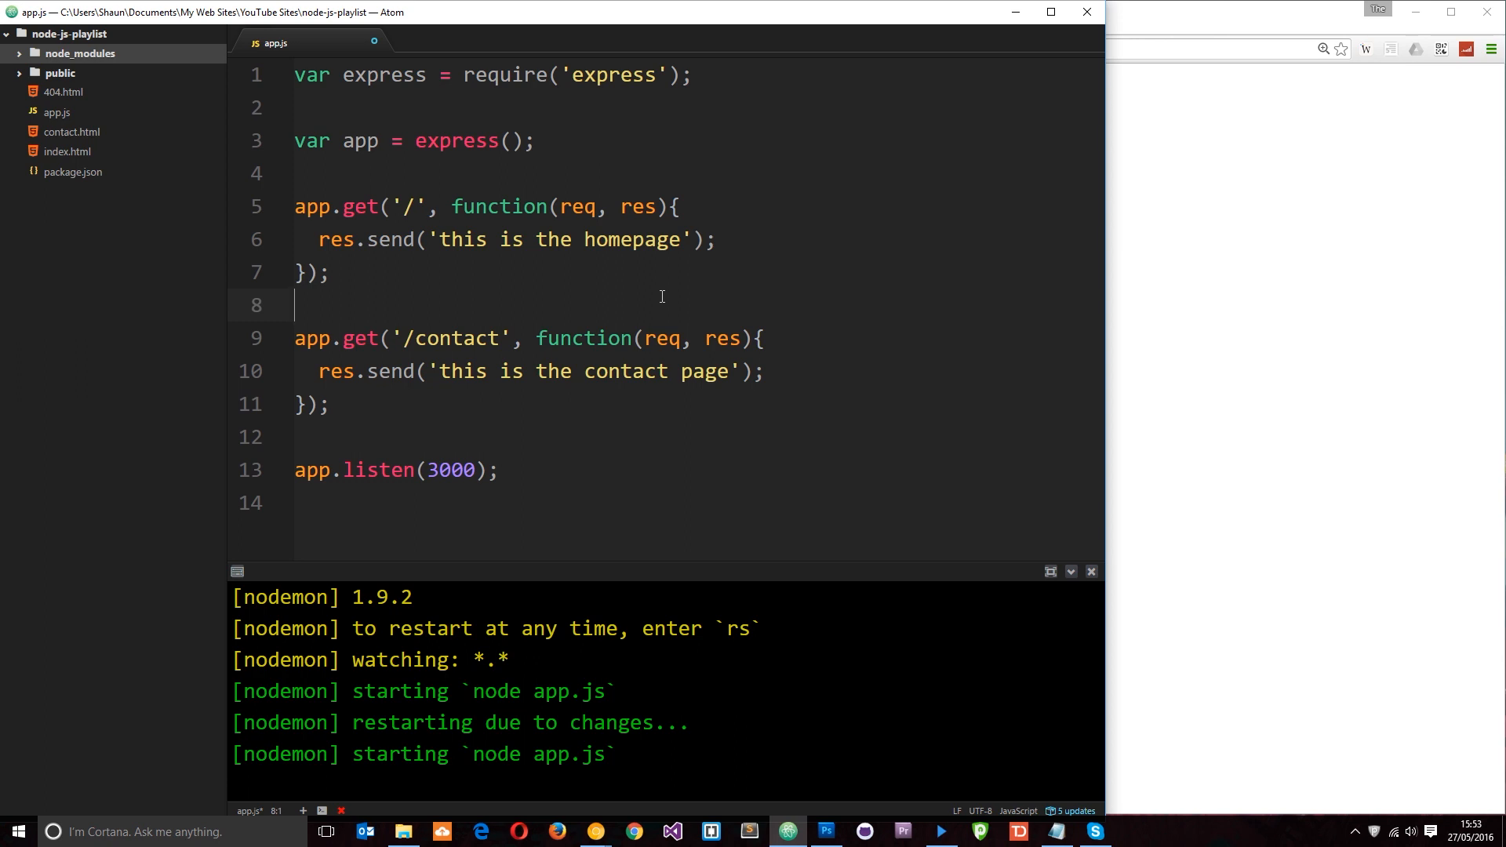